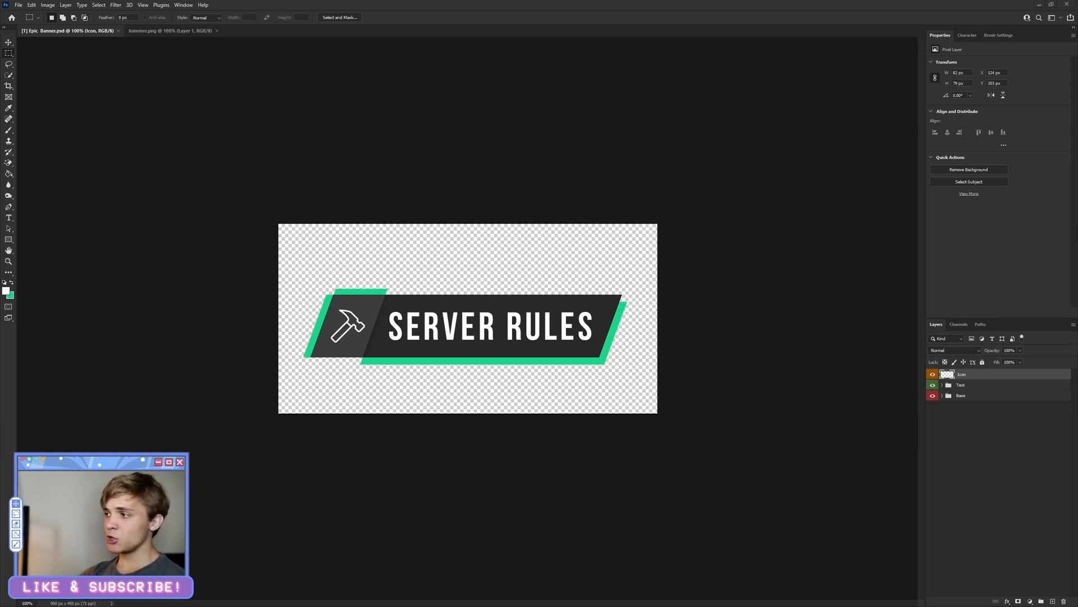
Create a new 900 by 1234 pixel transparent document beside the banner file
{"action": "left_click", "coordinate": [19, 4]}
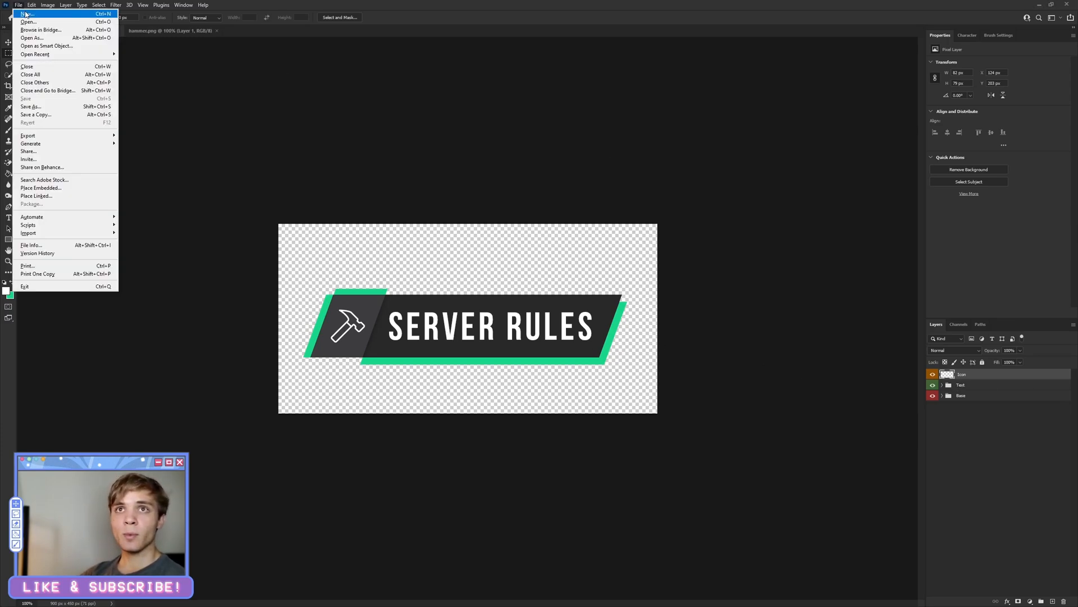
{"action": "left_click", "coordinate": [26, 14]}
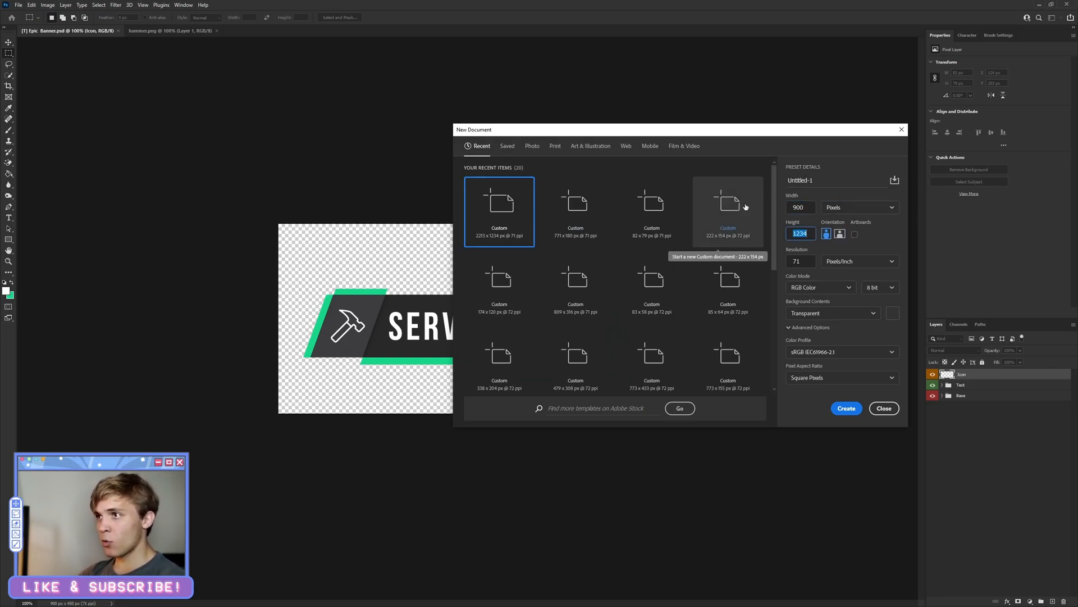
{"action": "left_click", "coordinate": [846, 408]}
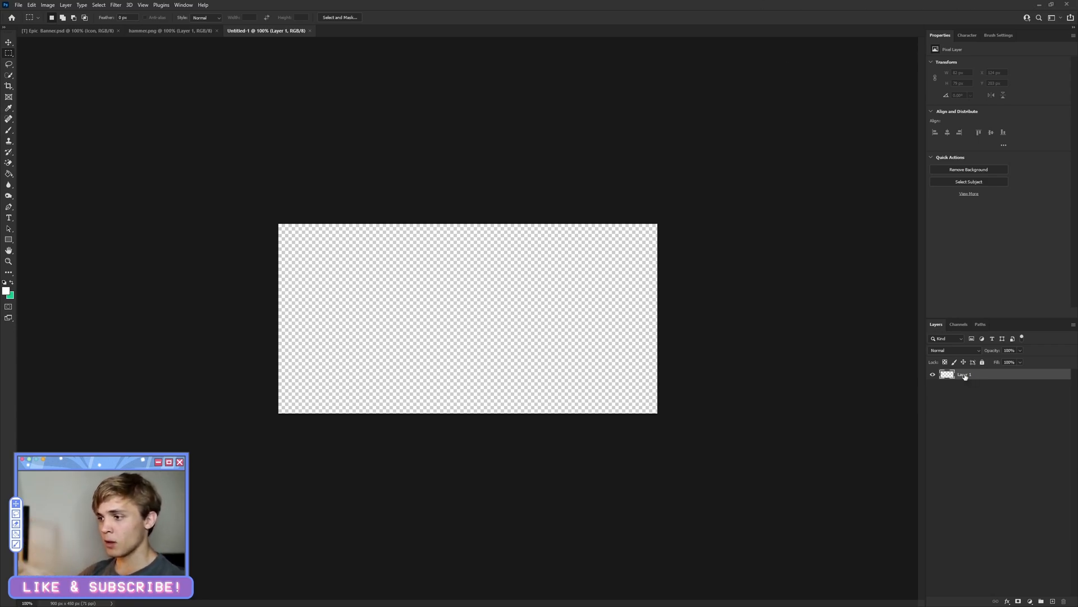
Group the empty layer into a red-labelled group named Base
{"action": "key", "text": "ctrl+g"}
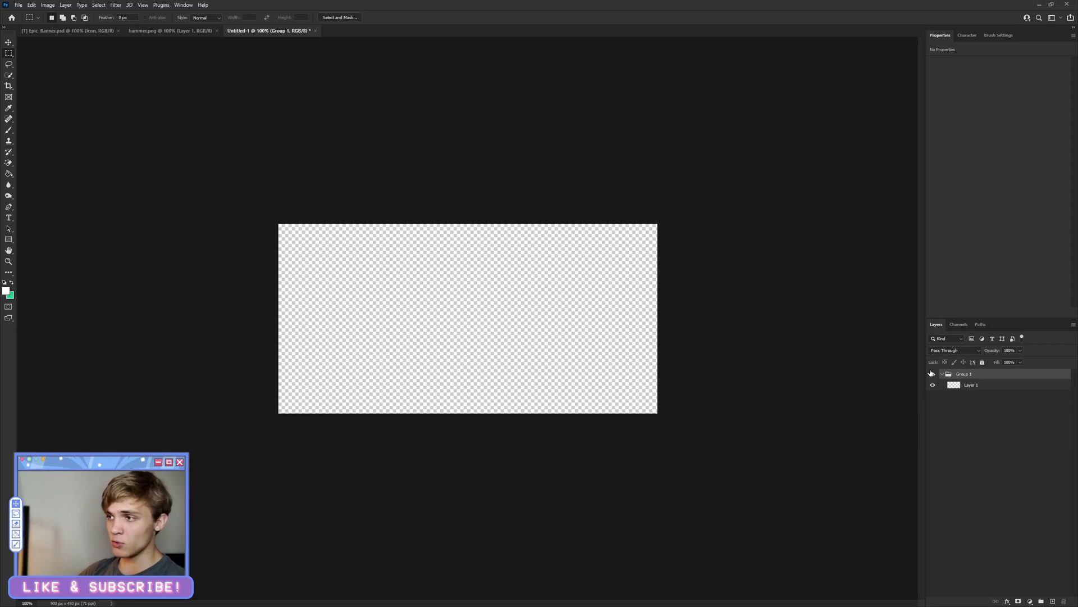
{"action": "left_click", "coordinate": [962, 373]}
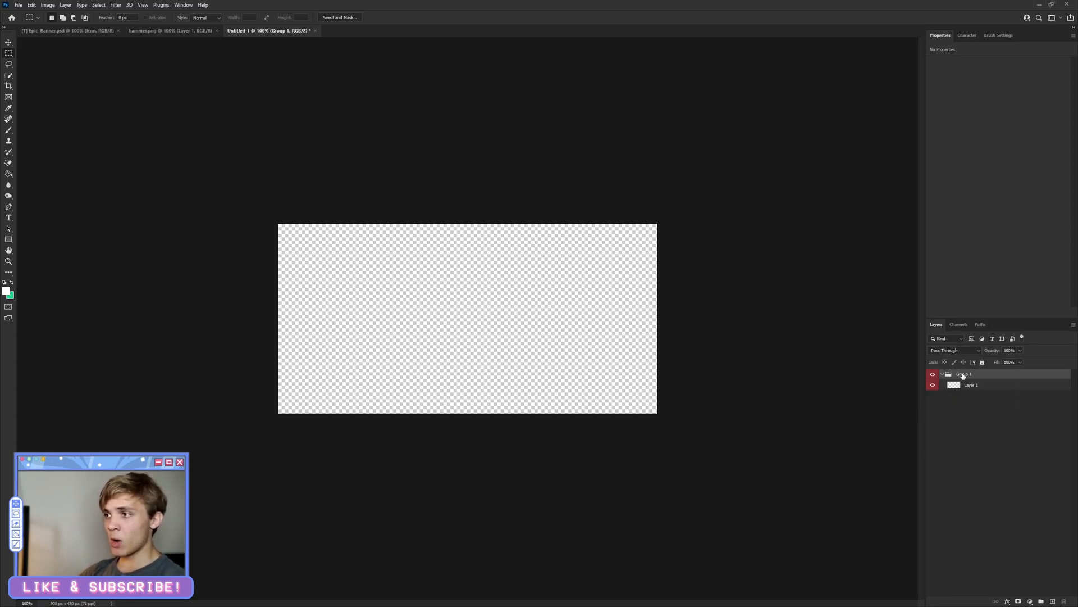
{"action": "double_click", "coordinate": [962, 373]}
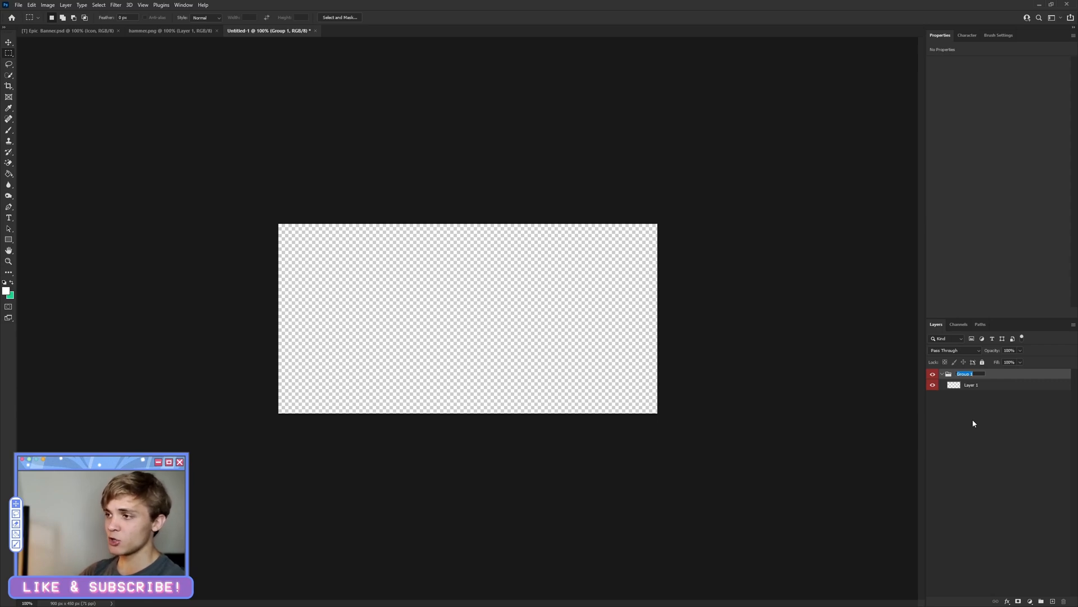
{"action": "type", "text": "Base"}
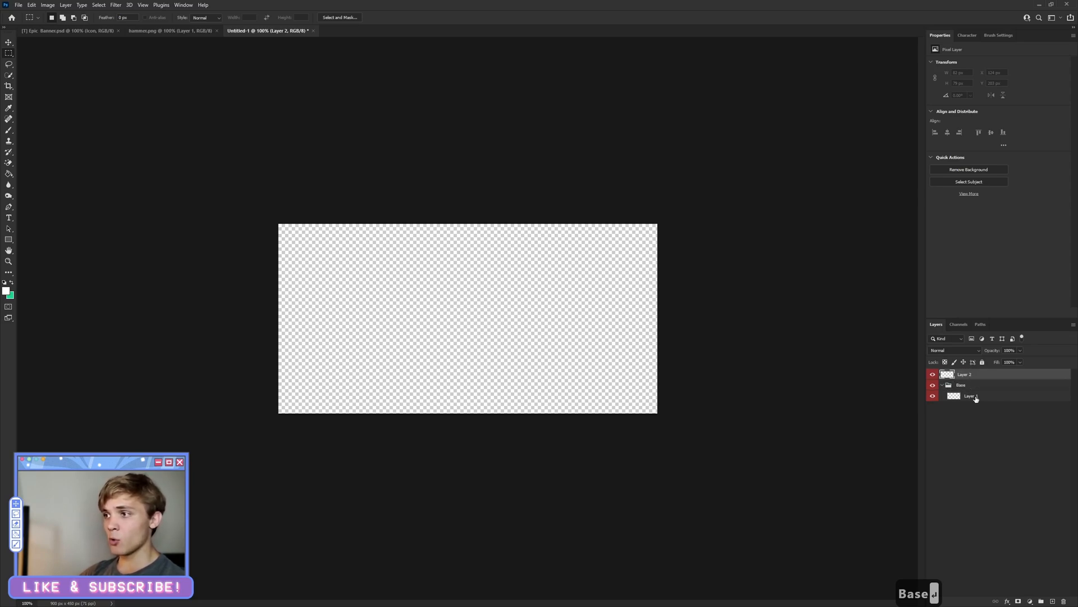
Group a second layer into a yellow-labelled group named Text, then select the layer inside Base
{"action": "key", "text": "ctrl+g"}
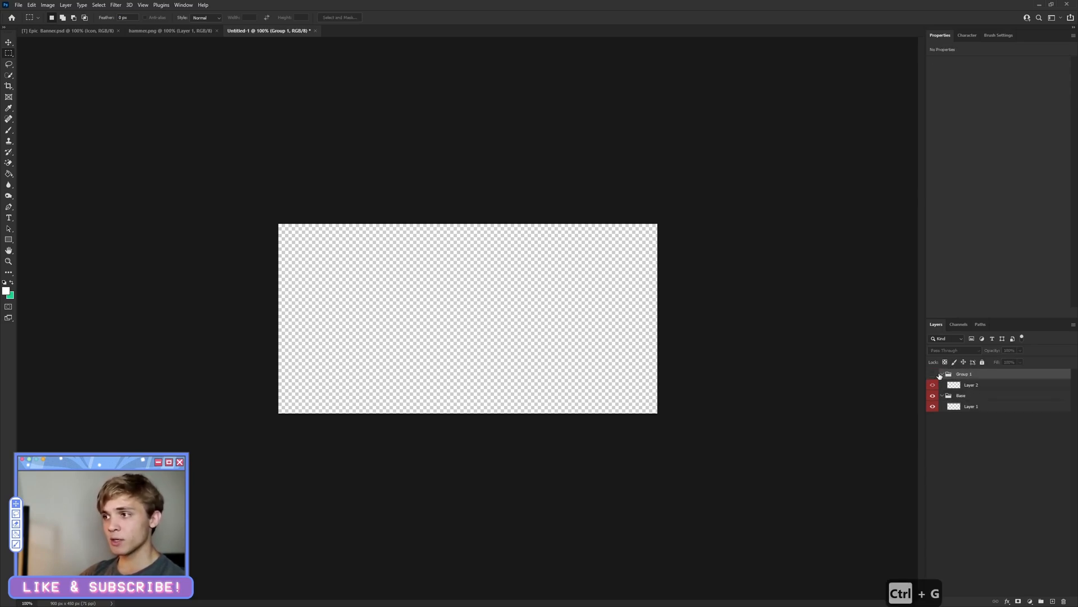
{"action": "right_click", "coordinate": [934, 373]}
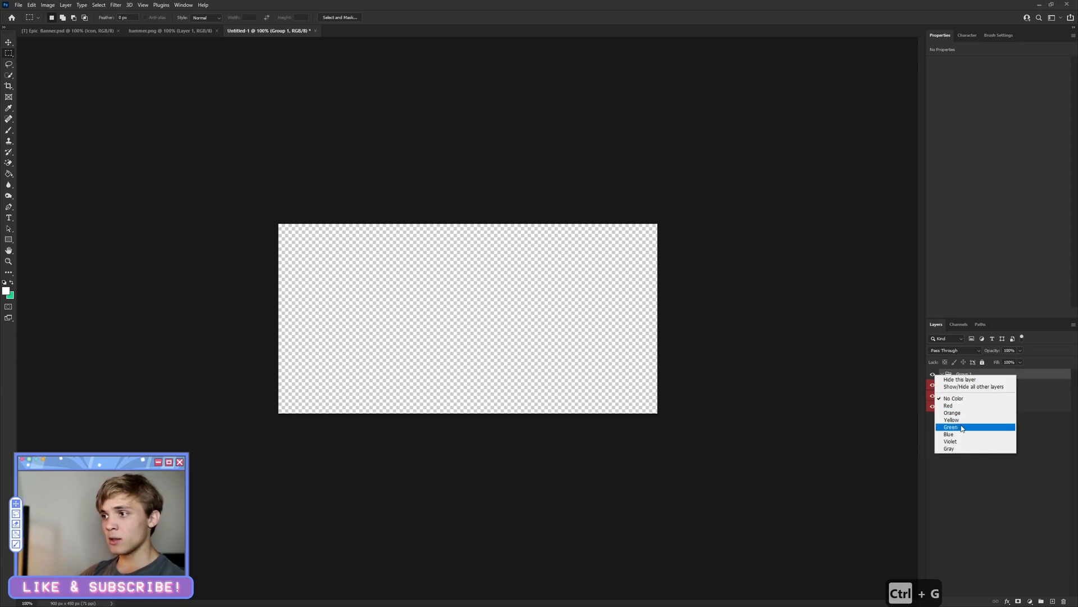
{"action": "left_click", "coordinate": [952, 427]}
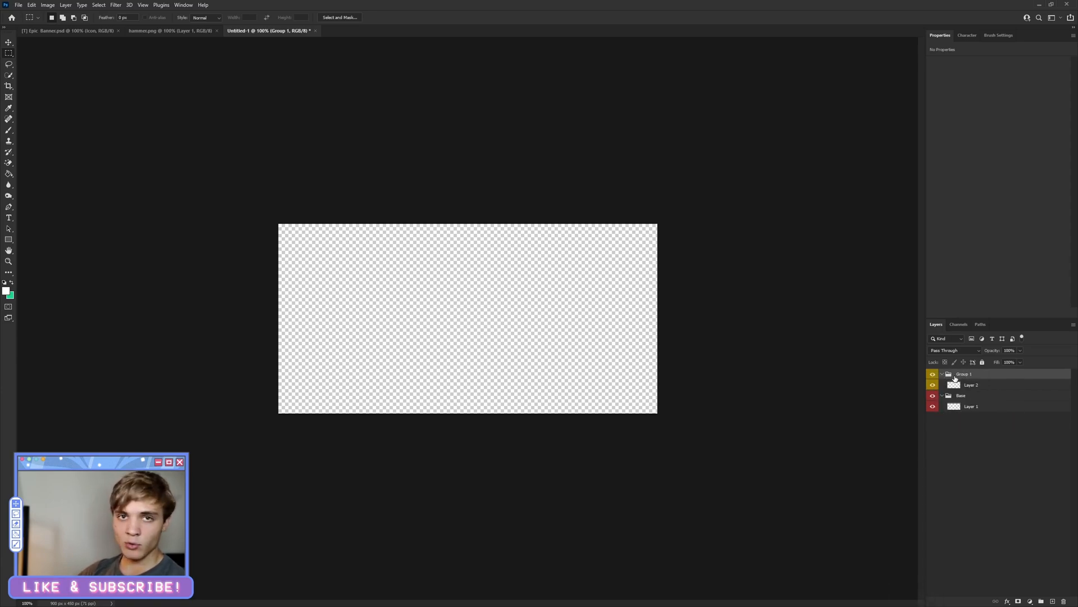
{"action": "double_click", "coordinate": [964, 373]}
{"action": "type", "text": "Text"}
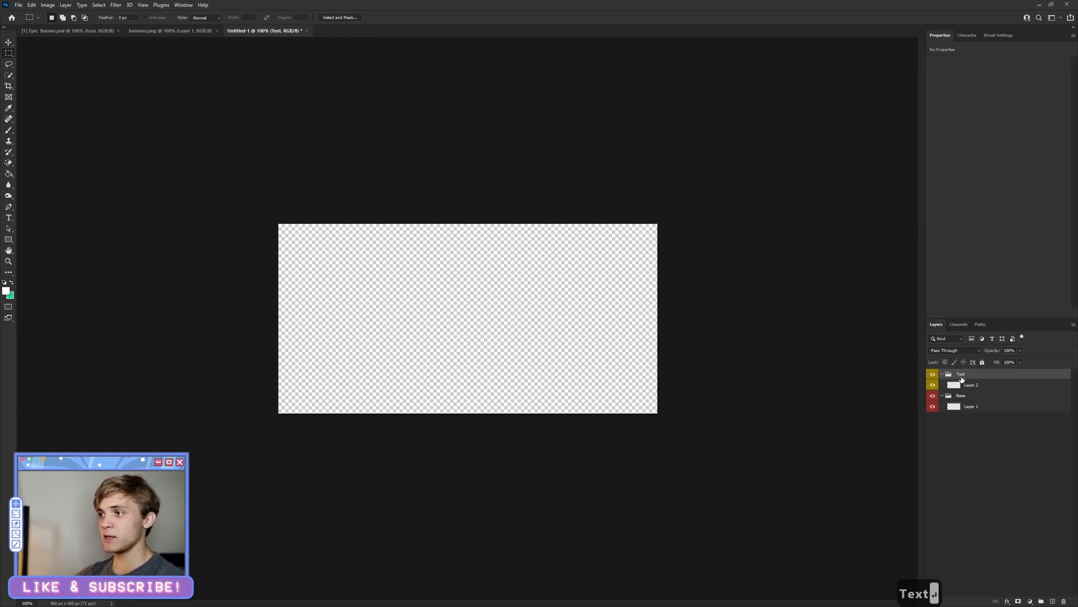
{"action": "left_click", "coordinate": [970, 406]}
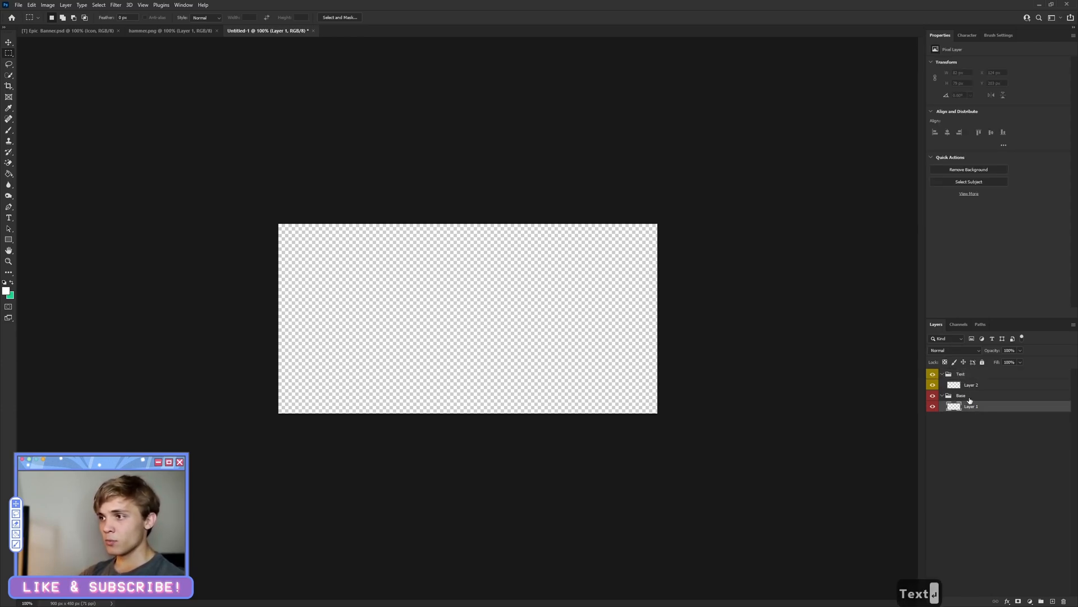
{"action": "left_click", "coordinate": [9, 239]}
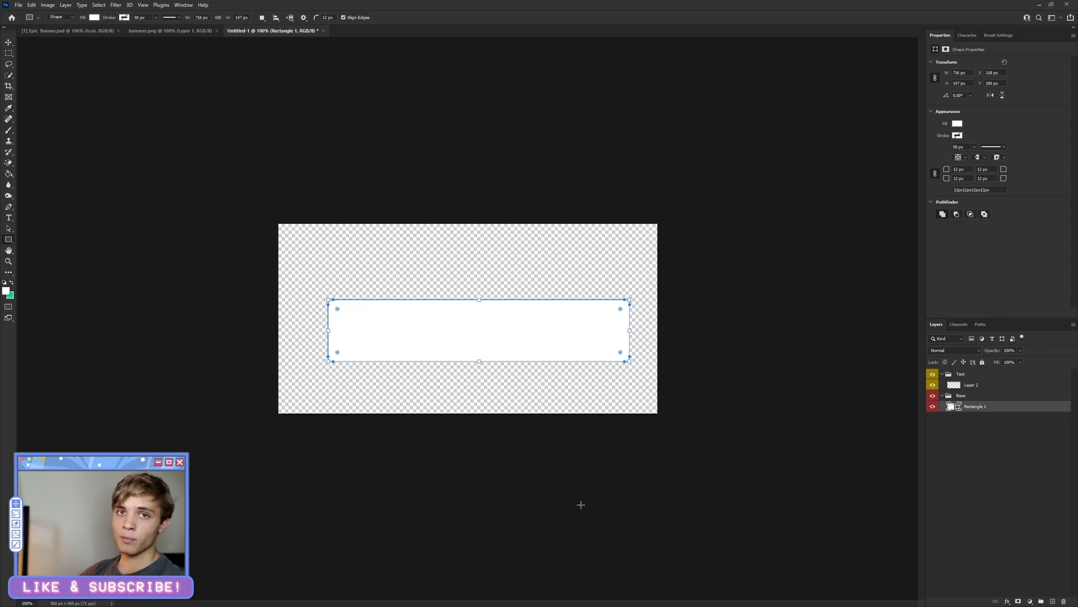
{"action": "mouse_move", "coordinate": [994, 270]}
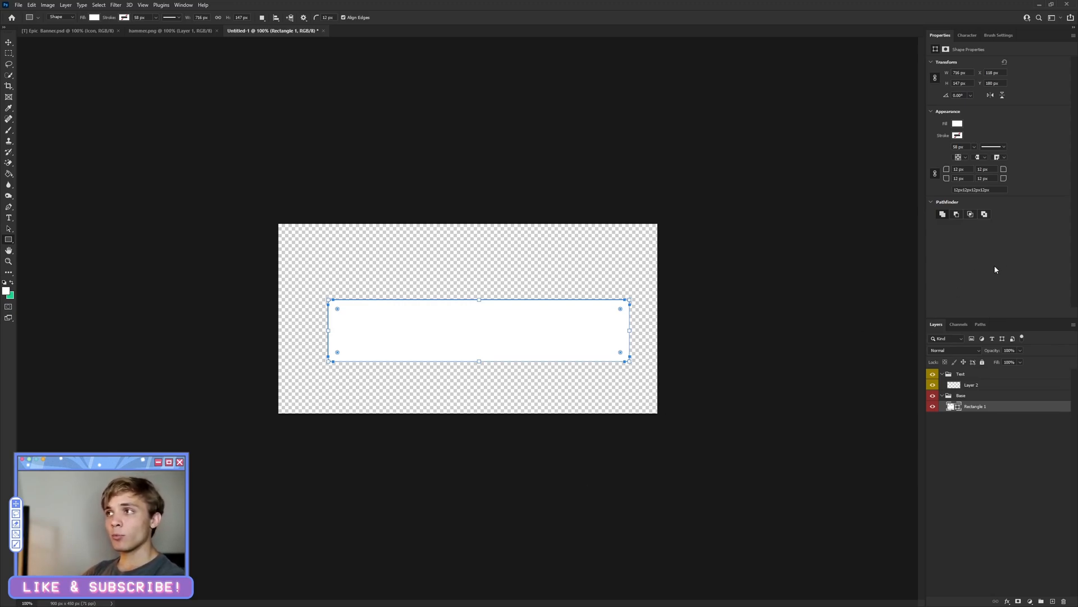
{"action": "mouse_move", "coordinate": [964, 254]}
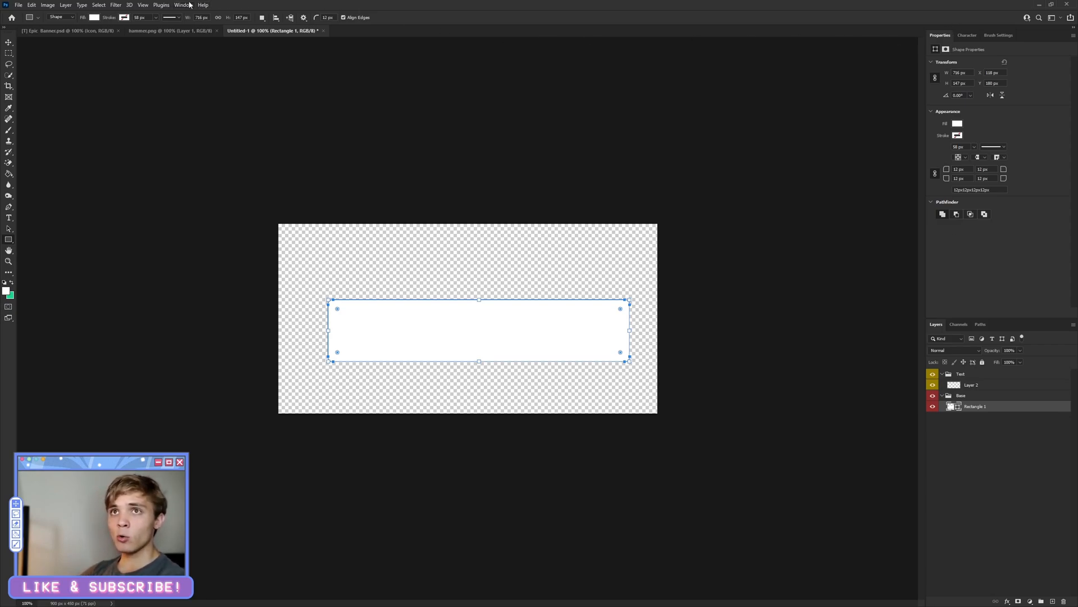
Check the Window menu to confirm the Properties panel is shown, leaving it unchanged
{"action": "left_click", "coordinate": [183, 5]}
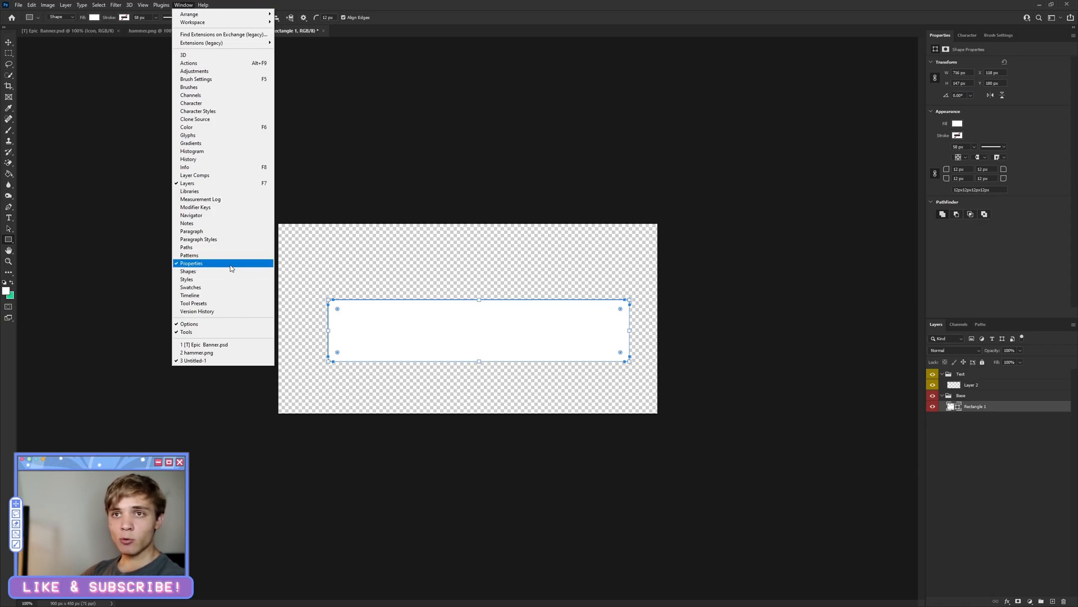
{"action": "mouse_move", "coordinate": [231, 269]}
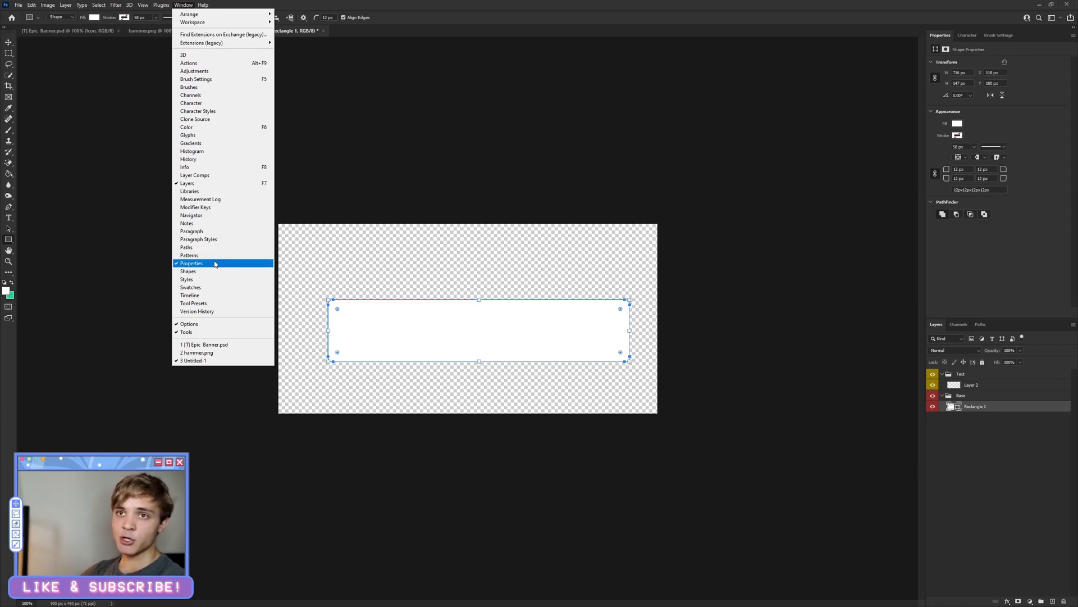
{"action": "left_click", "coordinate": [191, 263]}
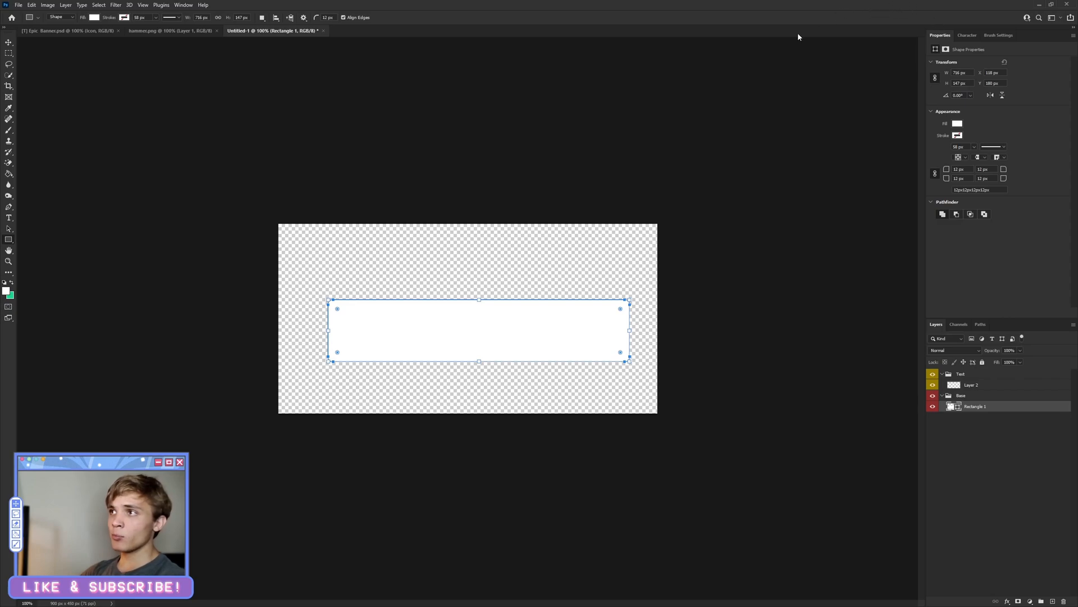
{"action": "mouse_move", "coordinate": [823, 39]}
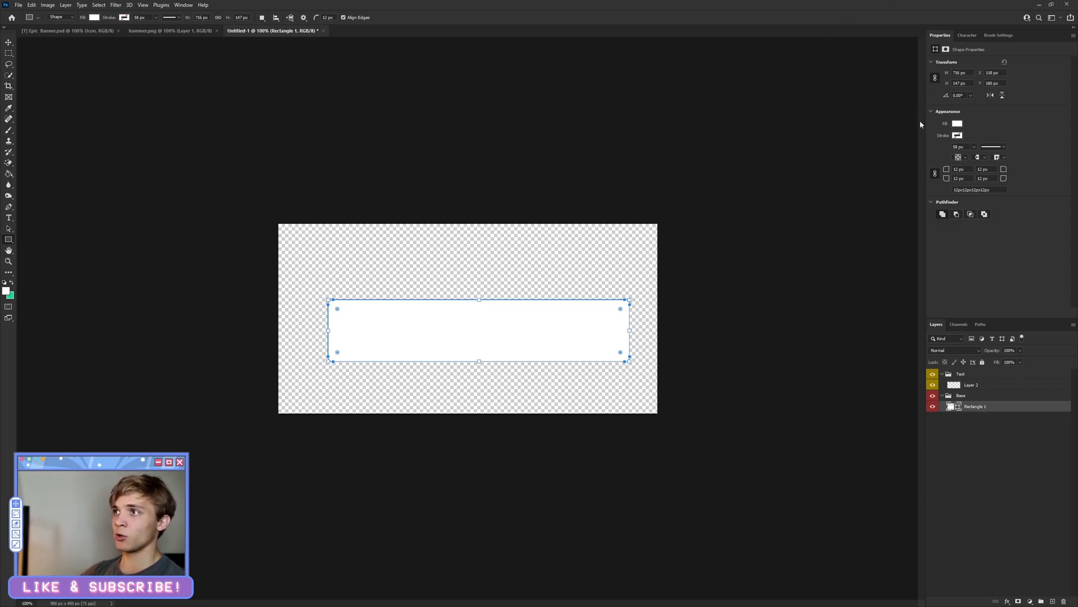
{"action": "mouse_move", "coordinate": [903, 19]}
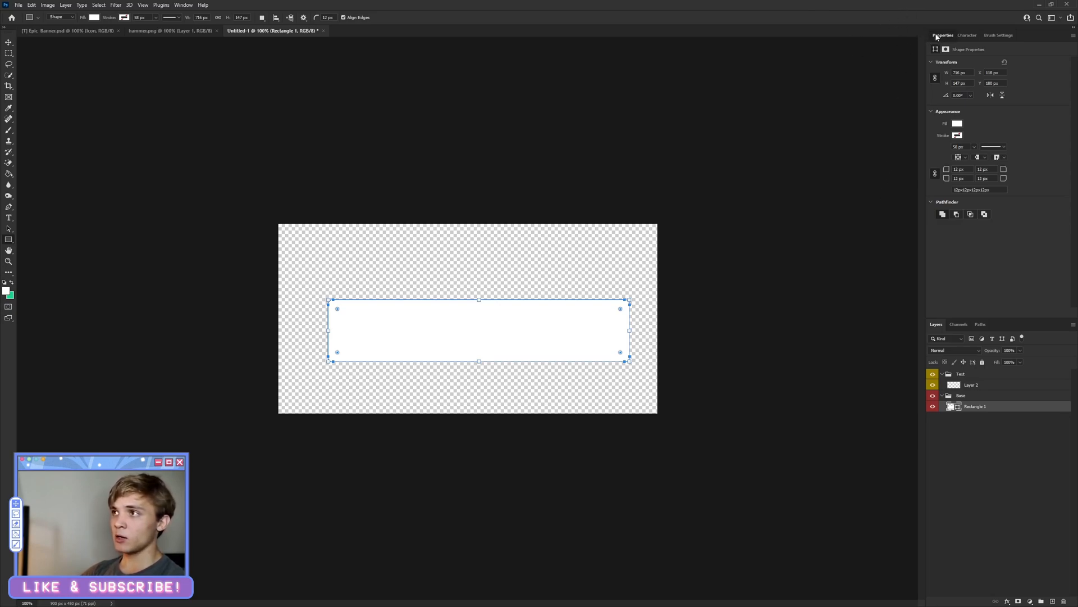
{"action": "mouse_move", "coordinate": [991, 274]}
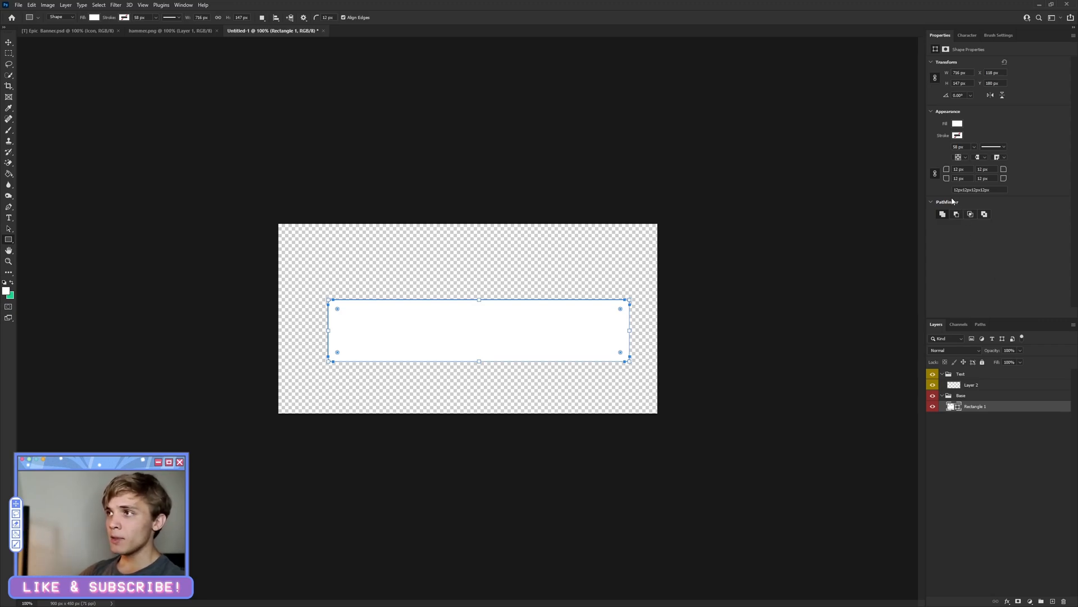
{"action": "mouse_move", "coordinate": [936, 77]}
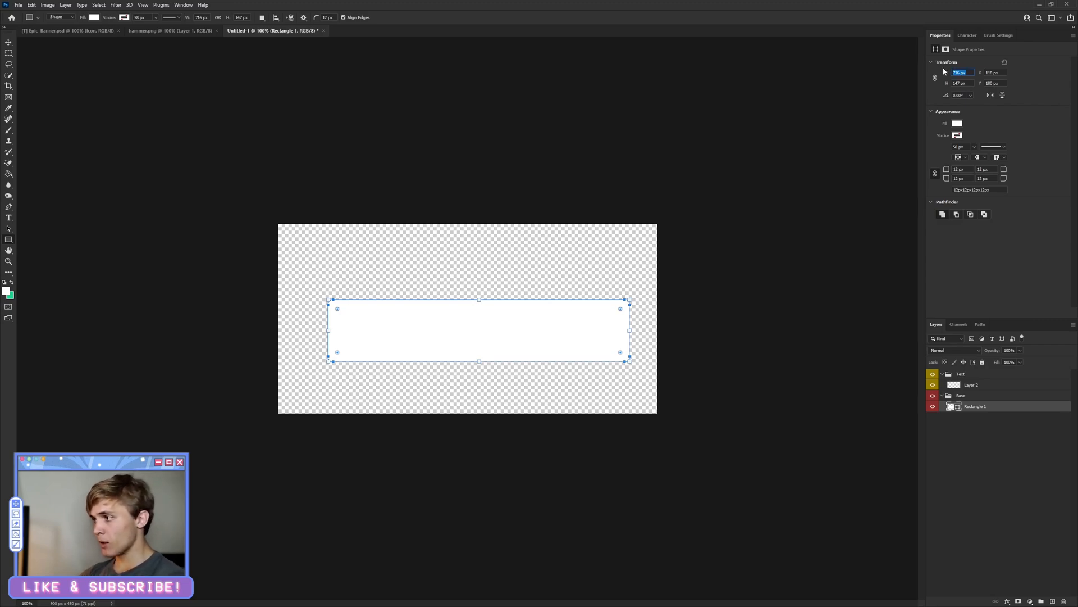
Size the rectangle to 730 by 150 pixels with square corners and start changing its fill colour
{"action": "type", "text": "730"}
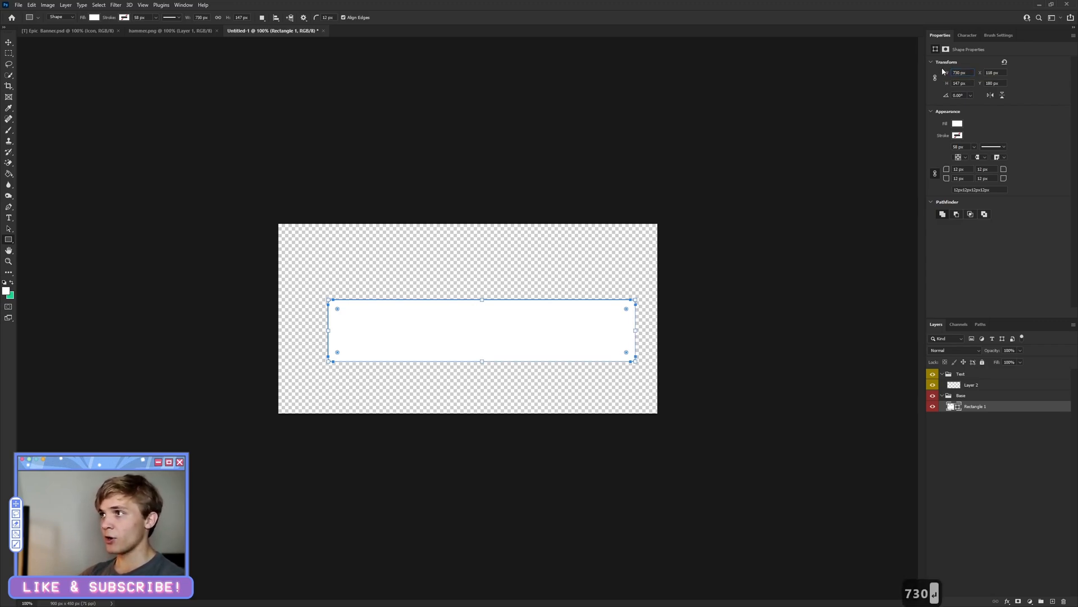
{"action": "triple_click", "coordinate": [961, 82]}
{"action": "type", "text": "150"}
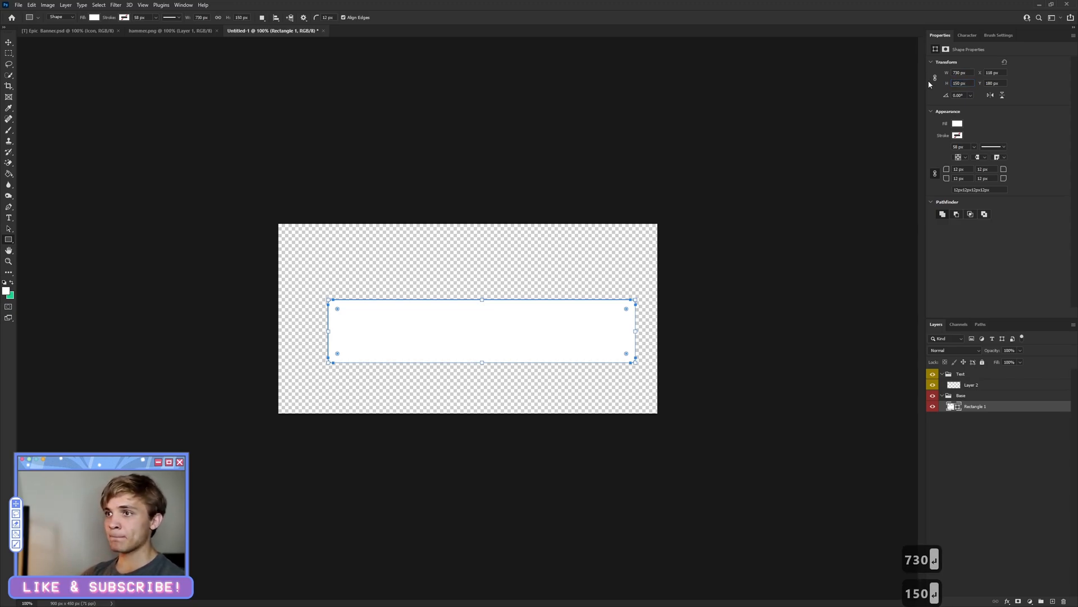
{"action": "mouse_move", "coordinate": [936, 77]}
{"action": "type", "text": "0"}
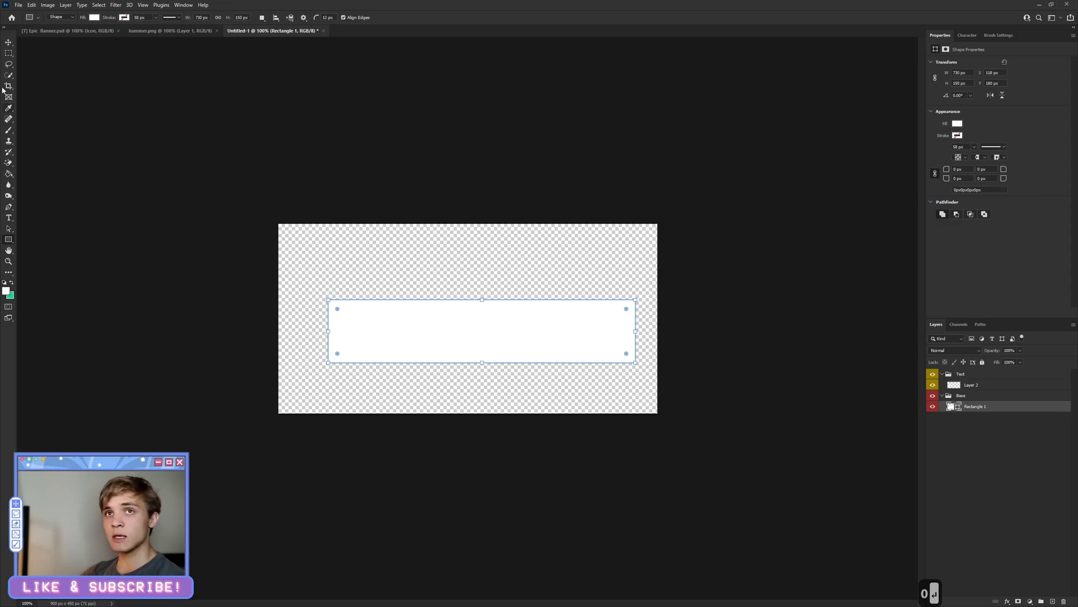
{"action": "left_click", "coordinate": [9, 43]}
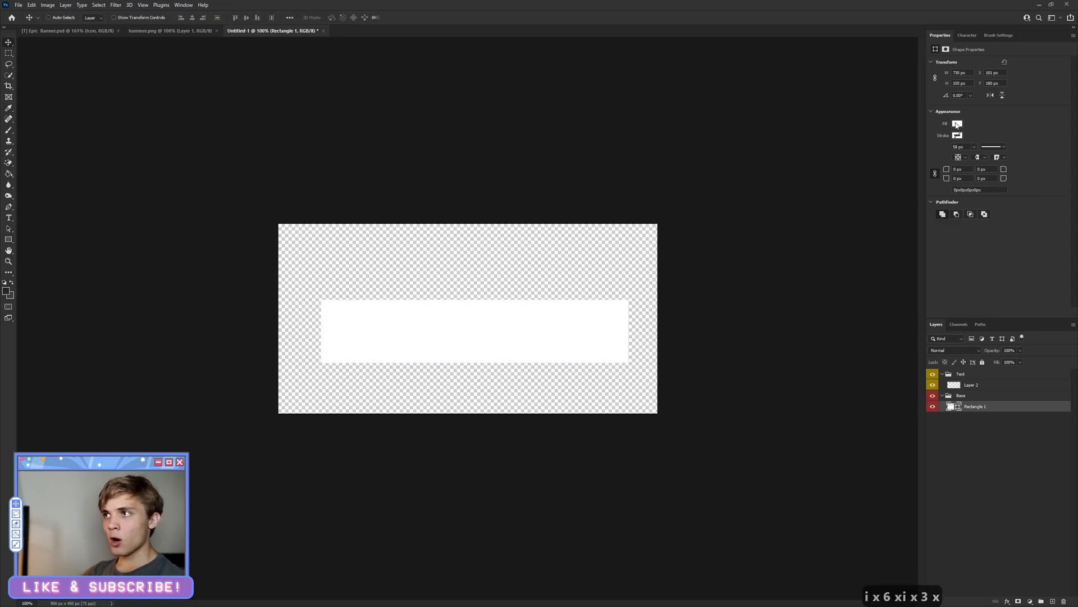
{"action": "left_click", "coordinate": [957, 124]}
{"action": "type", "text": "292929"}
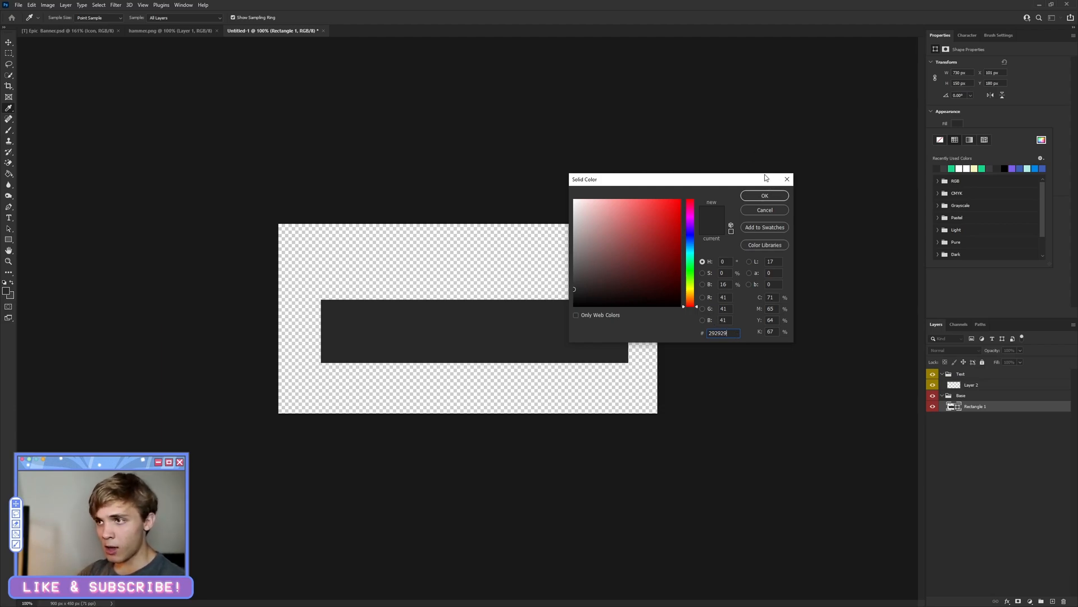
{"action": "mouse_move", "coordinate": [764, 182]}
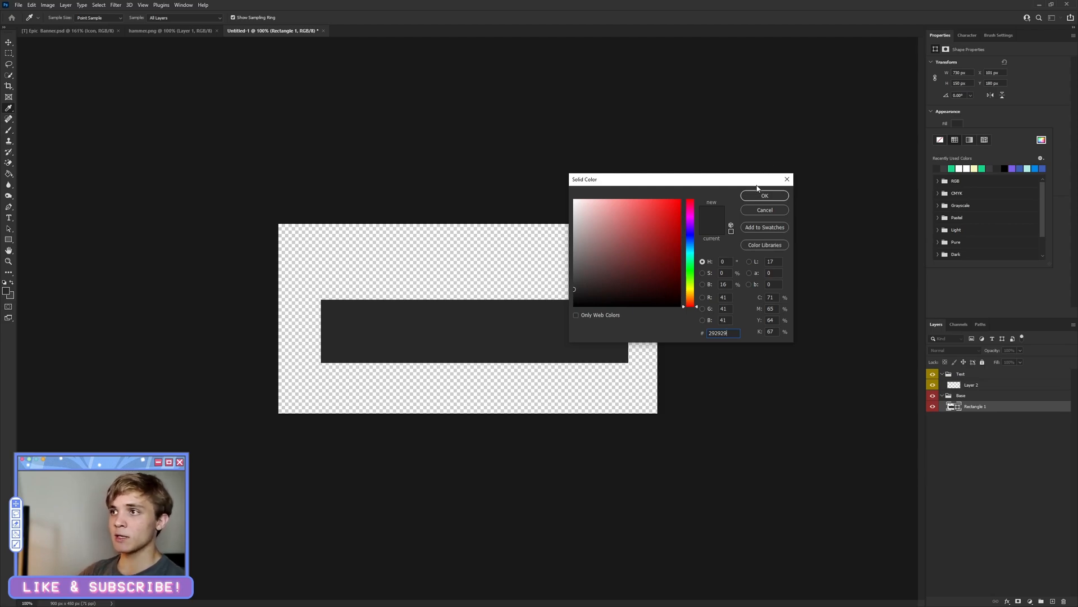
Apply the dark gray #292929 fill, duplicate the rectangle and rasterize the copy as the Base layer
{"action": "left_click", "coordinate": [763, 195]}
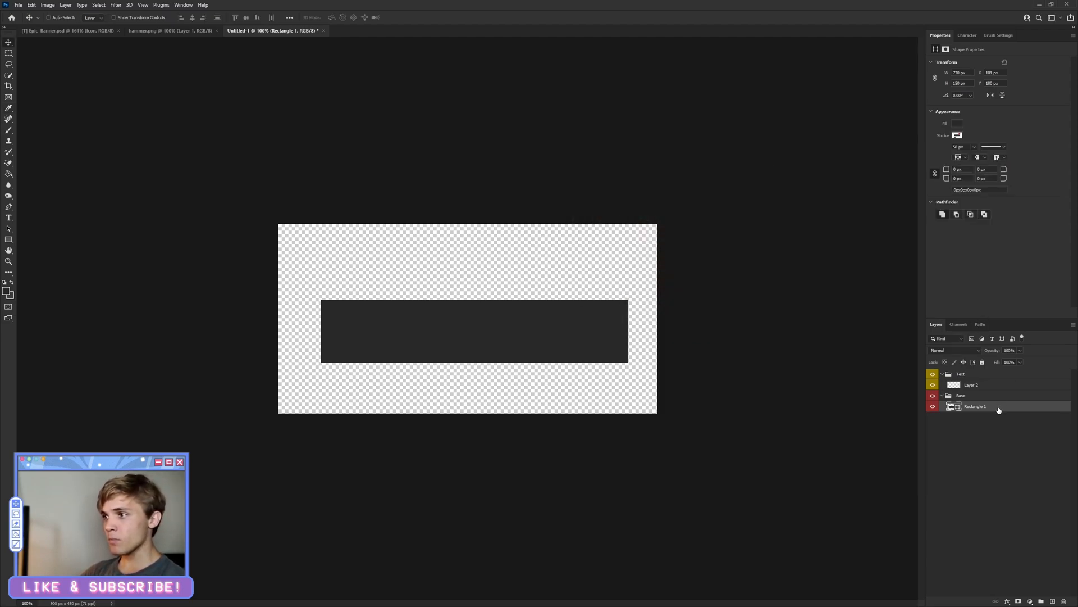
{"action": "key", "text": "ctrl+j"}
{"action": "type", "text": "Backup"}
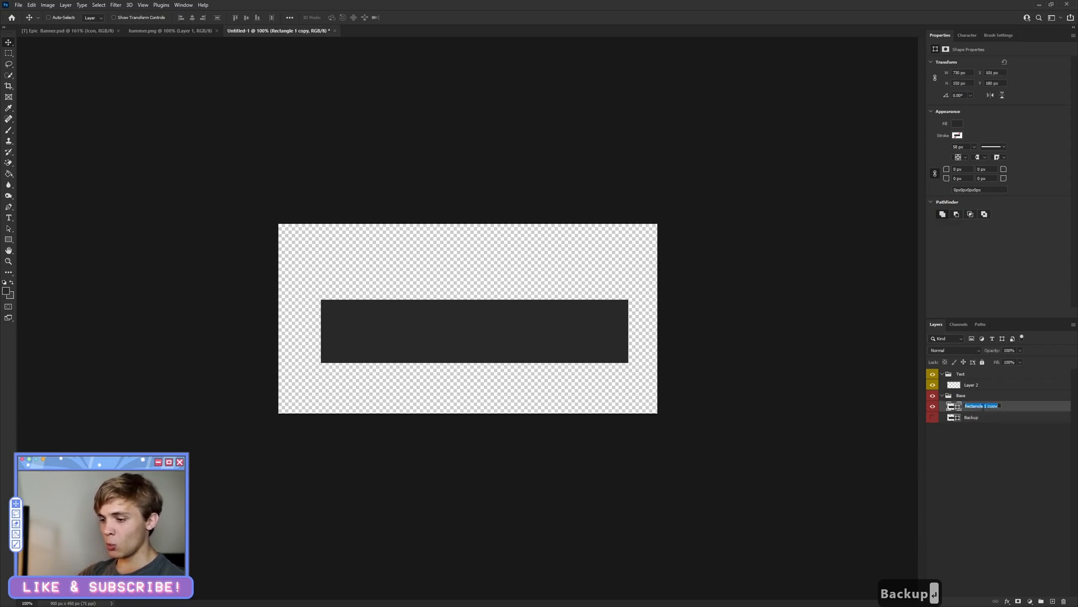
{"action": "right_click", "coordinate": [970, 405]}
{"action": "type", "text": "Base"}
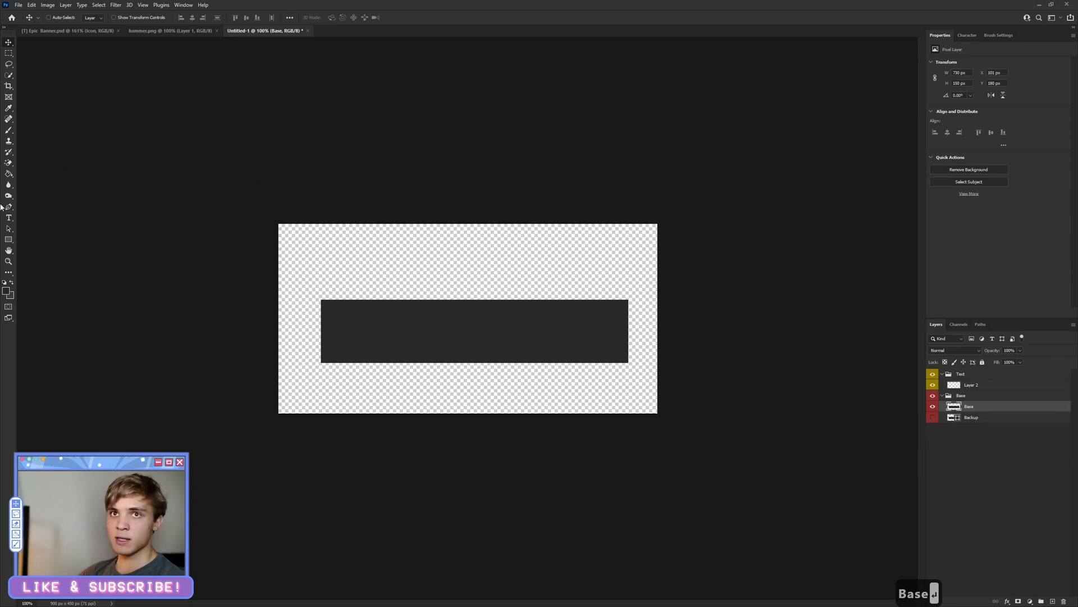
{"action": "left_click", "coordinate": [9, 209]}
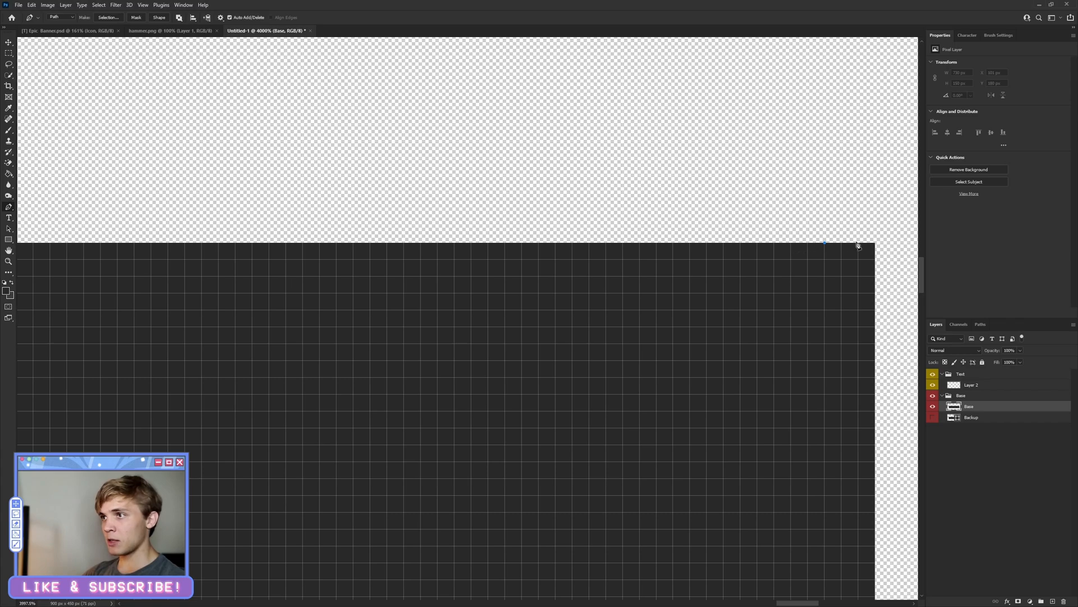
{"action": "mouse_move", "coordinate": [691, 280]}
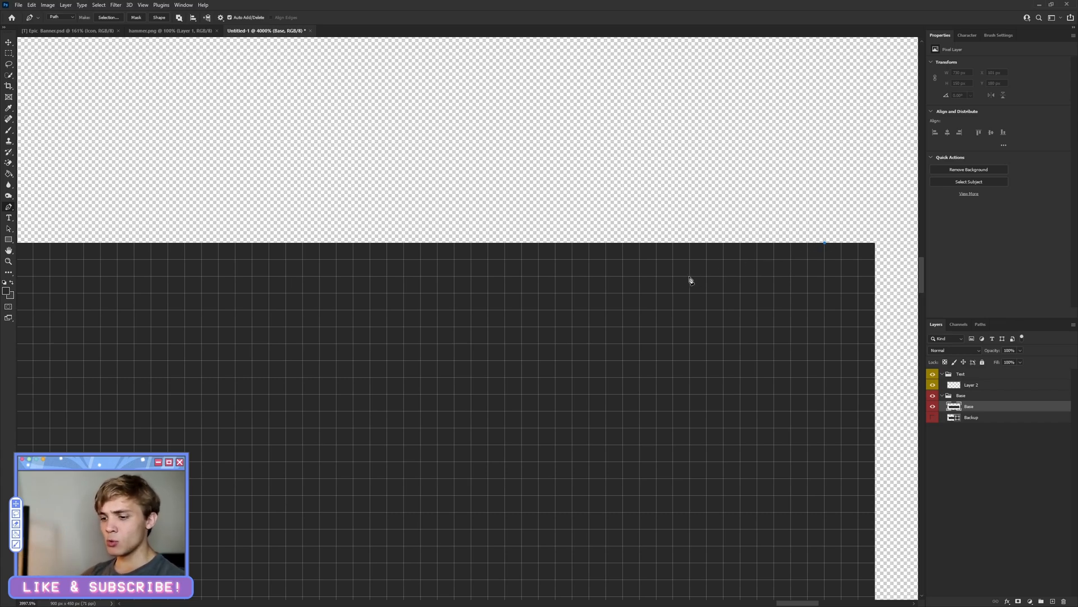
{"action": "mouse_move", "coordinate": [709, 260]}
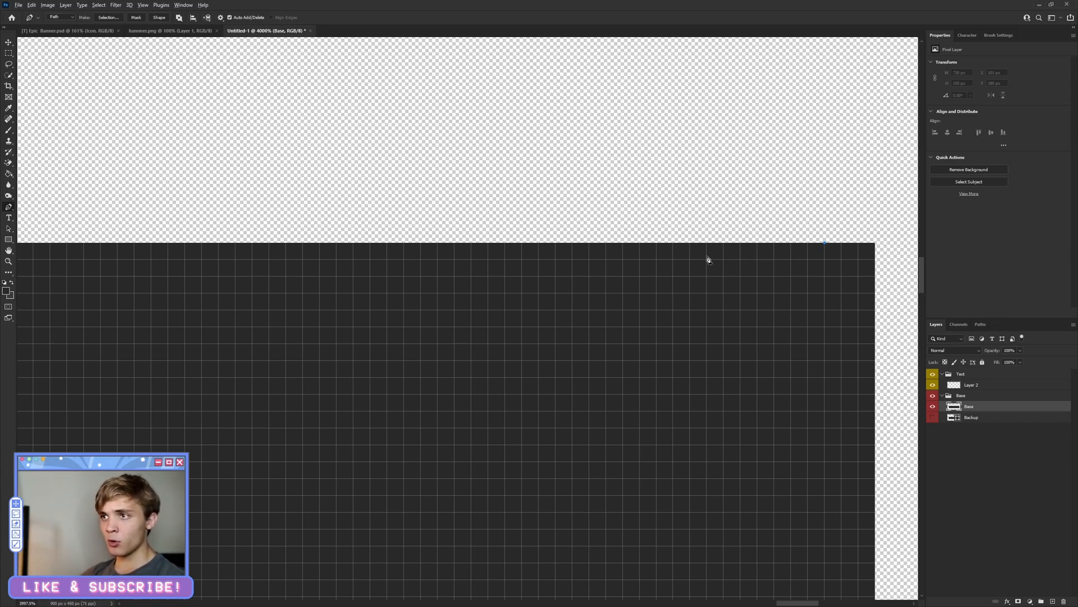
{"action": "mouse_move", "coordinate": [737, 283]}
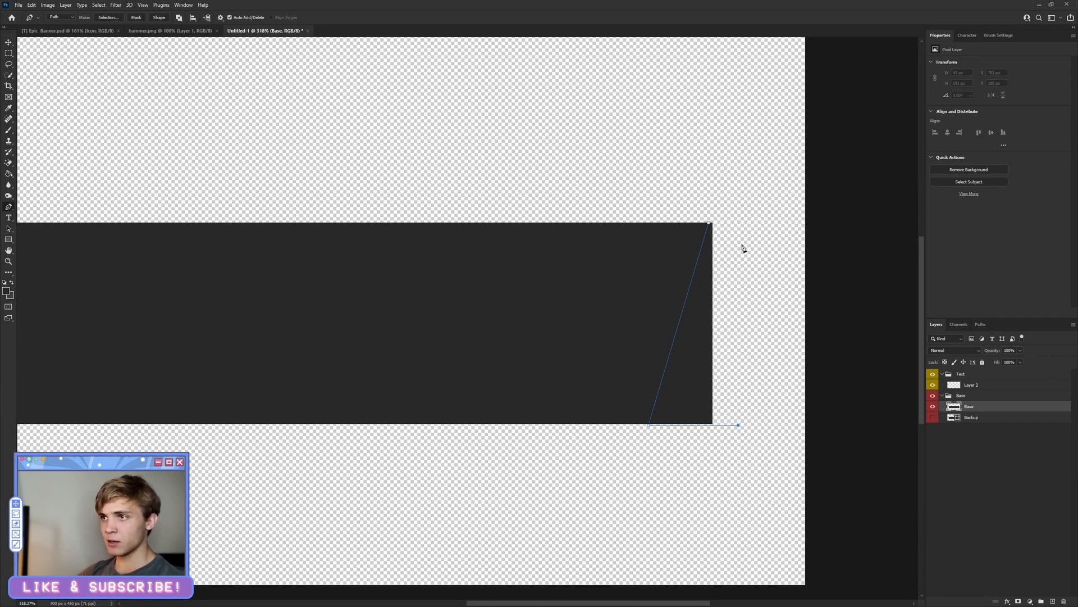
Turn a Pen triangle over the right end into a selection, delete it for a slanted edge, and deselect
{"action": "left_click", "coordinate": [739, 204]}
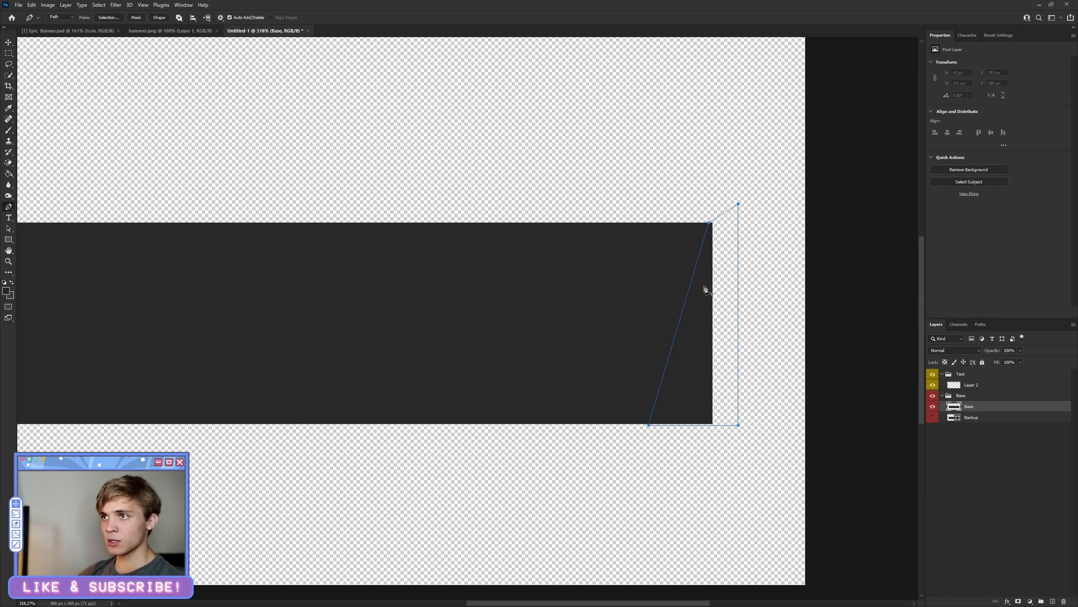
{"action": "right_click", "coordinate": [705, 289]}
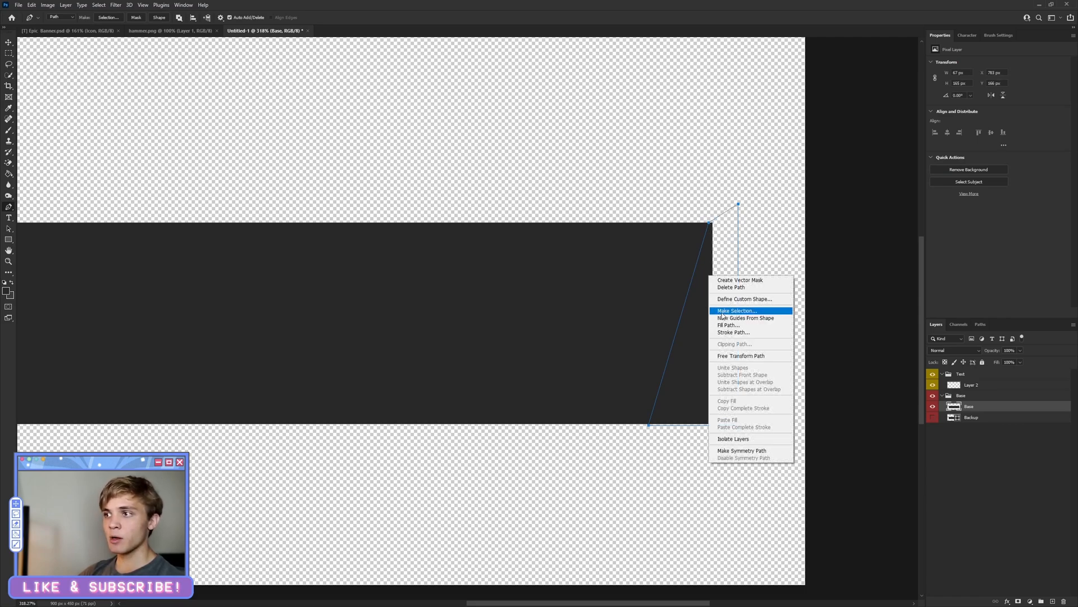
{"action": "left_click", "coordinate": [735, 310]}
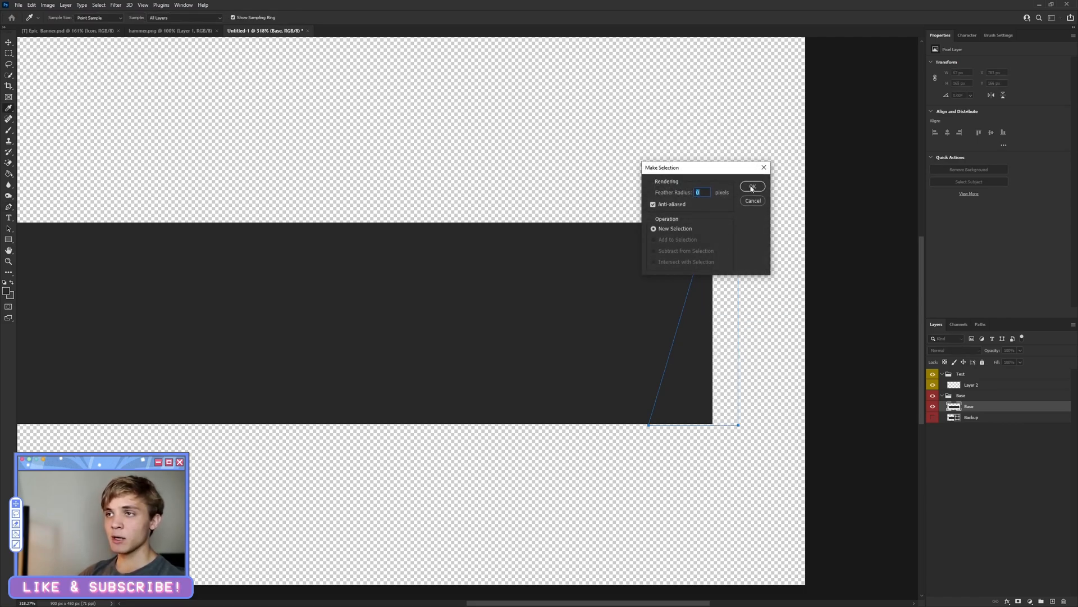
{"action": "left_click", "coordinate": [751, 187]}
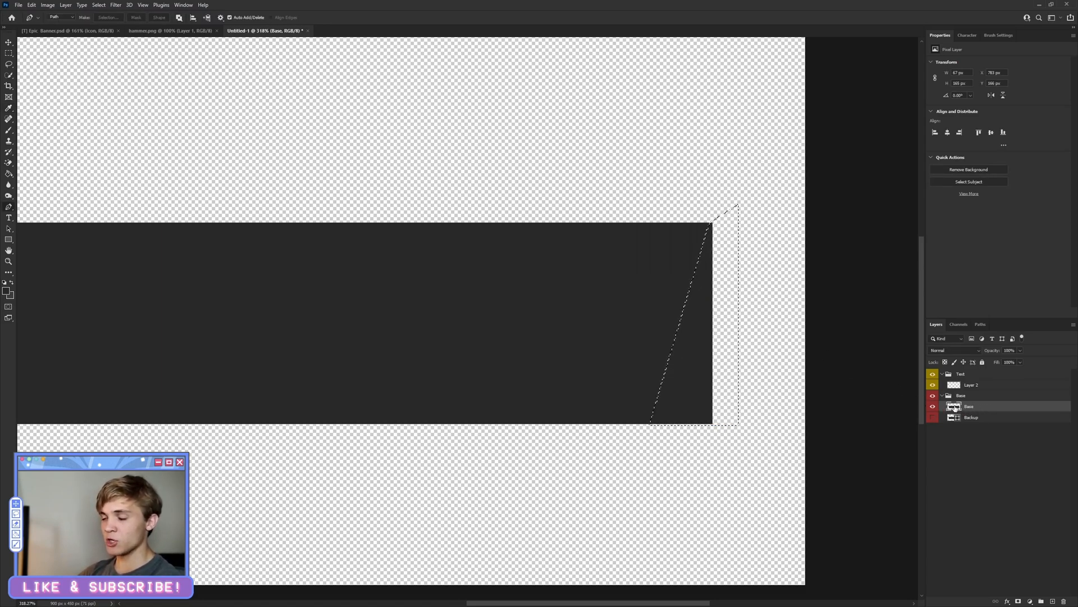
{"action": "key", "text": "Delete"}
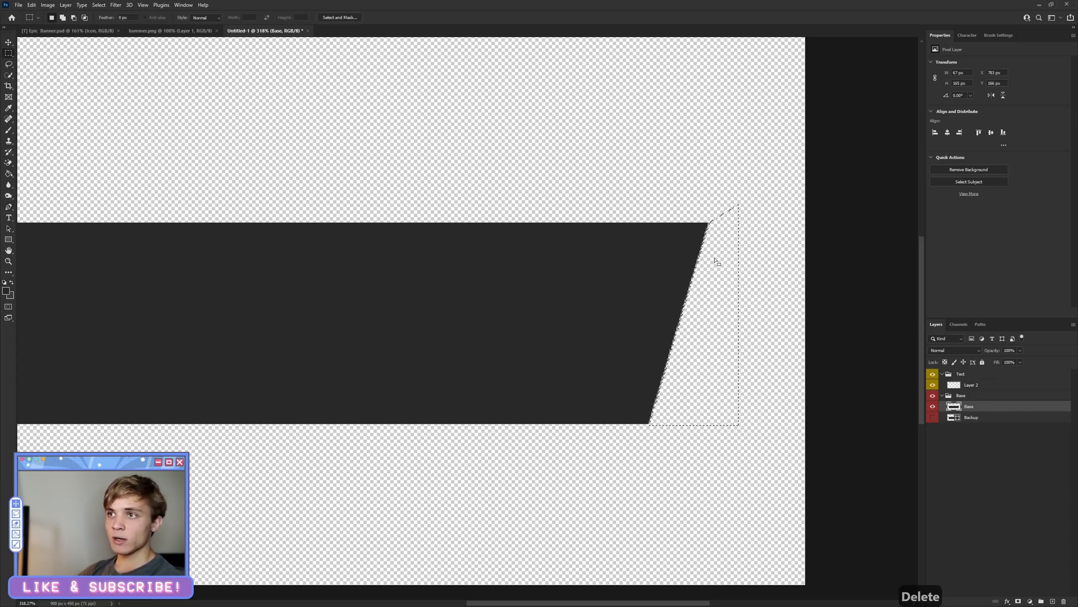
{"action": "right_click", "coordinate": [732, 236]}
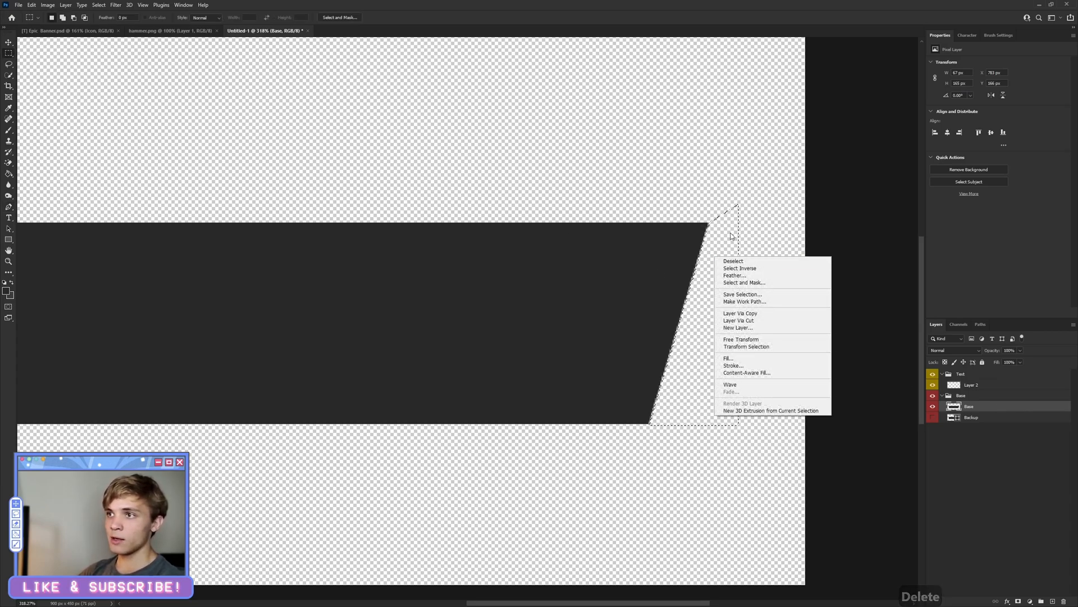
{"action": "left_click", "coordinate": [733, 261]}
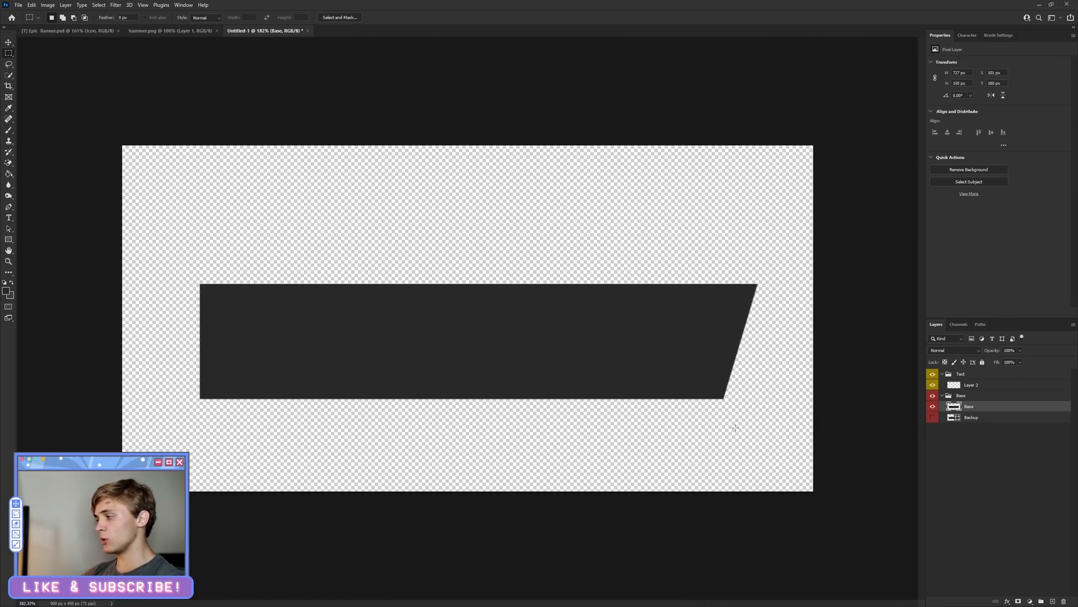
{"action": "mouse_move", "coordinate": [203, 263]}
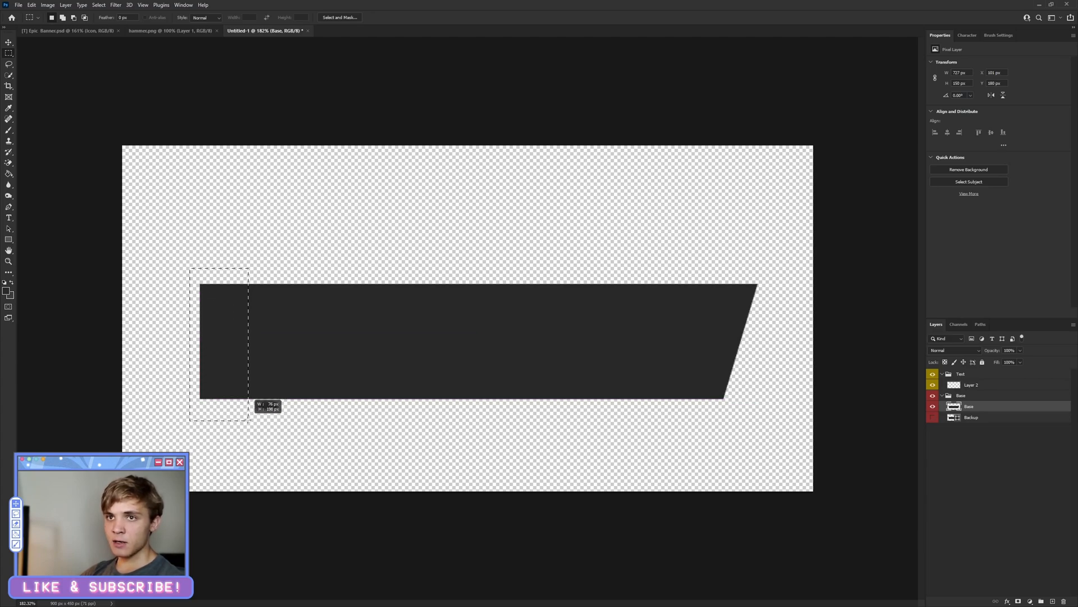
Delete the square left end and transform a flipped copy of the slanted end into its place
{"action": "key", "text": "Delete"}
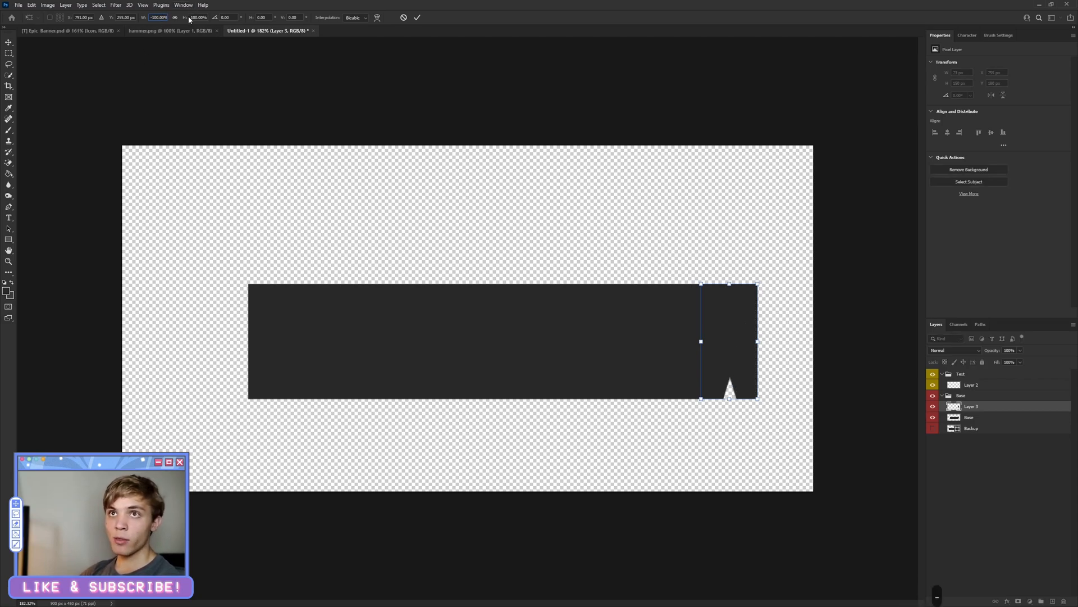
{"action": "left_click", "coordinate": [416, 17]}
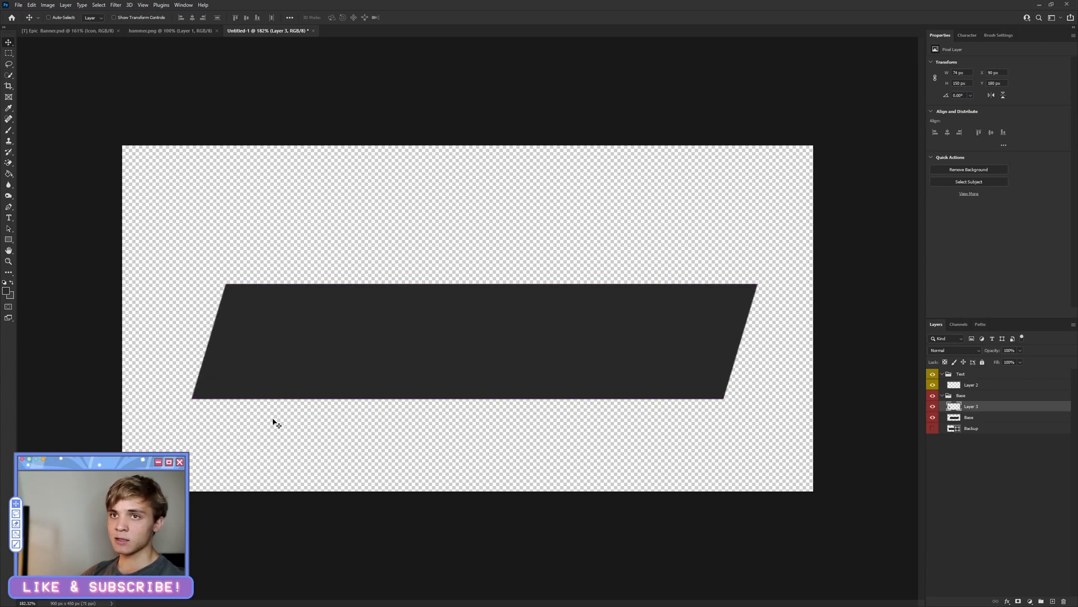
{"action": "scroll", "scroll_direction": "down", "scroll_amount": 3}
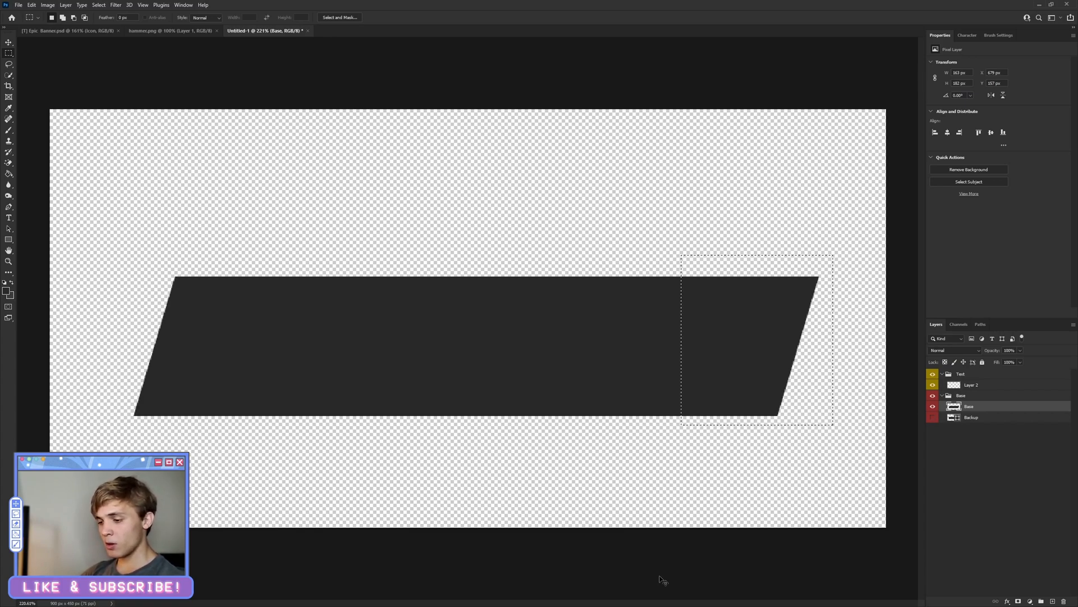
Copy a slice onto a layer named Left Shape and give it a #3c3c3e Color Overlay
{"action": "key", "text": "ctrl+j"}
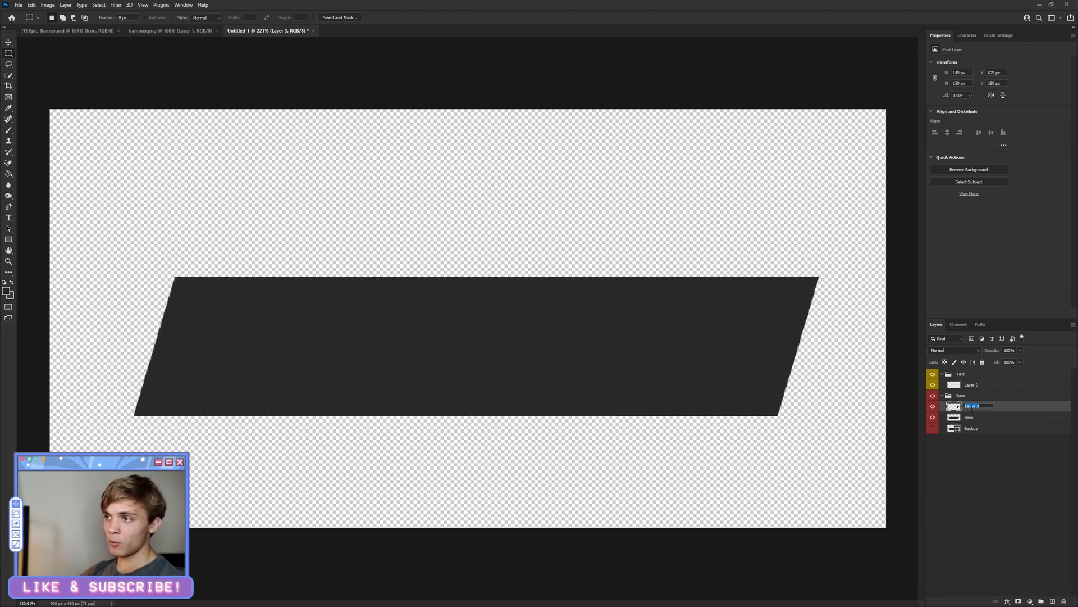
{"action": "type", "text": "Left S"}
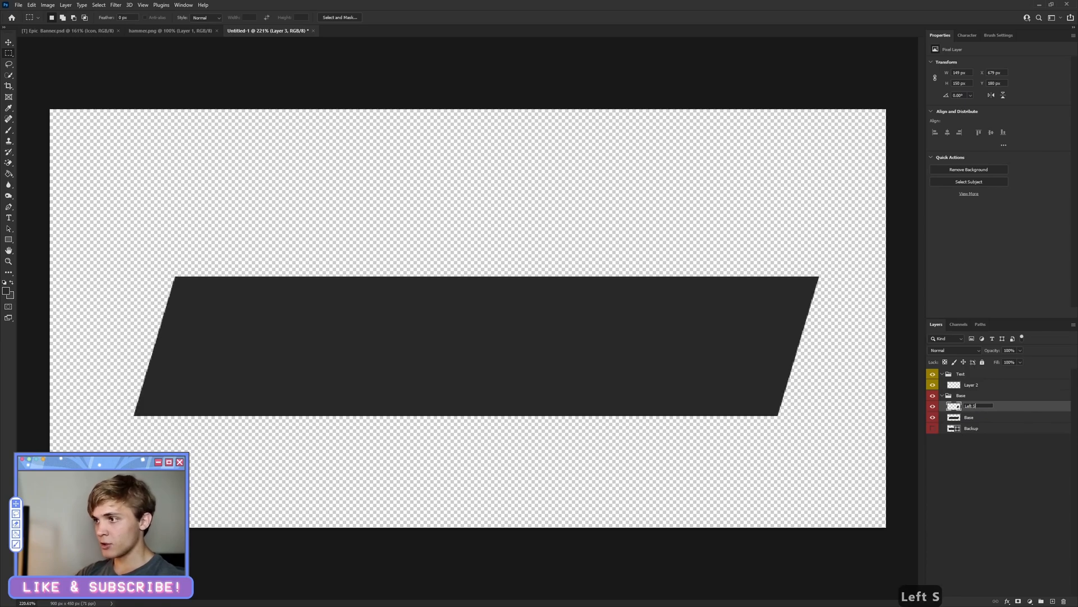
{"action": "right_click", "coordinate": [971, 405]}
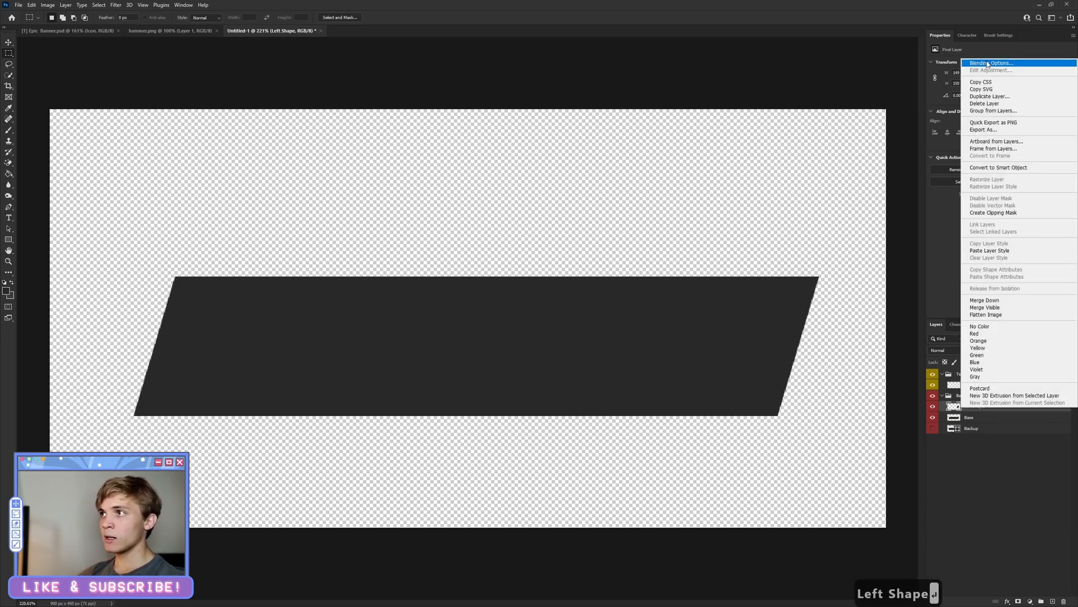
{"action": "left_click", "coordinate": [990, 63]}
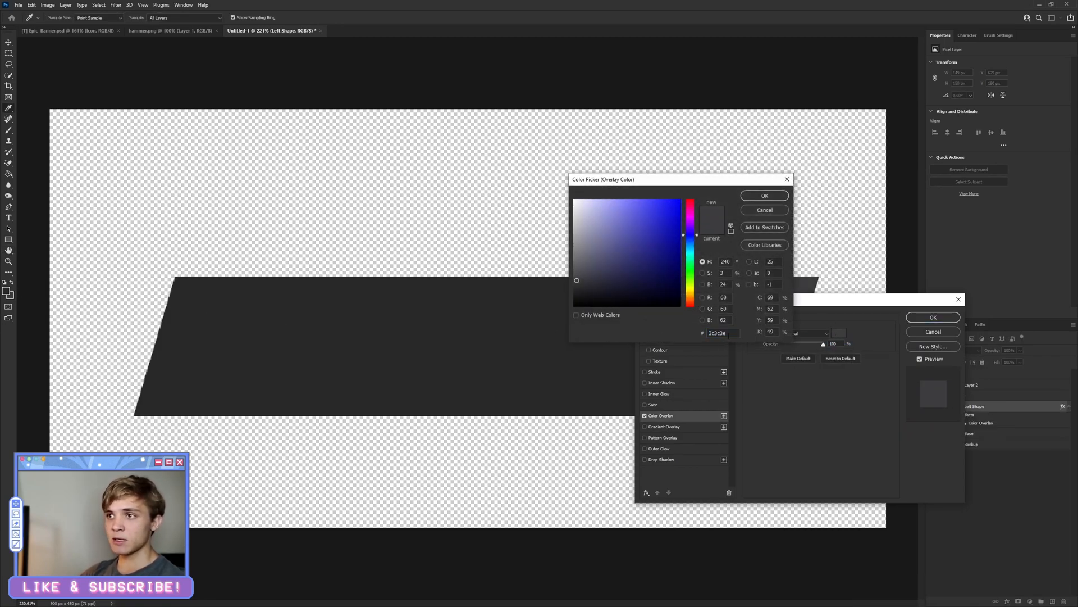
{"action": "triple_click", "coordinate": [721, 333]}
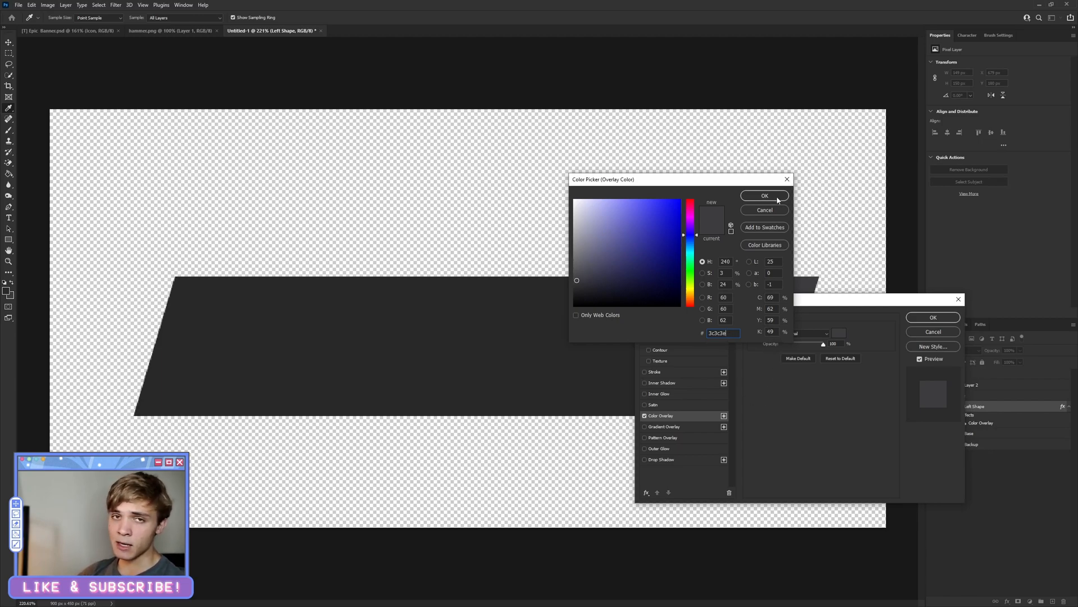
{"action": "left_click", "coordinate": [764, 196]}
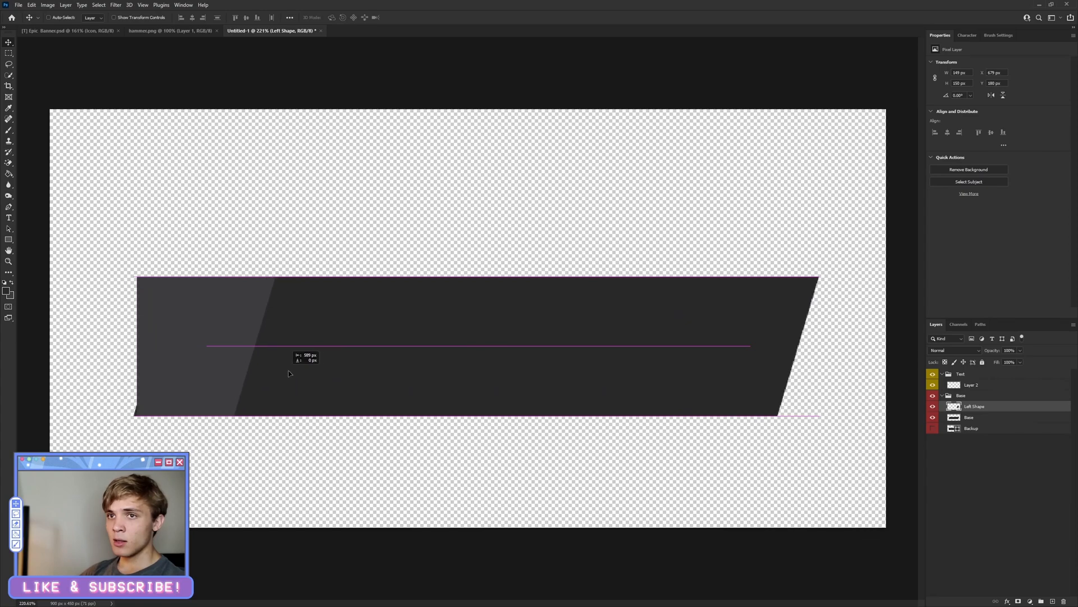
Place the Left Shape piece at the banner's left end, clipped to the Base layer
{"action": "right_click", "coordinate": [974, 406]}
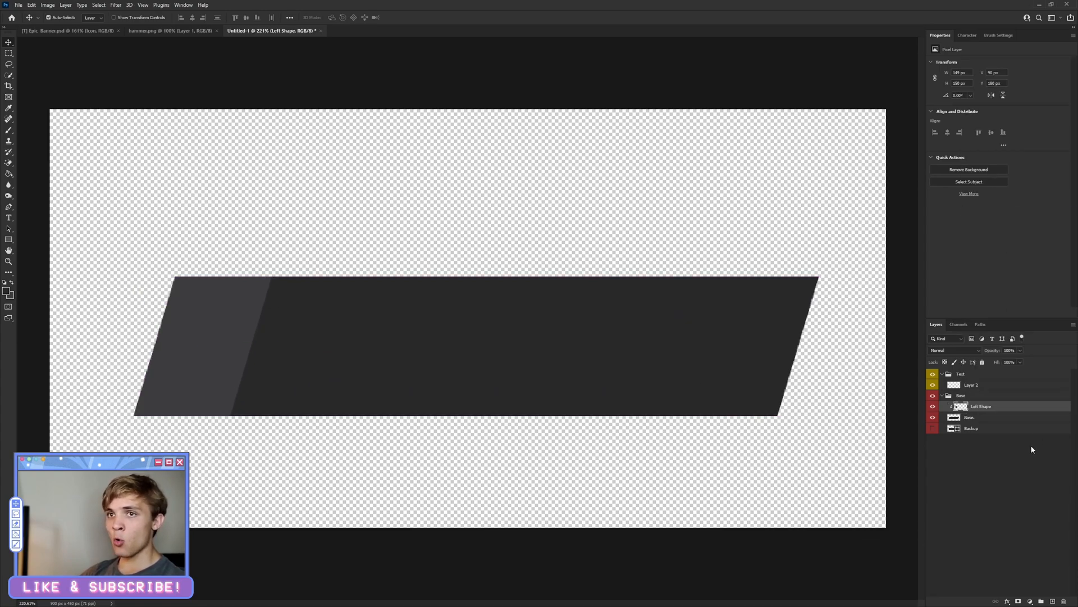
{"action": "key", "text": "ctrl+z"}
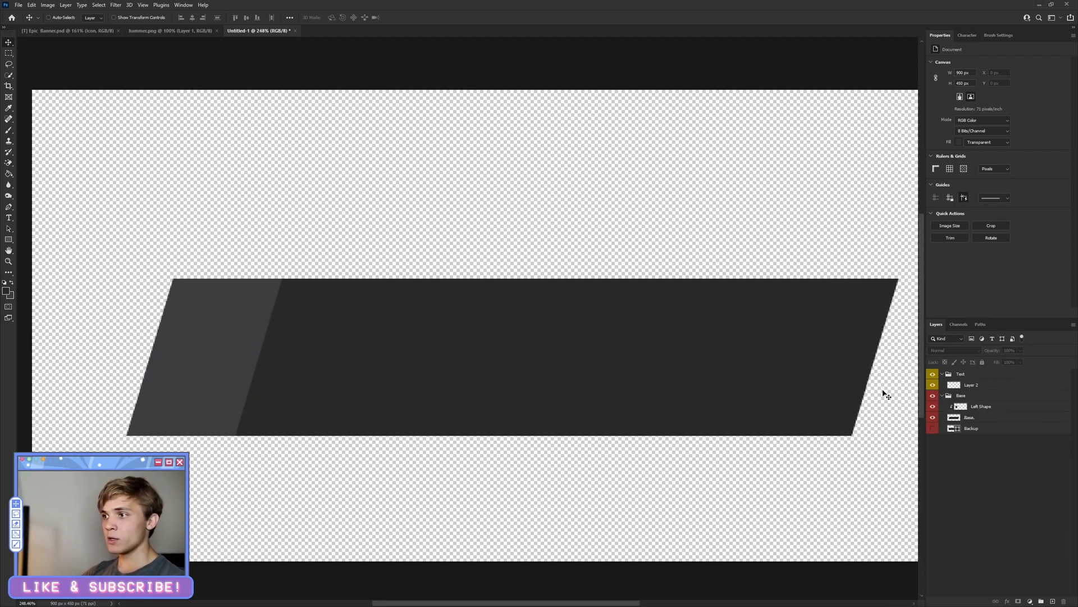
Fill the Left Shape slice solidly with a custom colour, deselect, and clip it to the slanted banner
{"action": "left_click", "coordinate": [980, 405]}
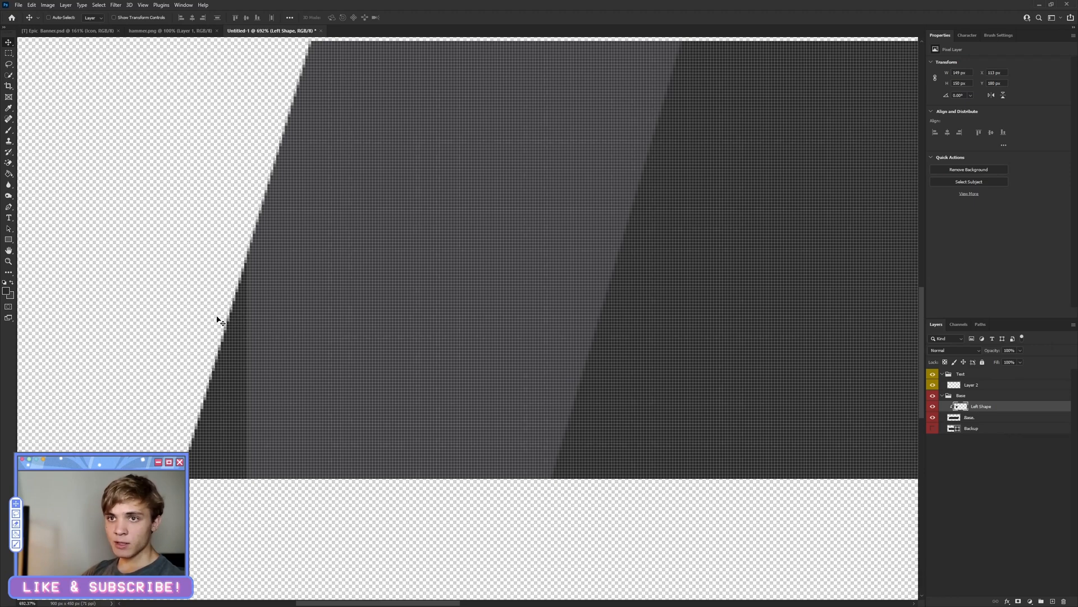
{"action": "left_click", "coordinate": [9, 65]}
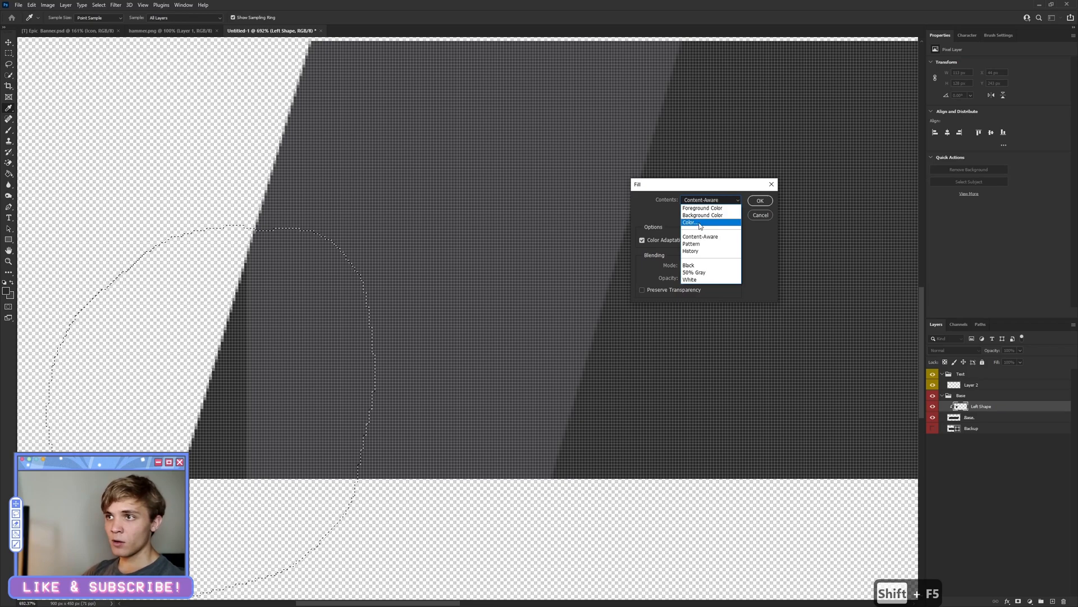
{"action": "left_click", "coordinate": [691, 222]}
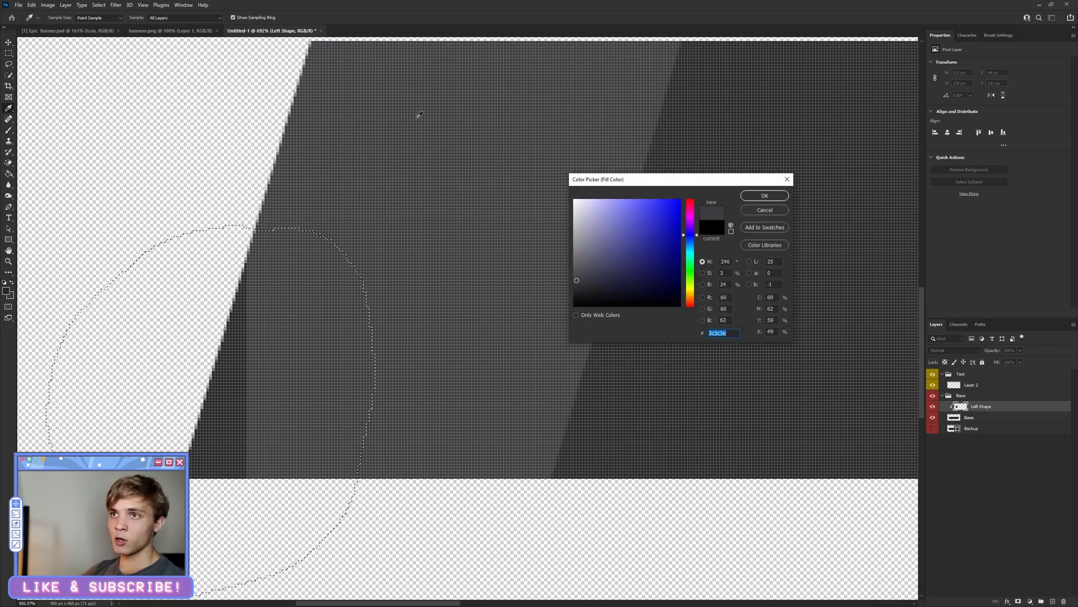
{"action": "left_click", "coordinate": [763, 195]}
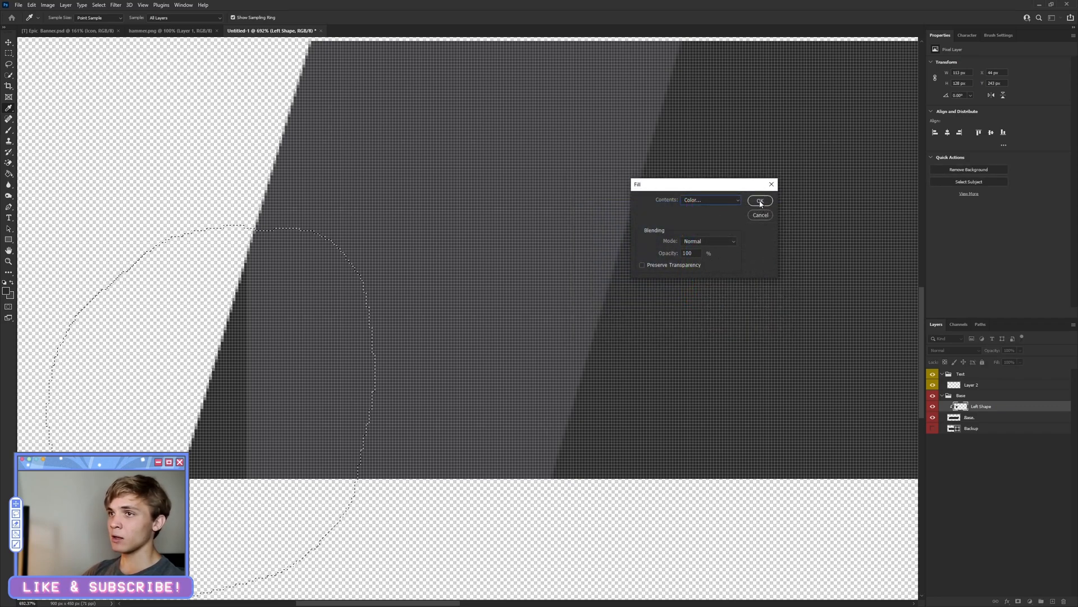
{"action": "right_click", "coordinate": [330, 130]}
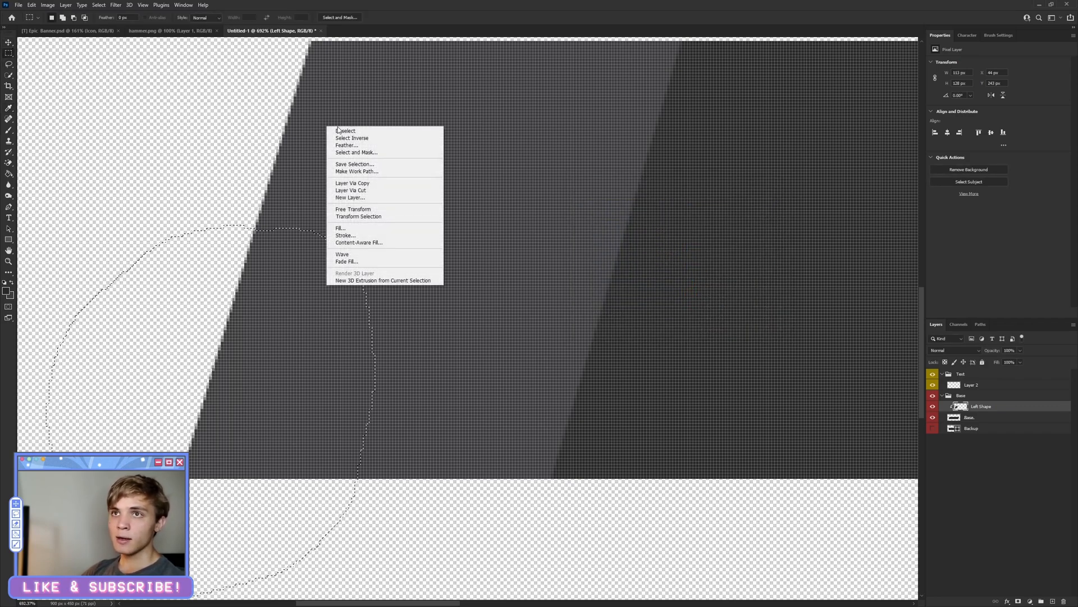
{"action": "left_click", "coordinate": [347, 131]}
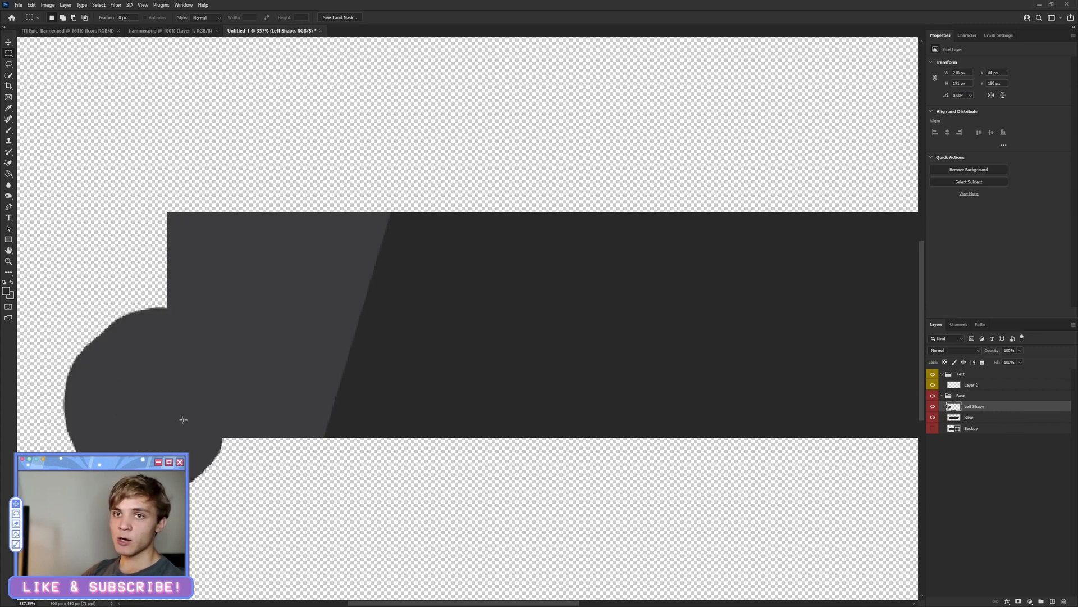
{"action": "key", "text": "ctrl+z"}
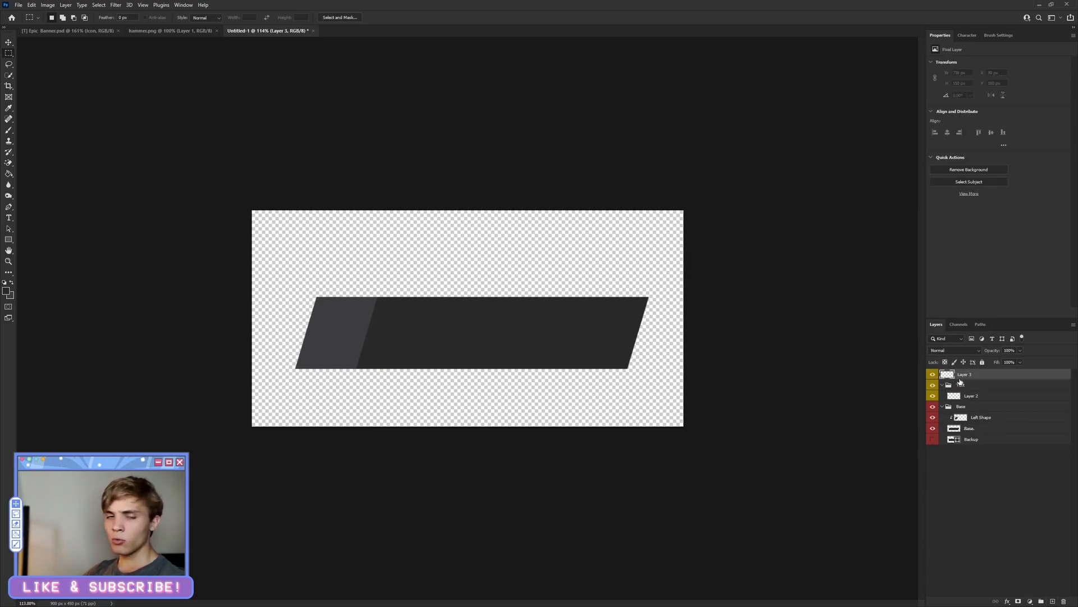
Copy the hammer from hammer.png and paste it into the banner document as Layer 4
{"action": "right_click", "coordinate": [933, 373]}
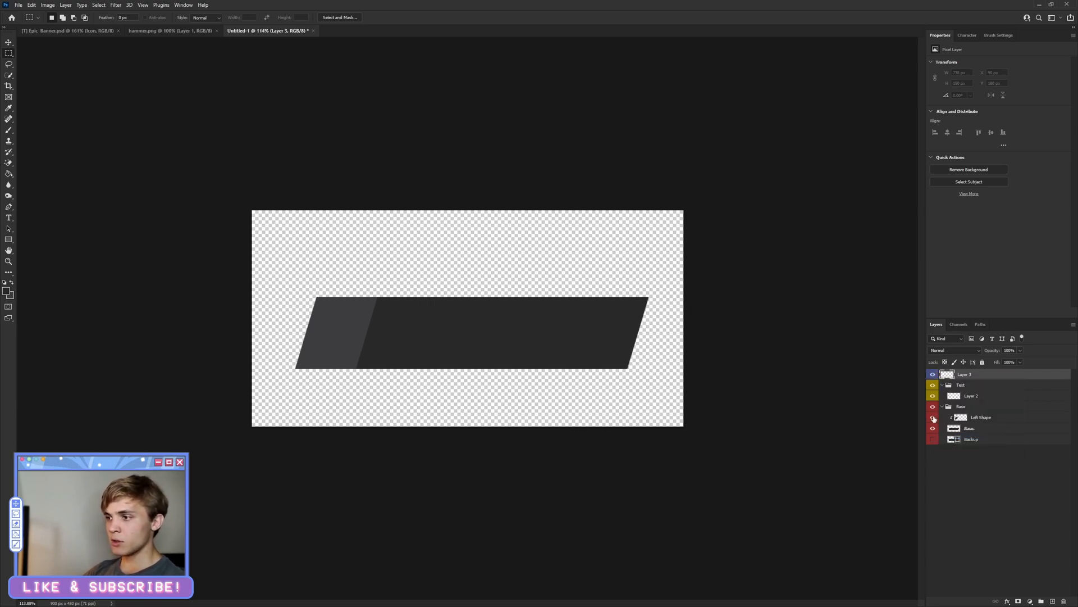
{"action": "left_click", "coordinate": [158, 30]}
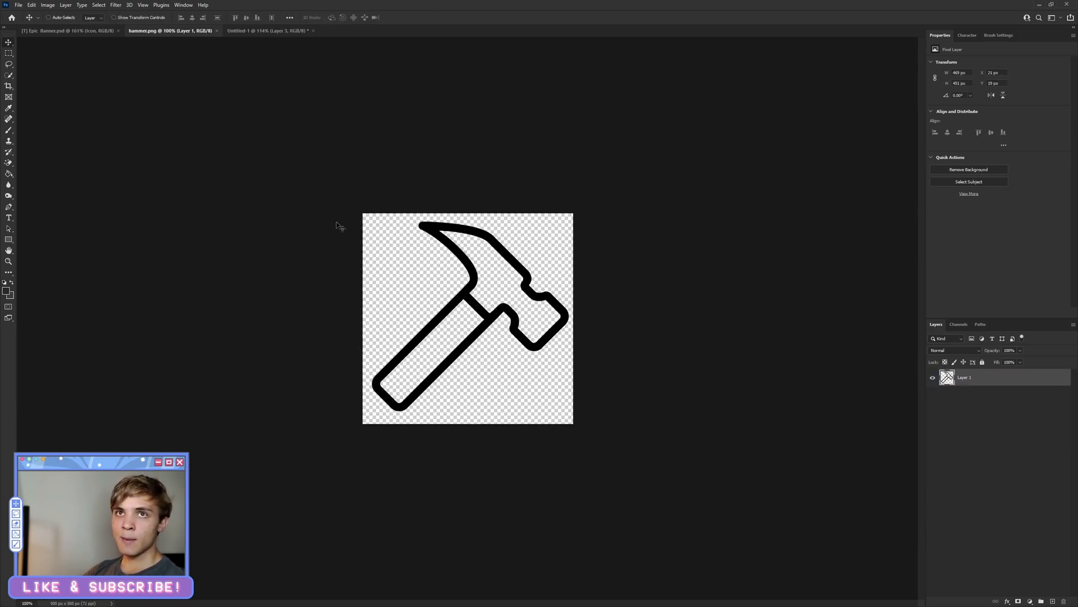
{"action": "left_click", "coordinate": [267, 30]}
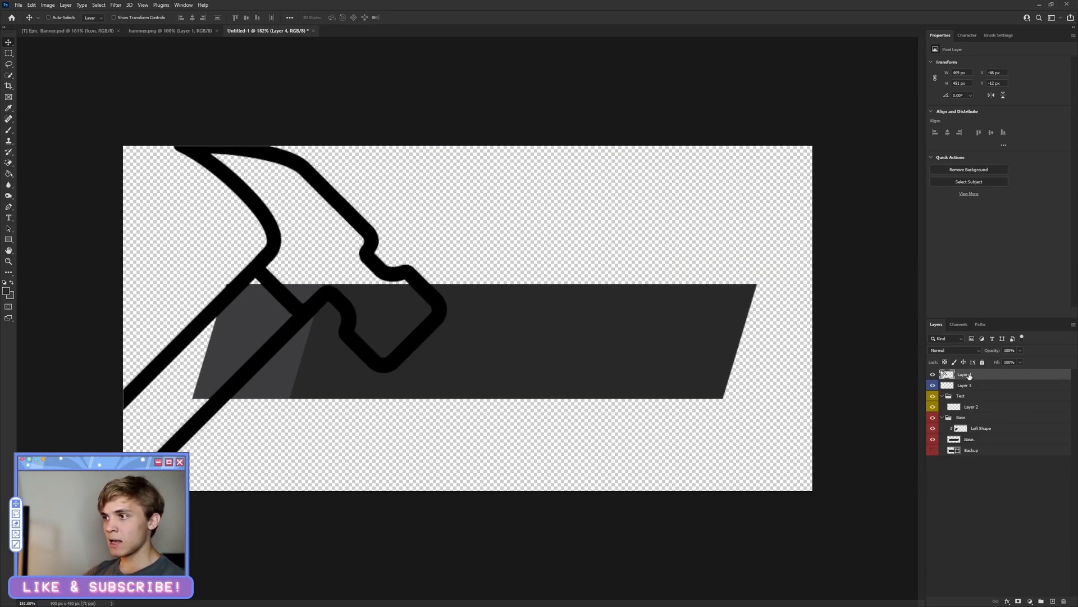
Remove the empty Layer 3 and select the hammer layer for styling
{"action": "left_click", "coordinate": [934, 386]}
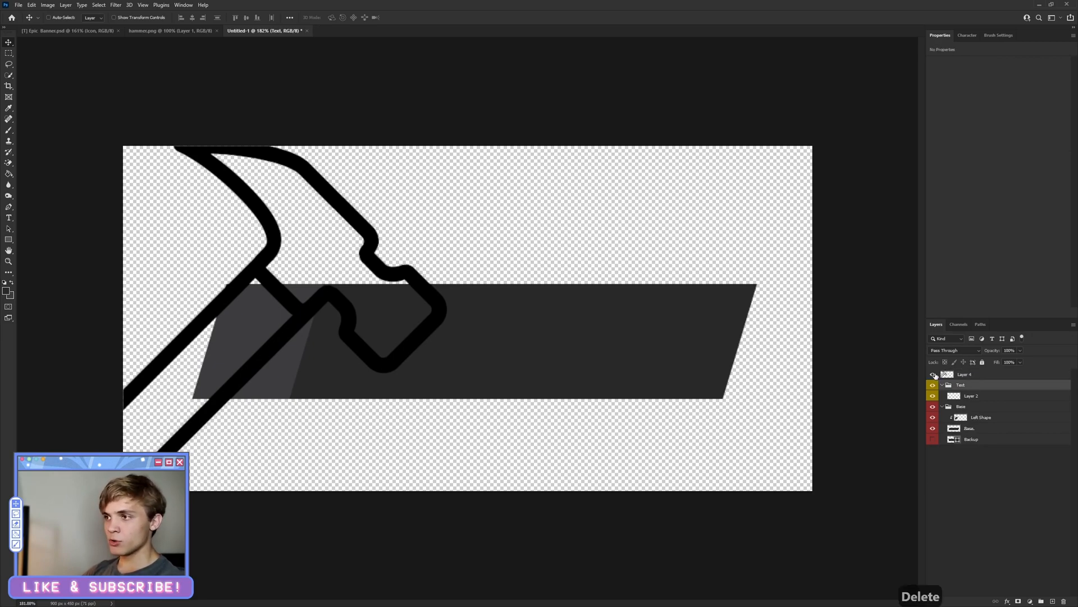
{"action": "left_click", "coordinate": [965, 374]}
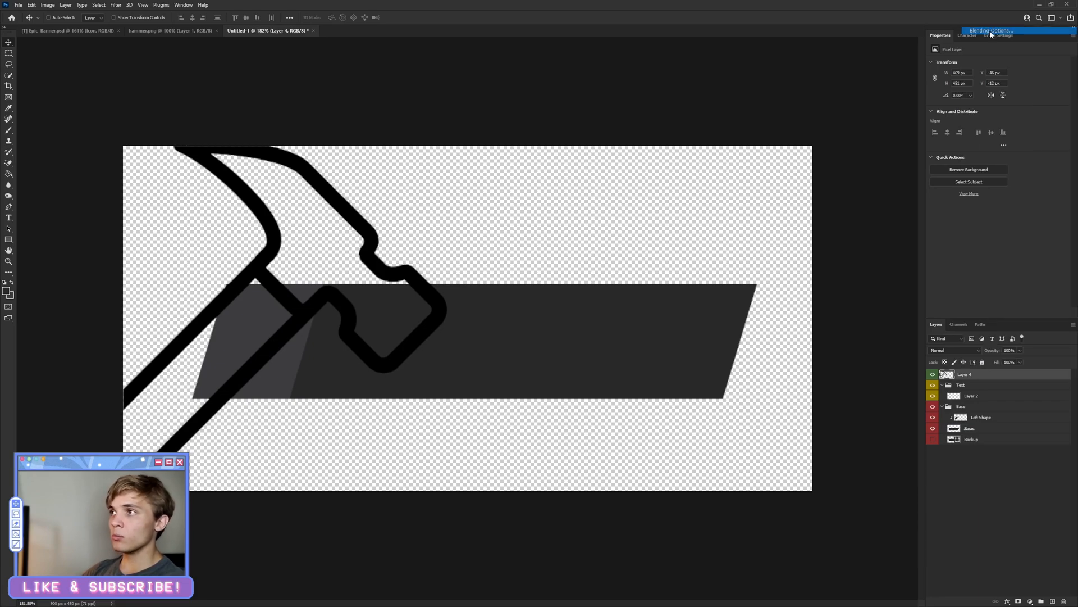
Recolour the hammer white with a Color Overlay layer style
{"action": "left_click", "coordinate": [991, 30]}
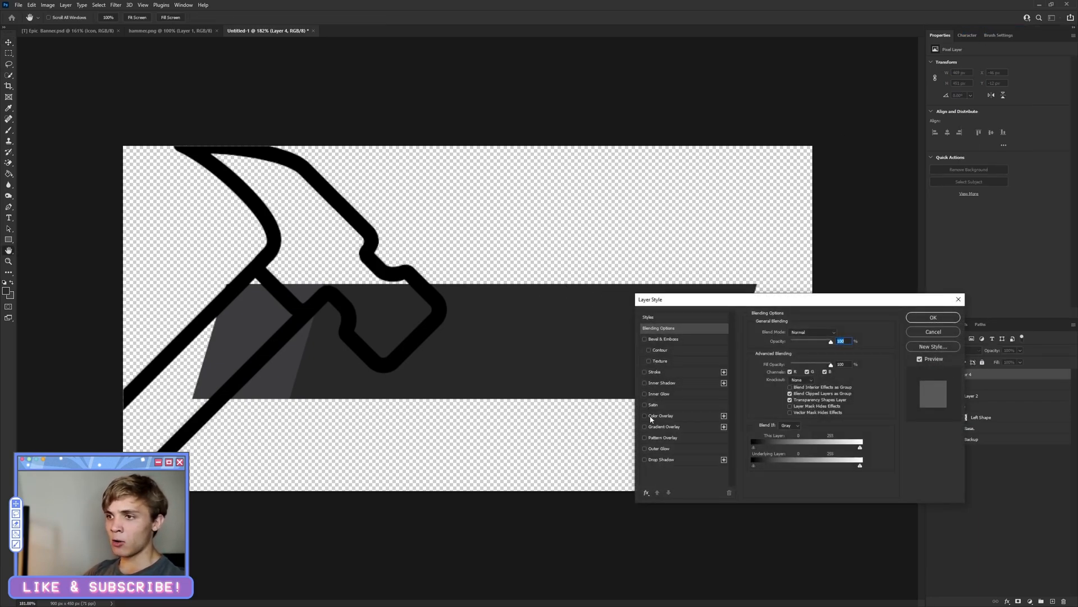
{"action": "left_click", "coordinate": [645, 416]}
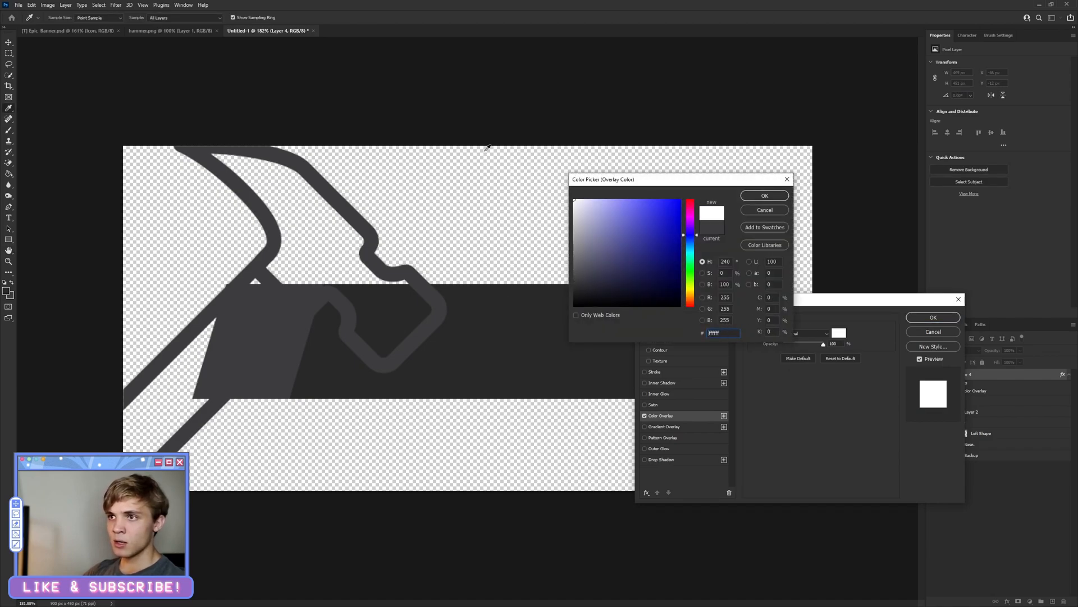
{"action": "left_click", "coordinate": [764, 195]}
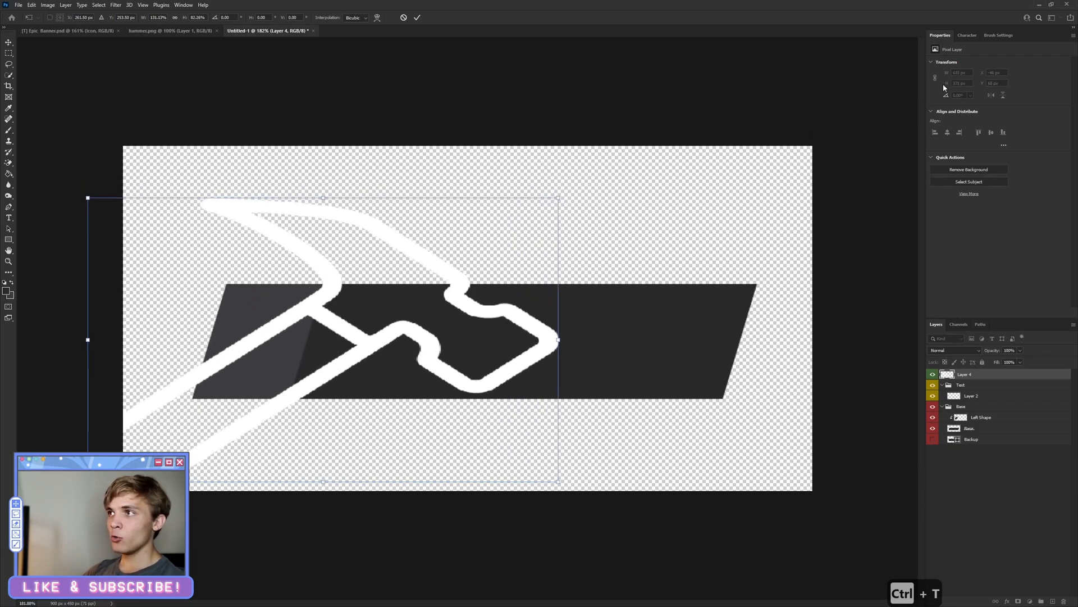
Shrink the hammer with Free Transform onto the lighter left section of the banner
{"action": "key", "text": "ctrl+z"}
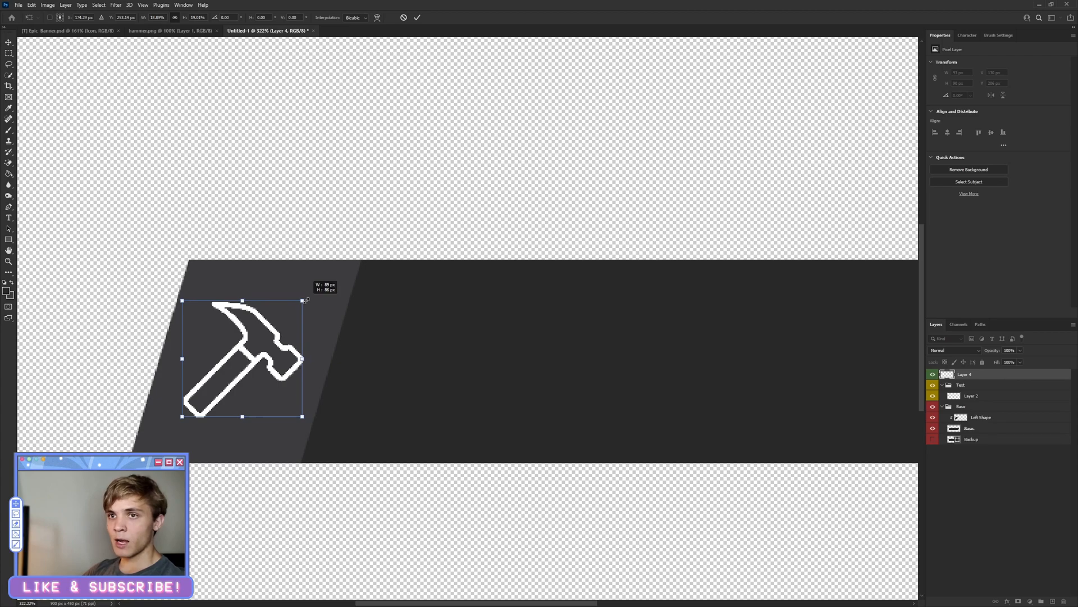
{"action": "key", "text": "Return"}
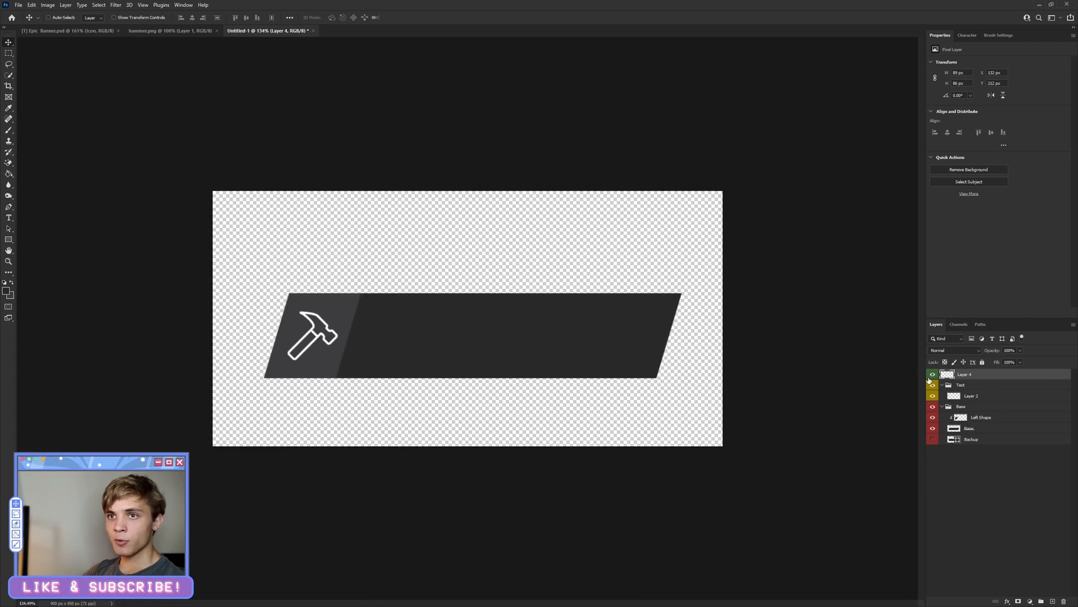
{"action": "double_click", "coordinate": [966, 373]}
{"action": "type", "text": "Icon"}
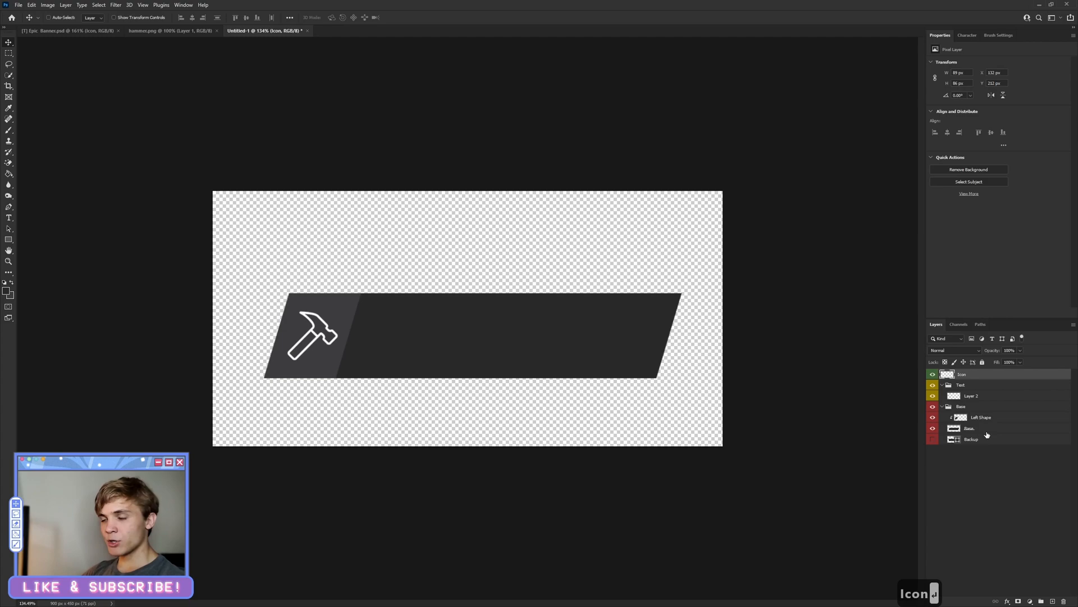
Name the hammer layer Icon and add a Drop Shadow to the Left Shape layer
{"action": "left_click", "coordinate": [969, 428]}
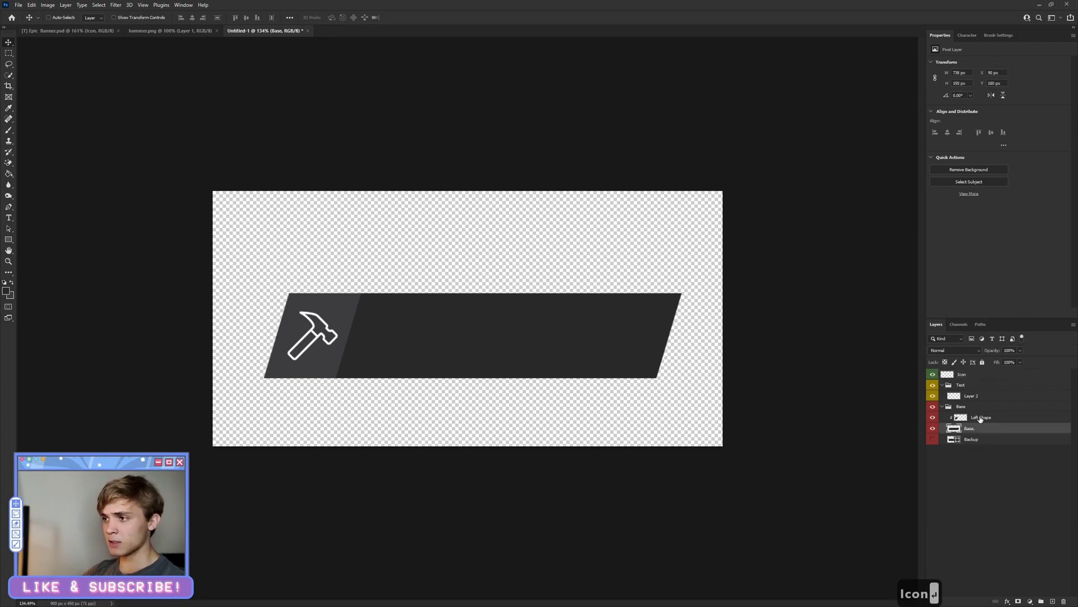
{"action": "left_click", "coordinate": [980, 418]}
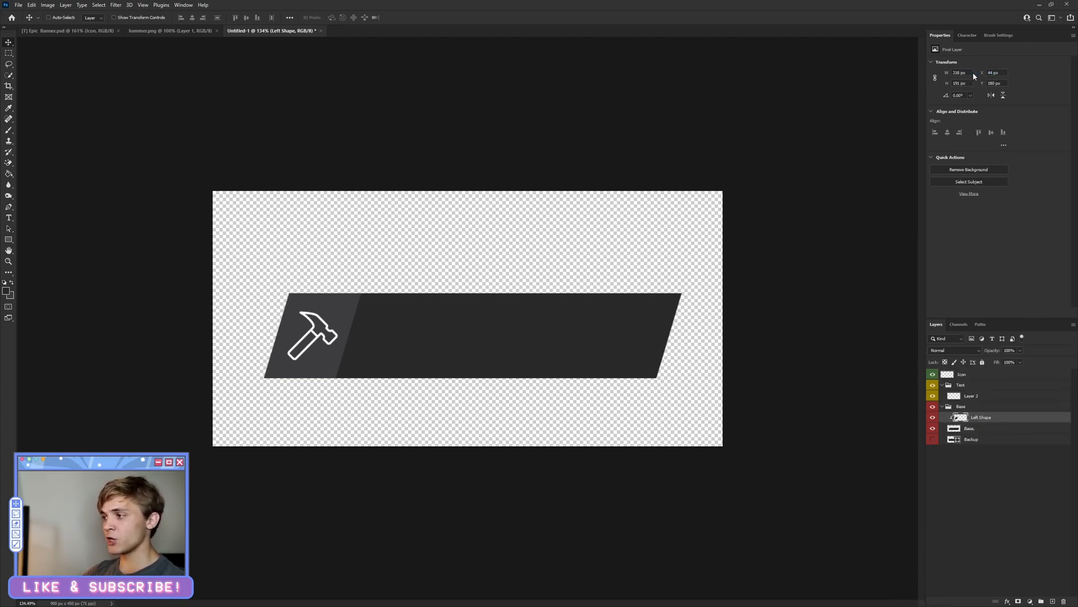
{"action": "double_click", "coordinate": [984, 417]}
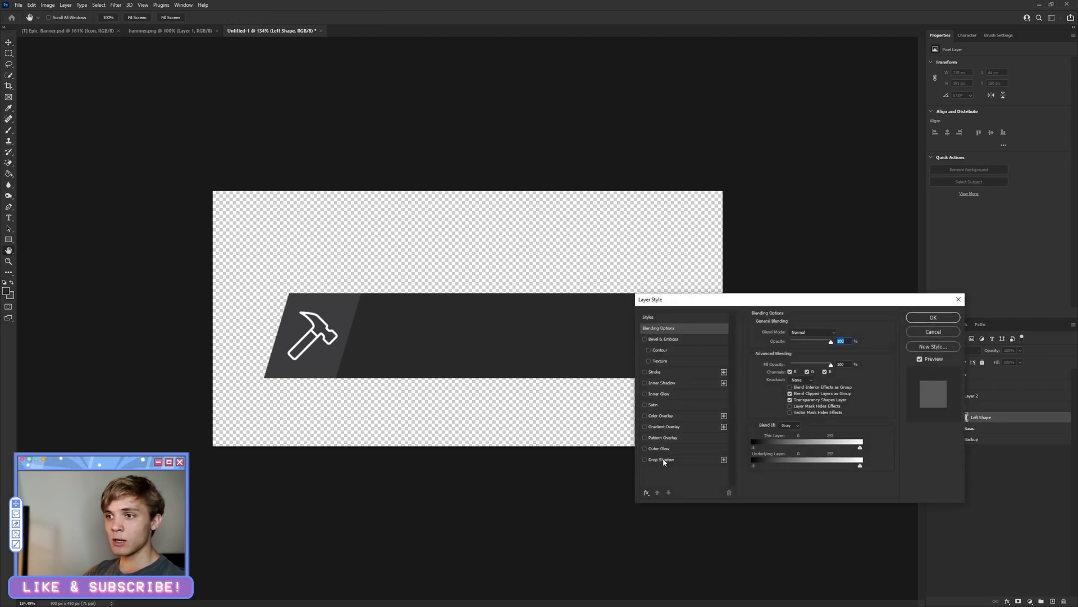
{"action": "left_click", "coordinate": [644, 459]}
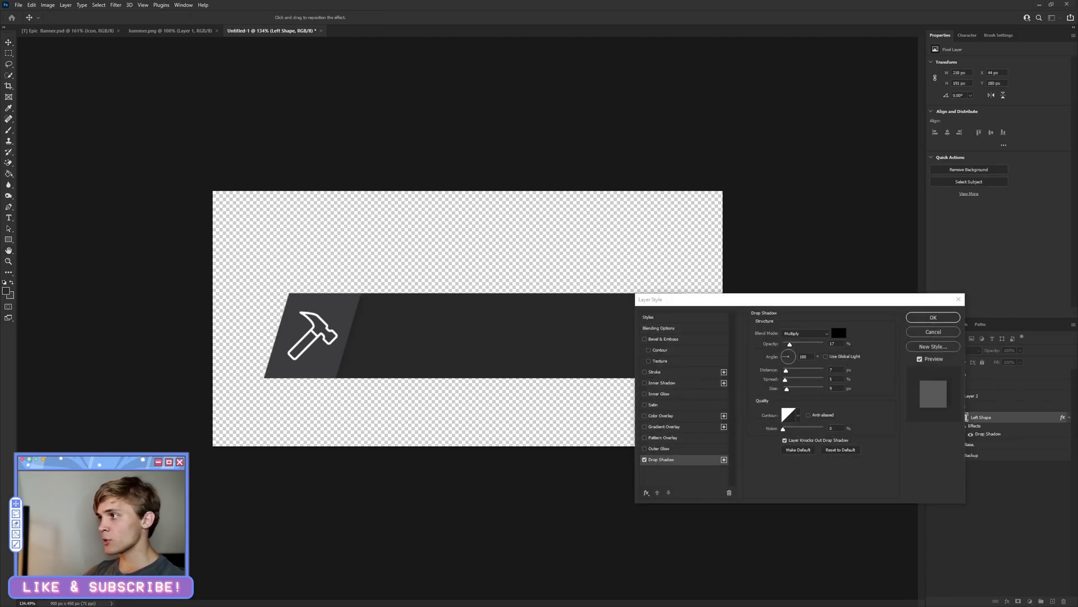
{"action": "mouse_move", "coordinate": [850, 357]}
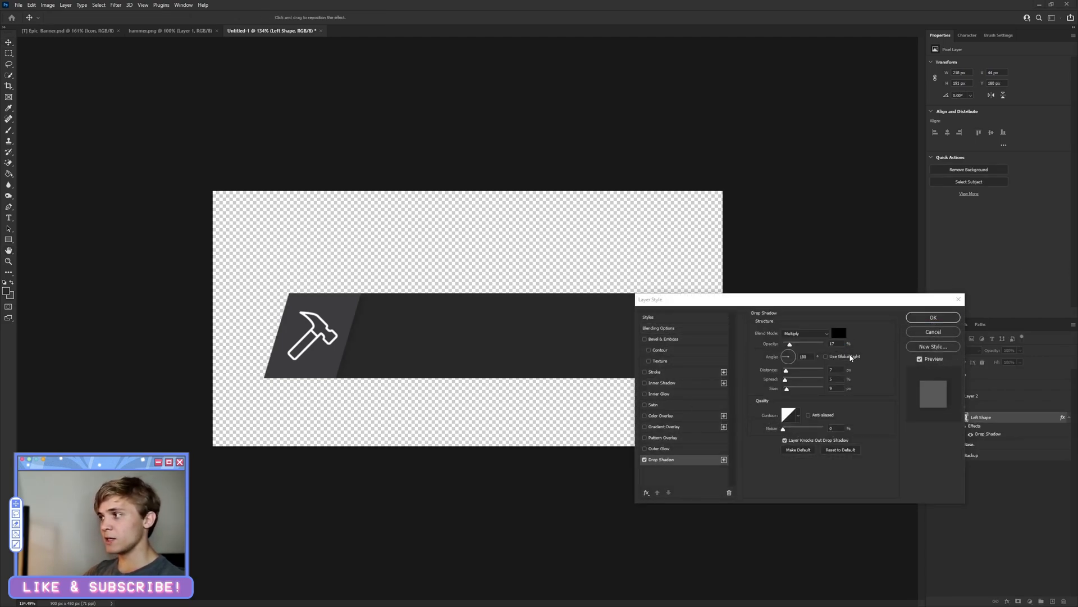
{"action": "mouse_move", "coordinate": [937, 316]}
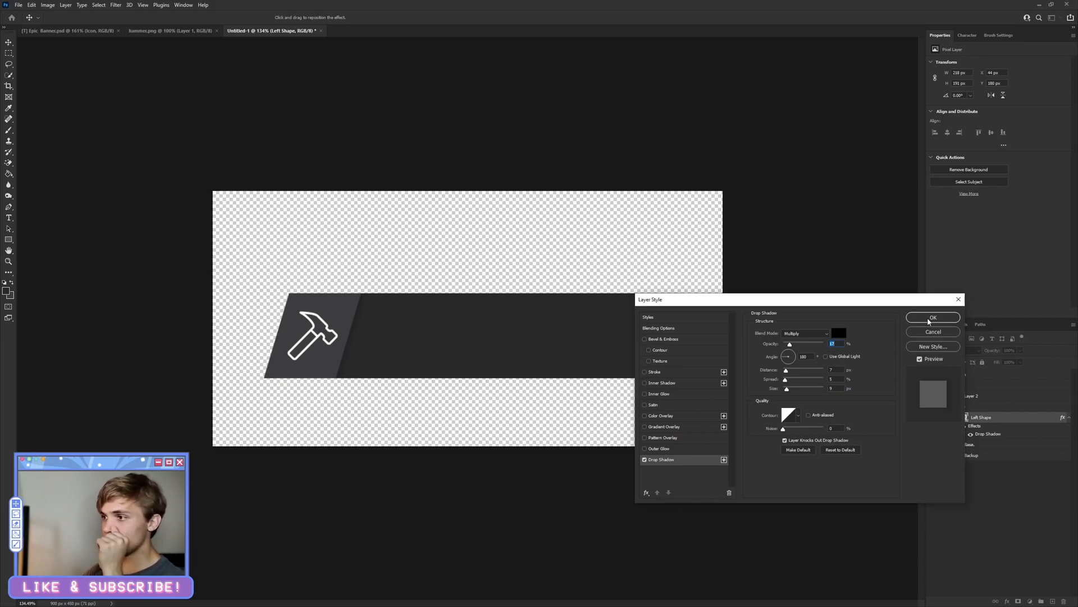
Confirm the drop shadow and select the text layer for editing
{"action": "left_click", "coordinate": [932, 317]}
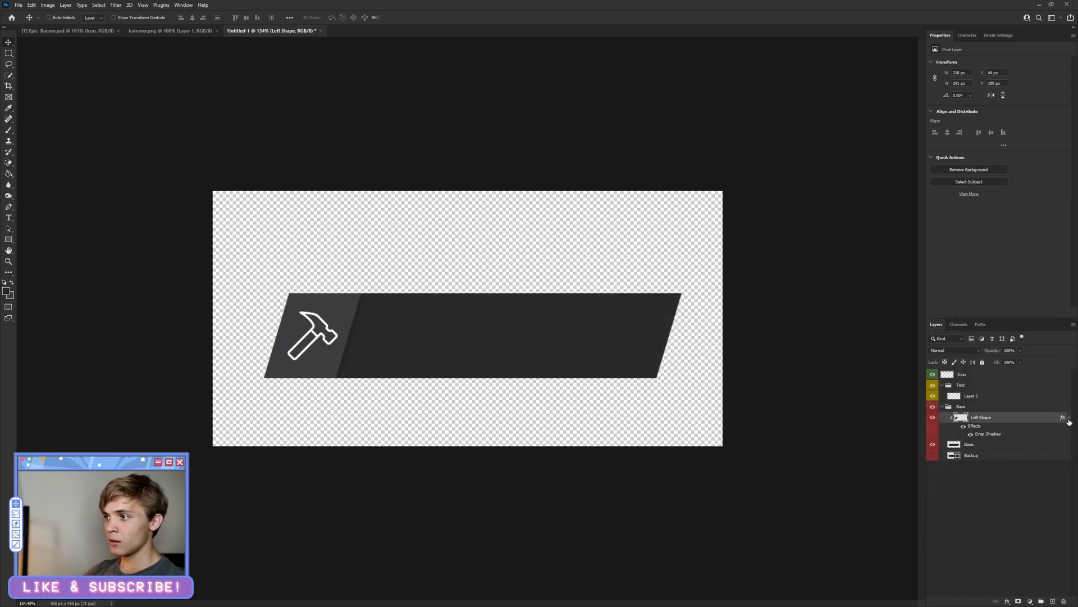
{"action": "left_click", "coordinate": [953, 417]}
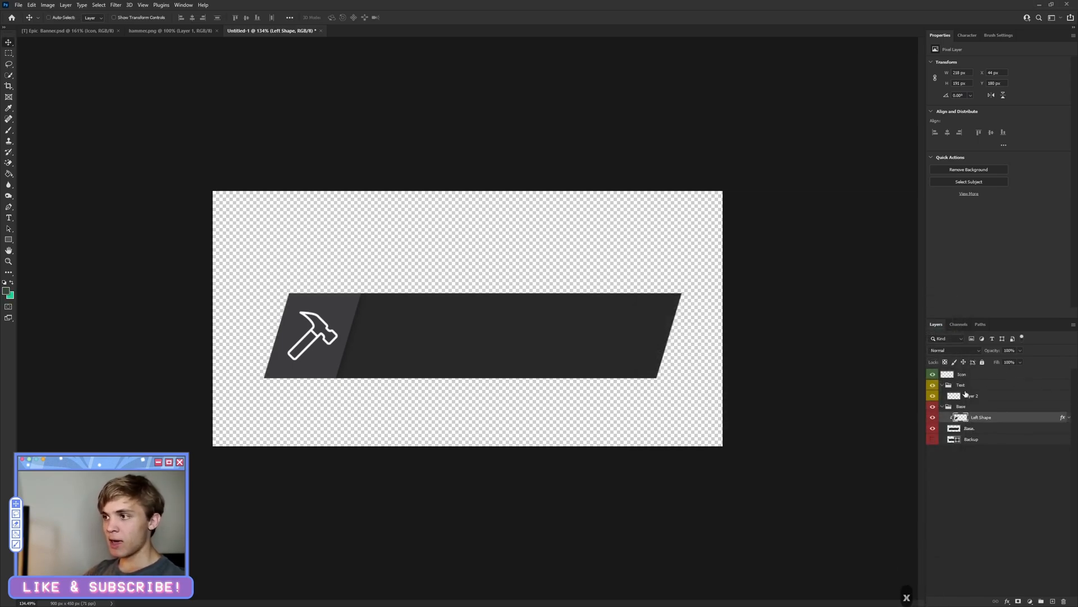
{"action": "left_click", "coordinate": [972, 395]}
{"action": "type", "text": "SERVER RULES"}
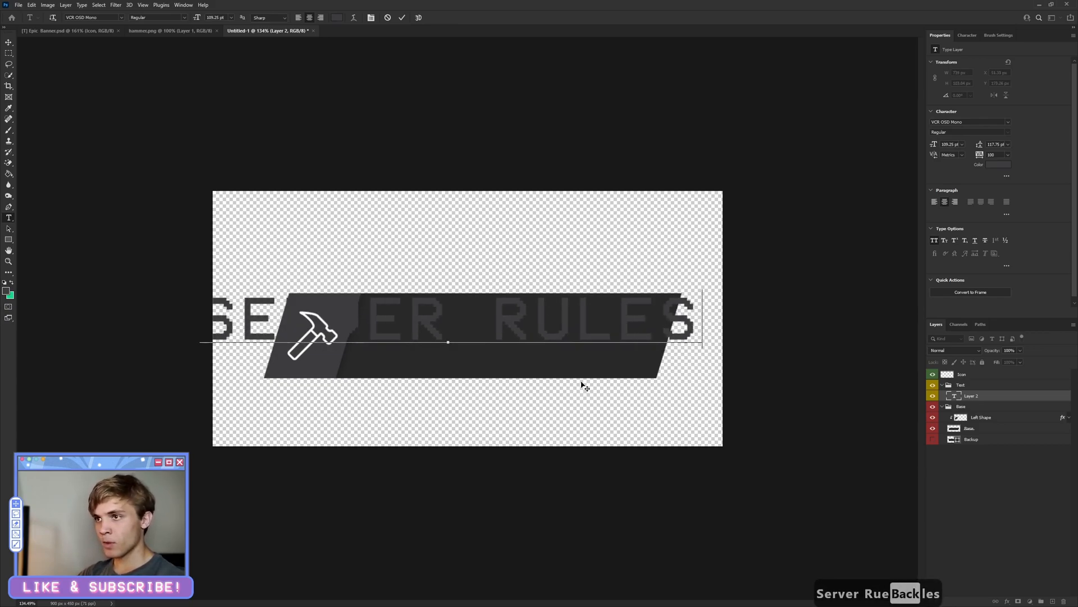
Set the text to SERVER RULES in white Bebas Neue 94 pt on a layer named Server Rules
{"action": "key", "text": "ctrl+a"}
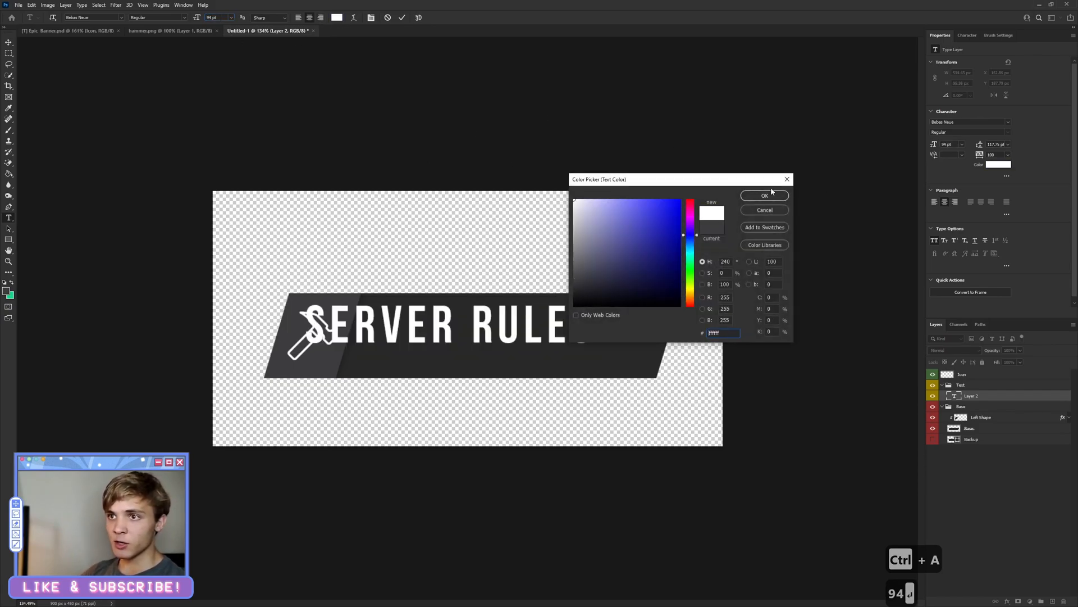
{"action": "left_click", "coordinate": [764, 195]}
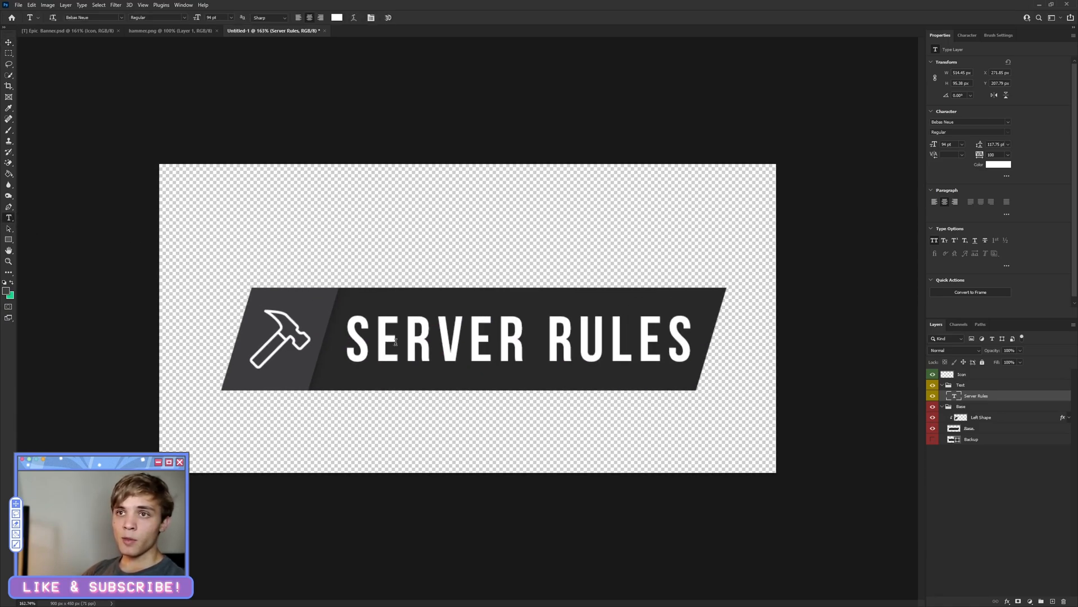
{"action": "triple_click", "coordinate": [516, 337]}
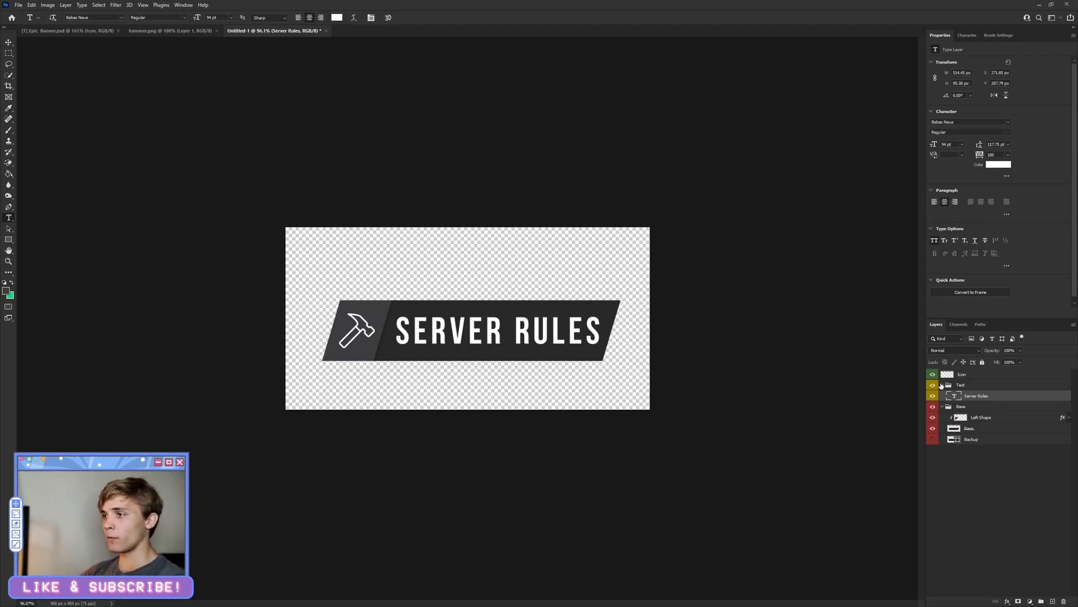
{"action": "left_click", "coordinate": [941, 384]}
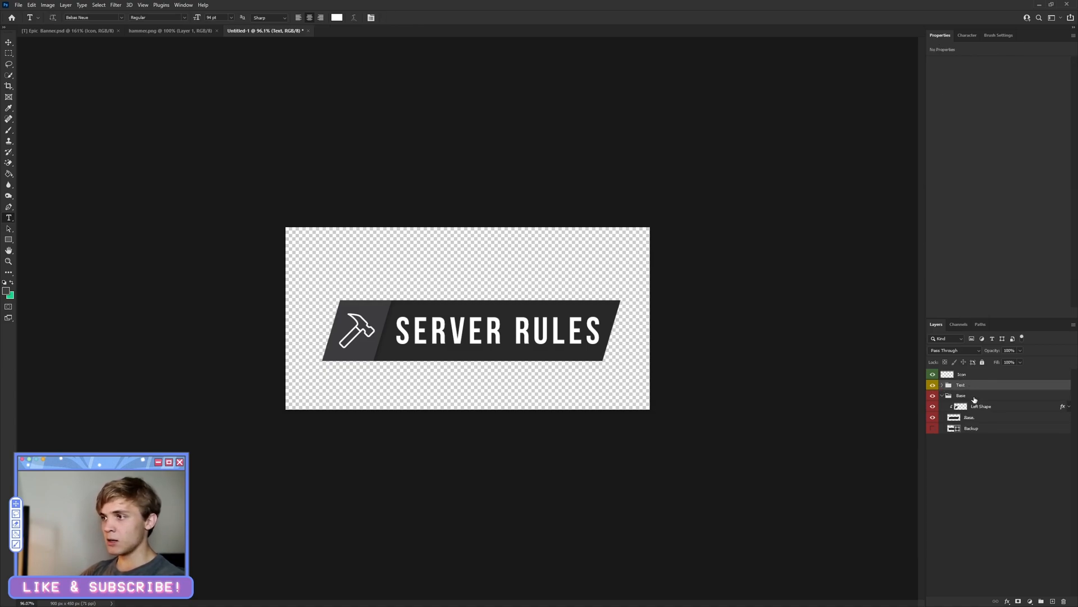
Duplicate the Base layer into a new Green group and name the copy Main Green
{"action": "left_click", "coordinate": [970, 418]}
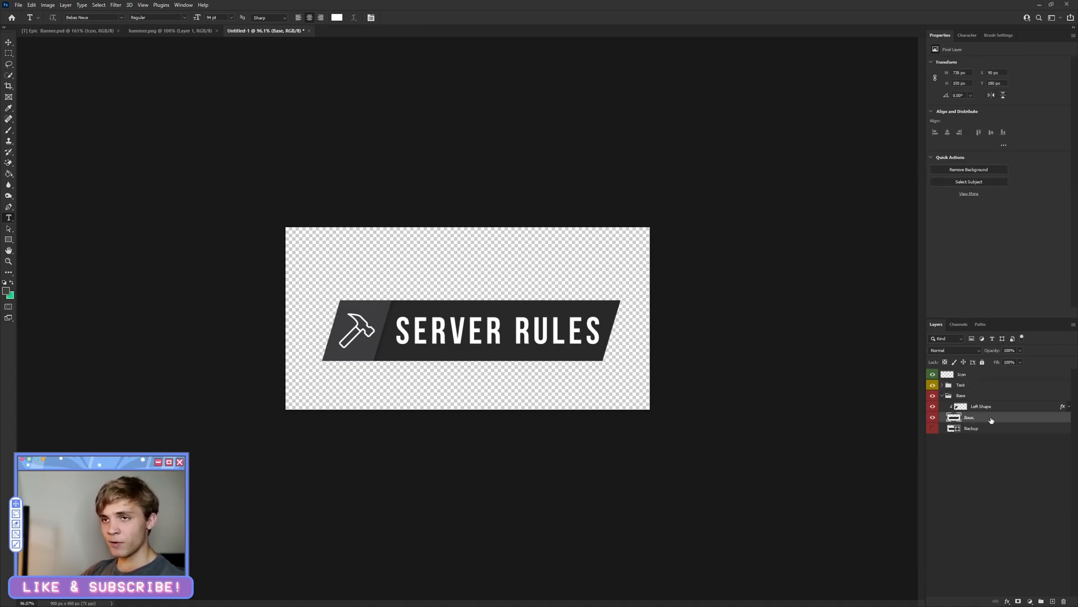
{"action": "key", "text": "ctrl+j"}
{"action": "type", "text": "Base"}
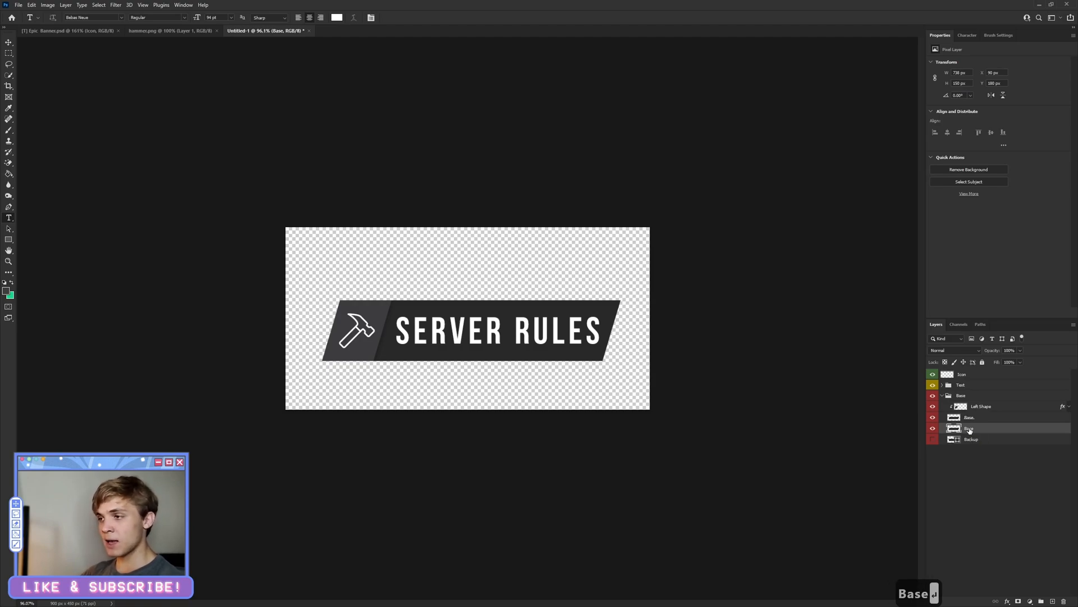
{"action": "key", "text": "ctrl+g"}
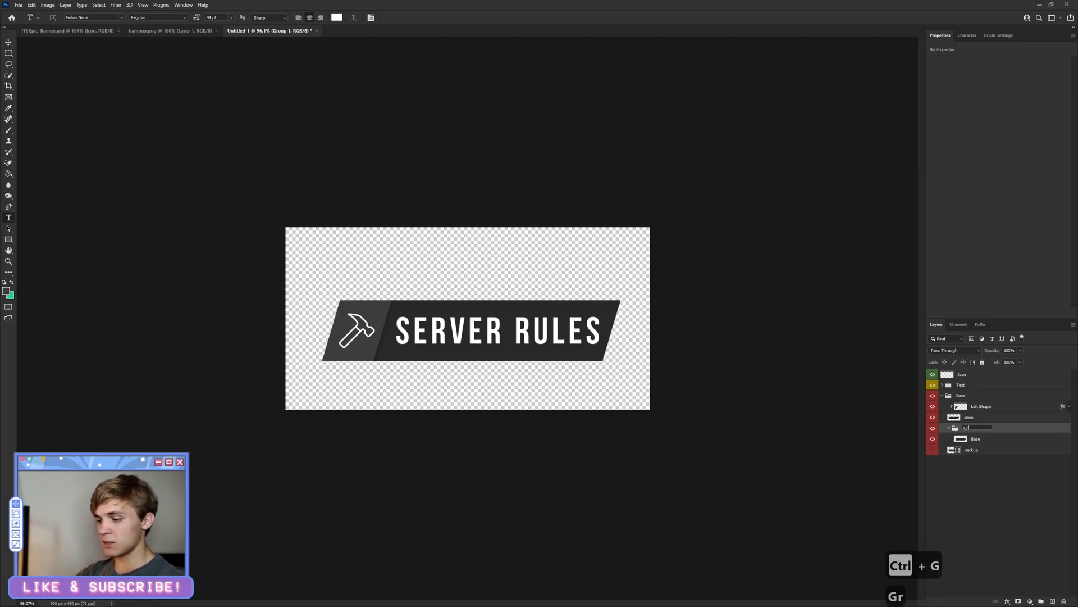
{"action": "left_click", "coordinate": [975, 440]}
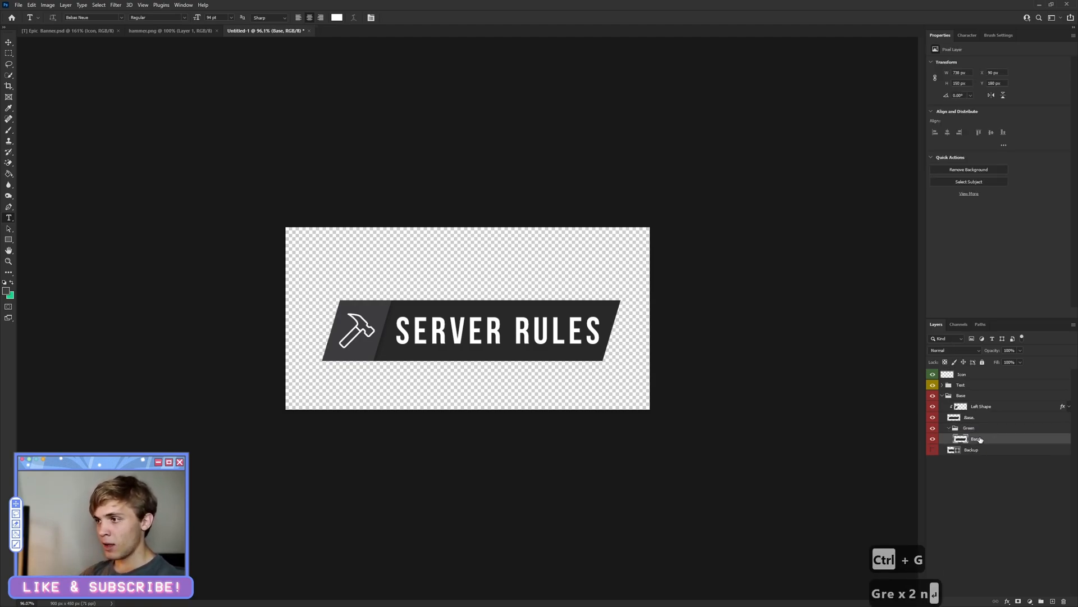
{"action": "double_click", "coordinate": [976, 439]}
{"action": "type", "text": "Ma"}
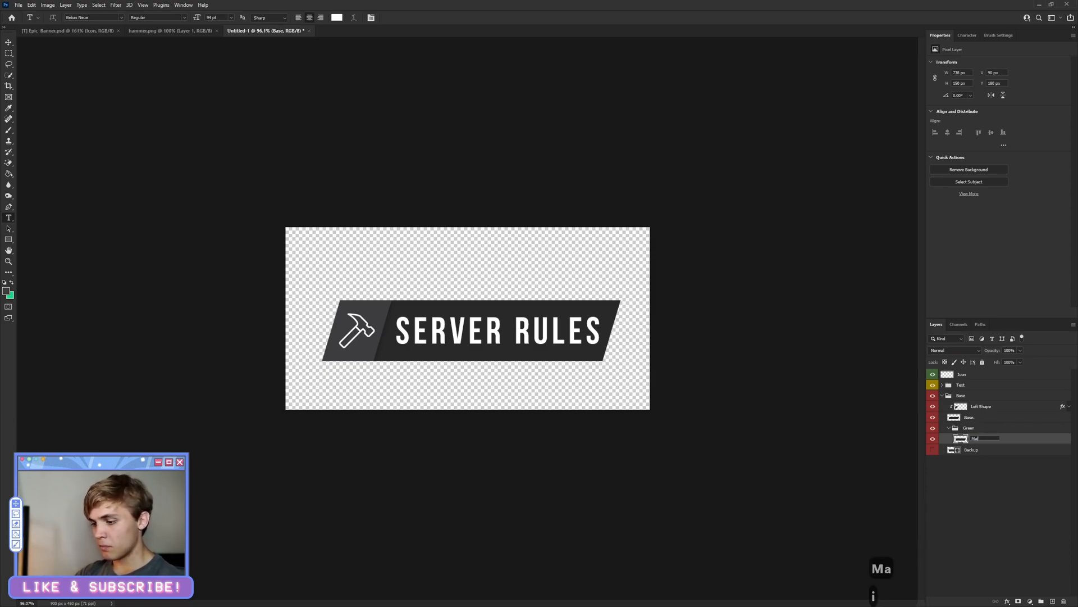
Check Main Green's blending options and clear all its layer styles
{"action": "right_click", "coordinate": [970, 437]}
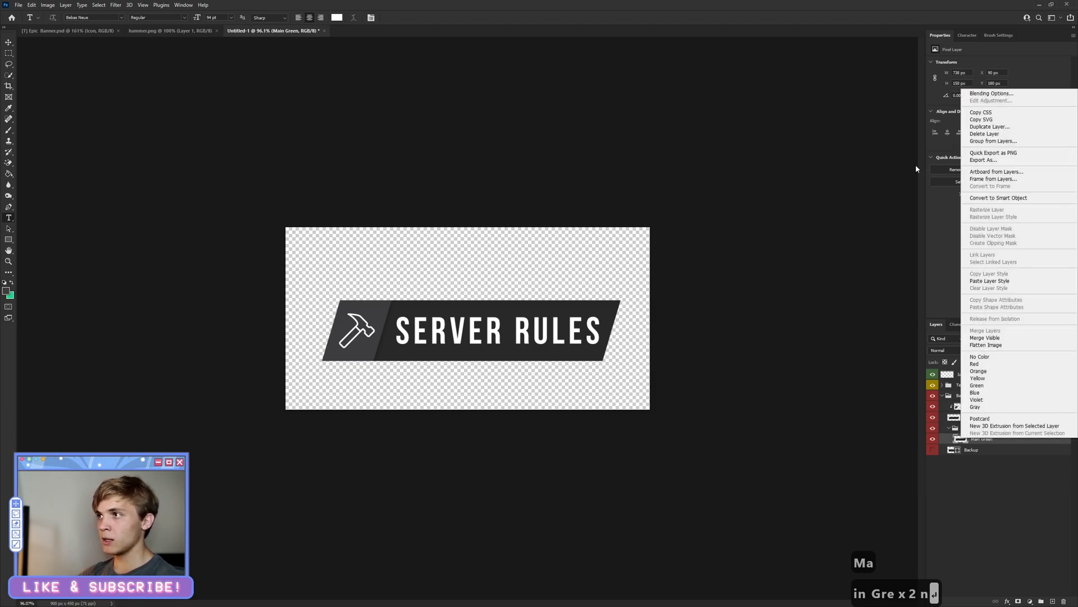
{"action": "left_click", "coordinate": [780, 212]}
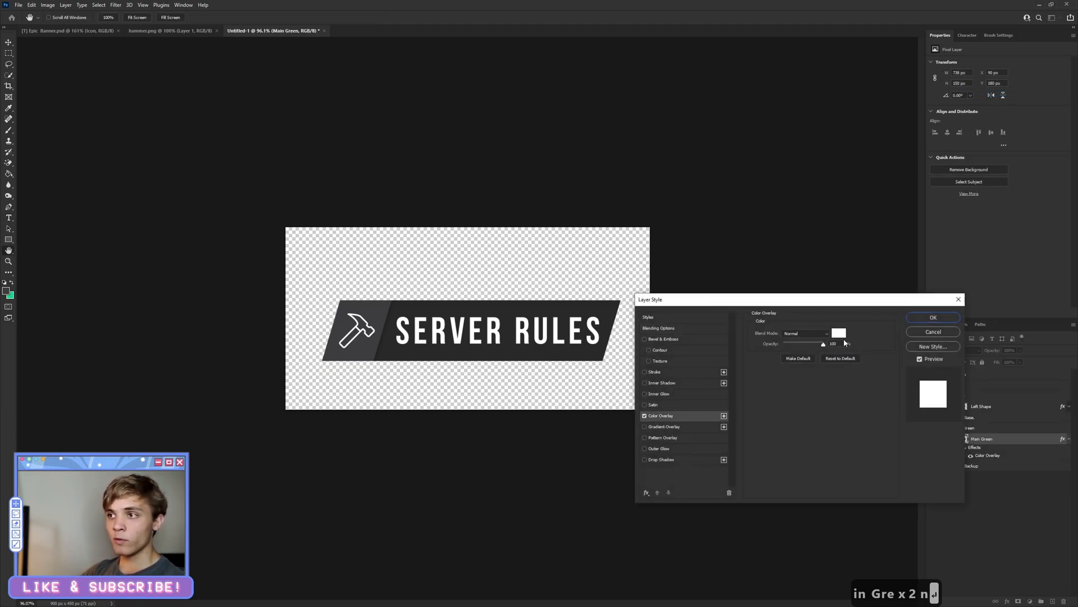
{"action": "left_click", "coordinate": [839, 332]}
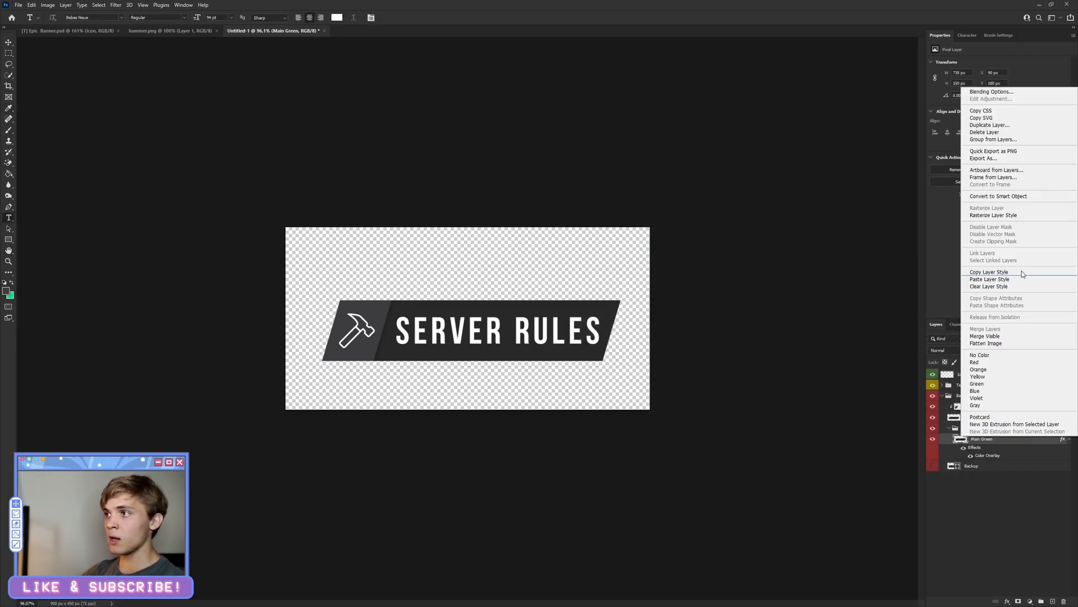
{"action": "left_click", "coordinate": [472, 235]}
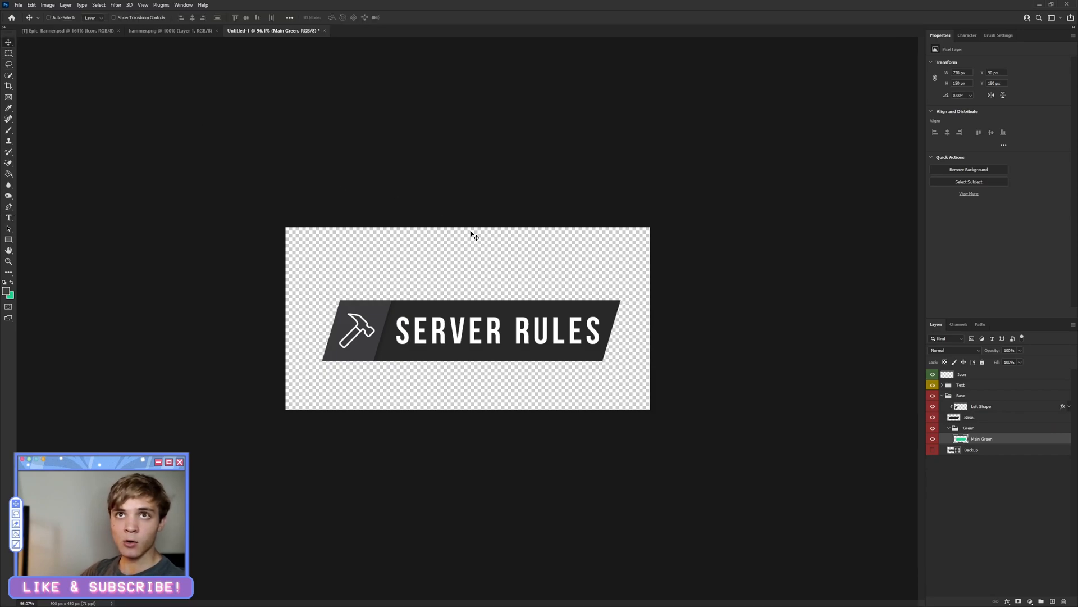
{"action": "mouse_move", "coordinate": [495, 246]}
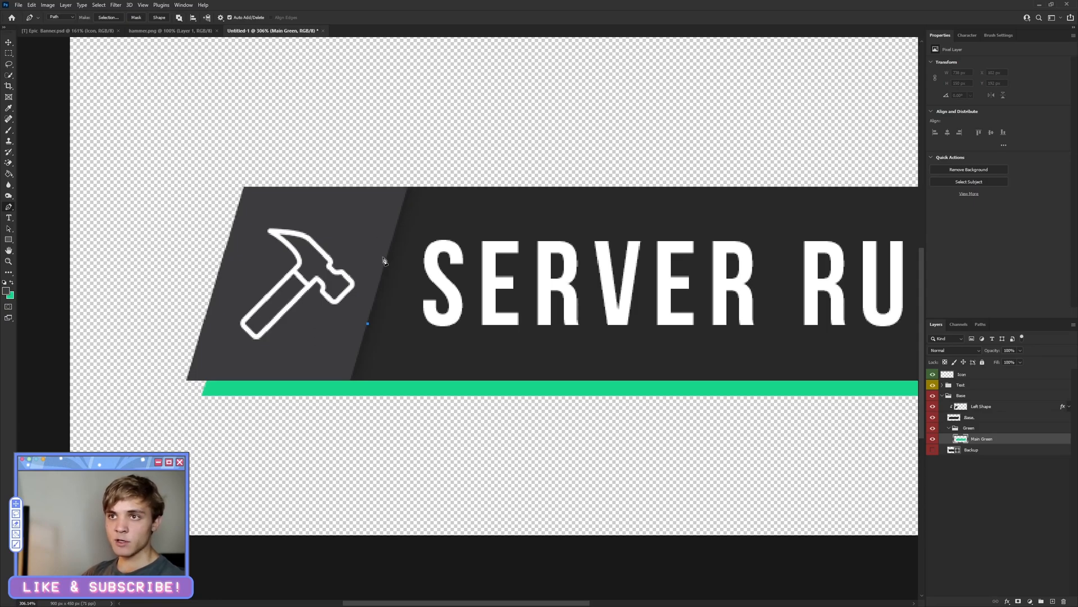
Pen-select the green beneath the hammer tile, delete it and deselect
{"action": "left_click", "coordinate": [331, 460]}
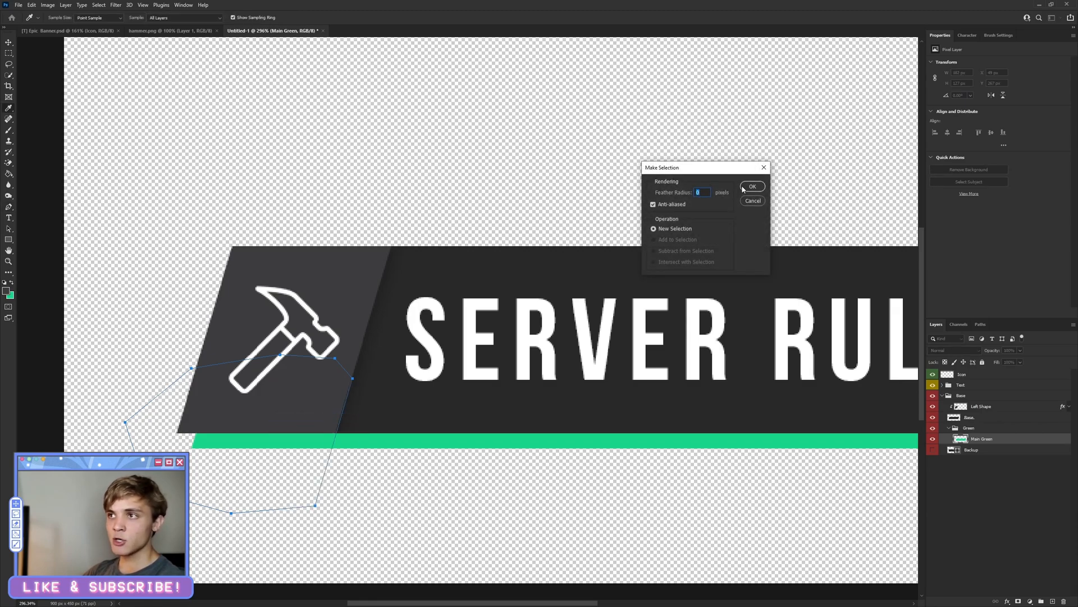
{"action": "left_click", "coordinate": [752, 185]}
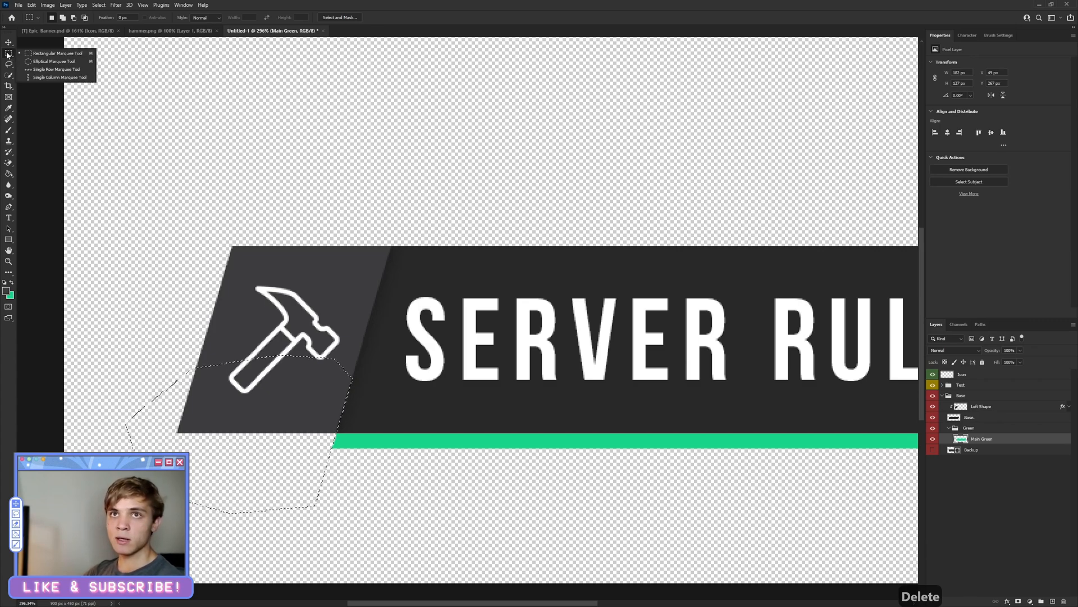
{"action": "right_click", "coordinate": [276, 382]}
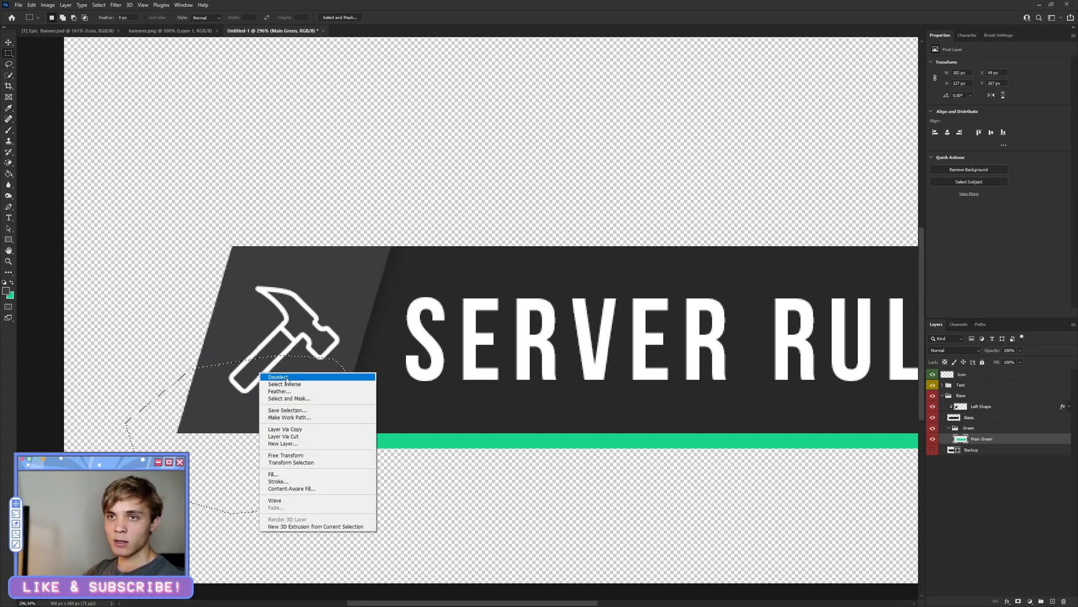
{"action": "left_click", "coordinate": [277, 378]}
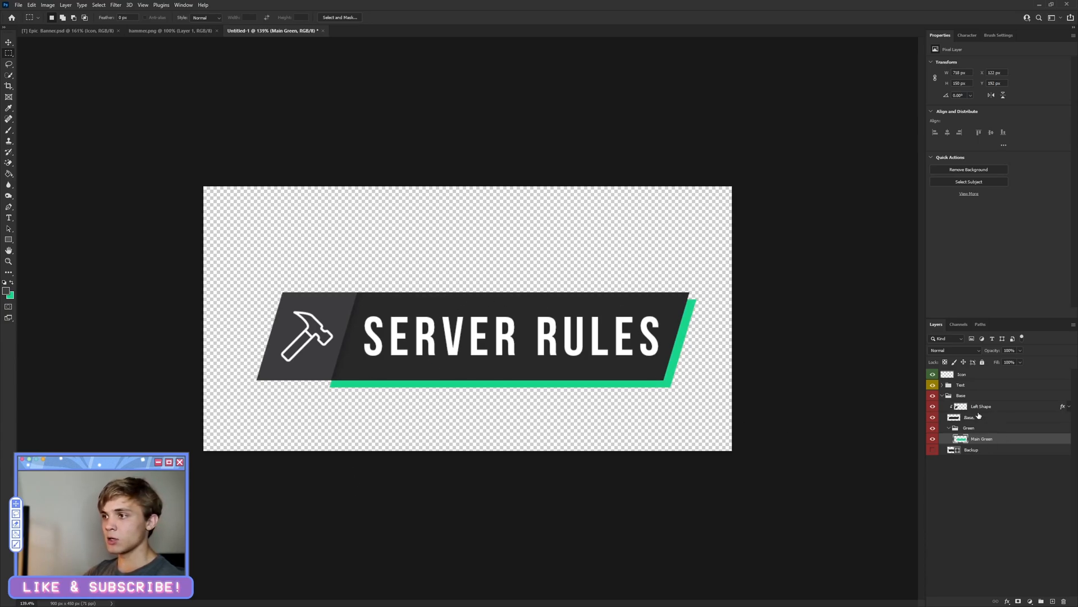
{"action": "left_click", "coordinate": [979, 405]}
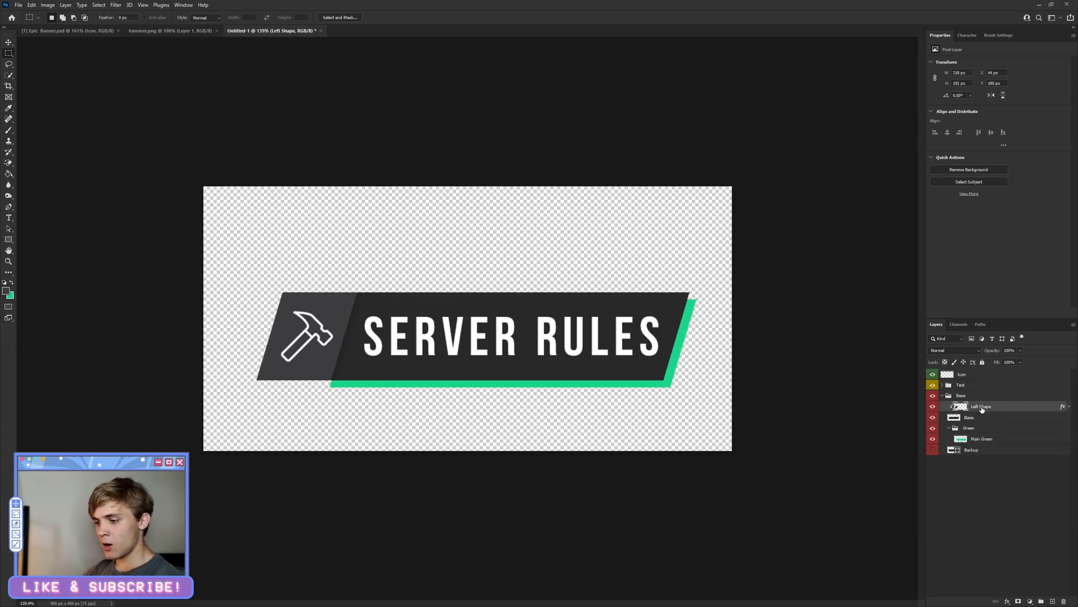
Copy the green right edge onto new layers and move one to frame the left side
{"action": "key", "text": "ctrl+j"}
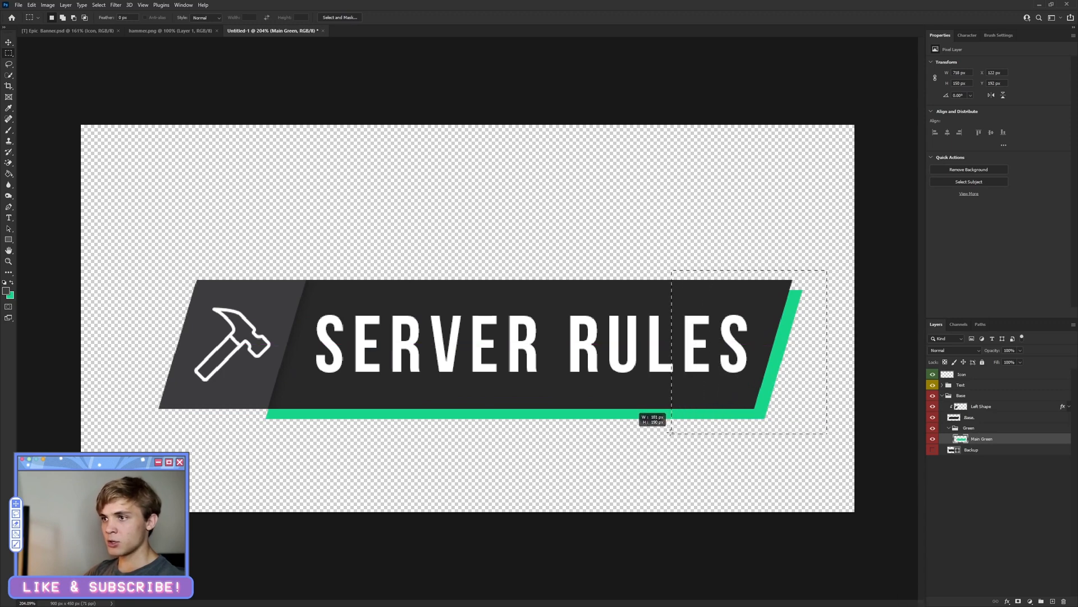
{"action": "key", "text": "ctrl+j"}
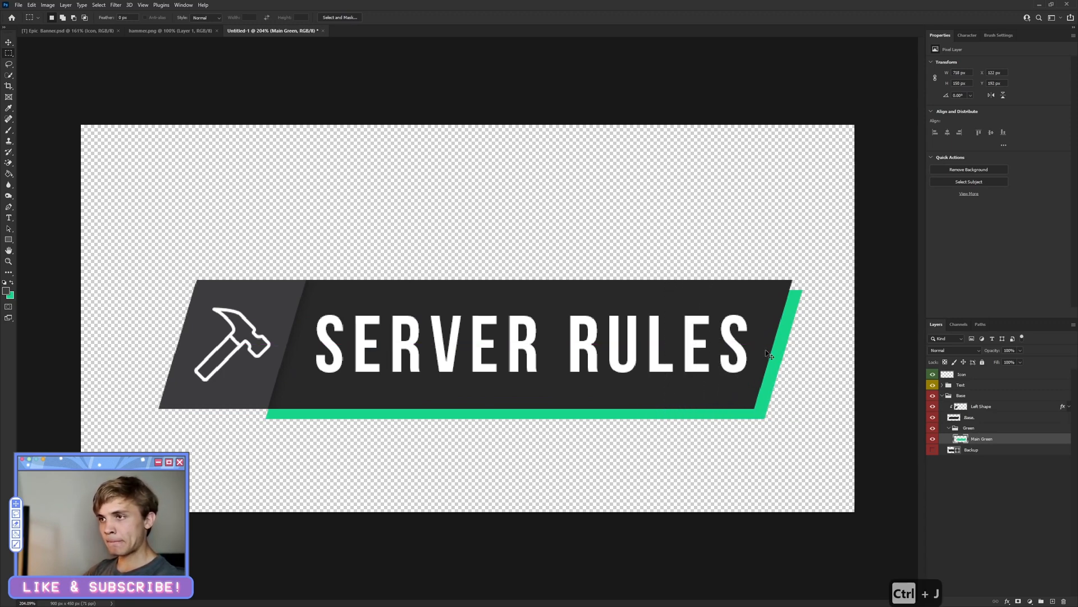
{"action": "mouse_move", "coordinate": [817, 278]}
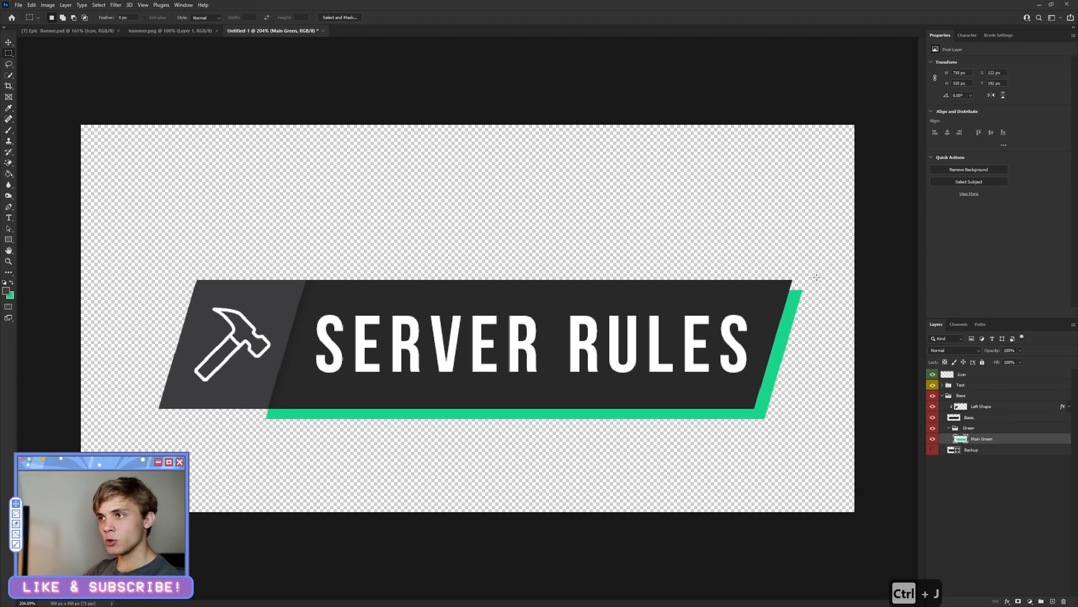
{"action": "key", "text": "ctrl+j"}
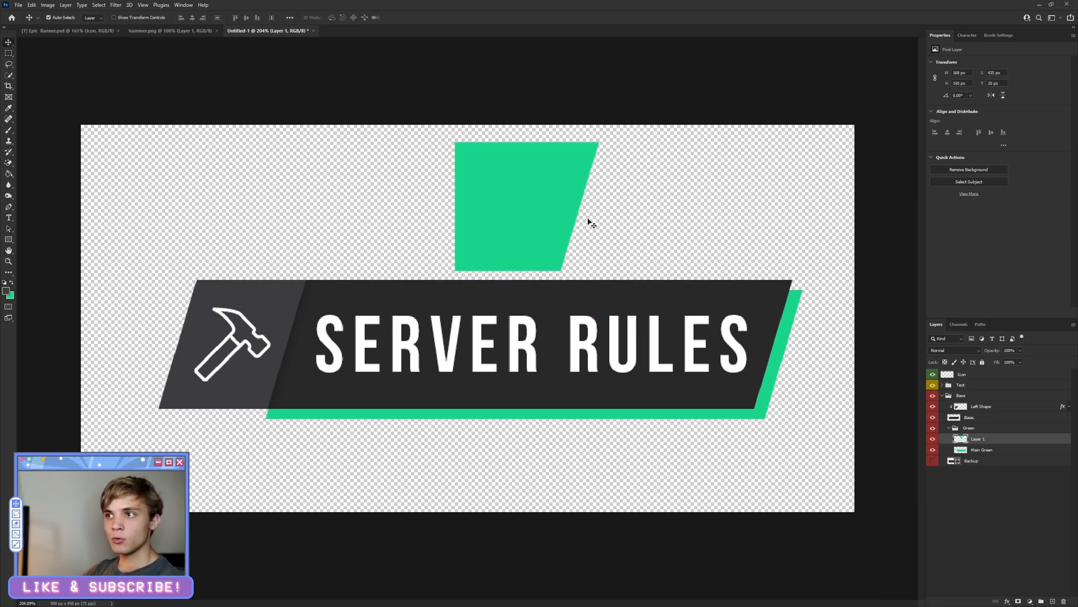
{"action": "key", "text": "ctrl+t"}
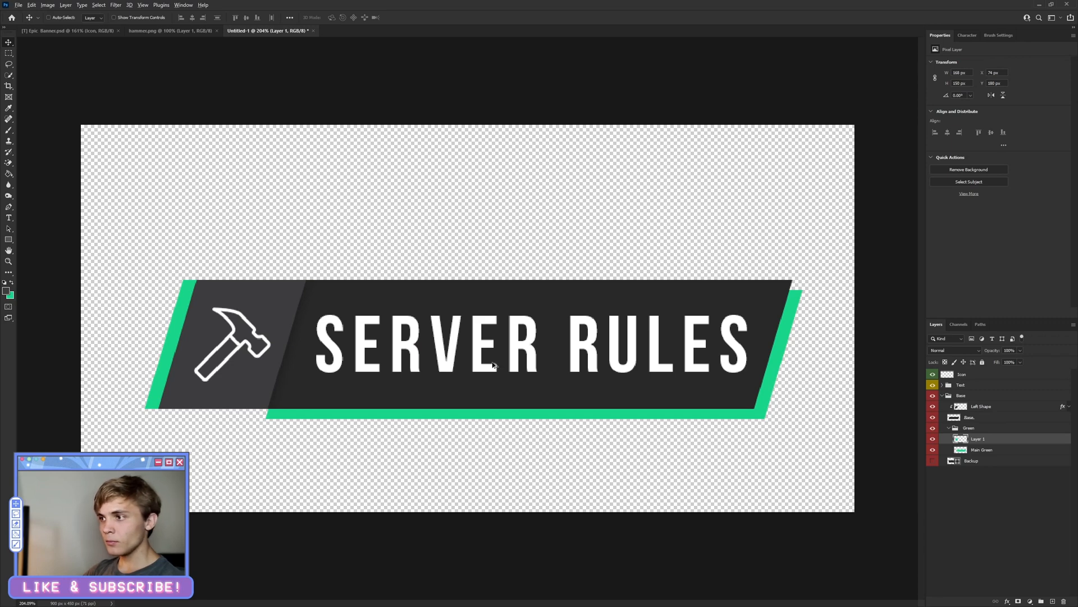
Name the copied accent layers Green Left and Green Top
{"action": "double_click", "coordinate": [979, 438]}
{"action": "type", "text": "Green Lef"}
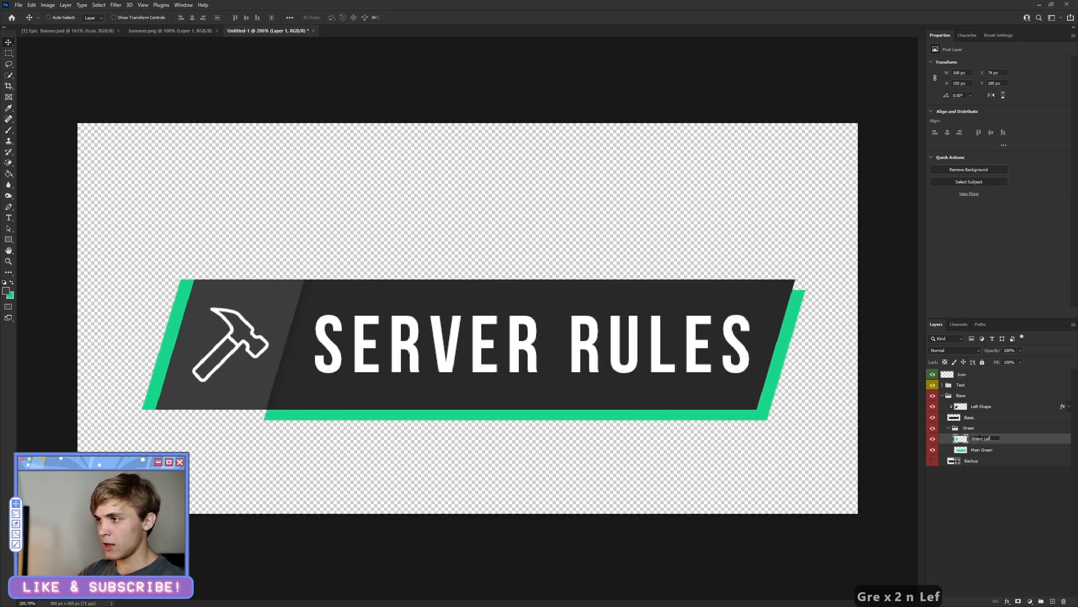
{"action": "key", "text": "ctrl+j"}
{"action": "type", "text": "Green TOp"}
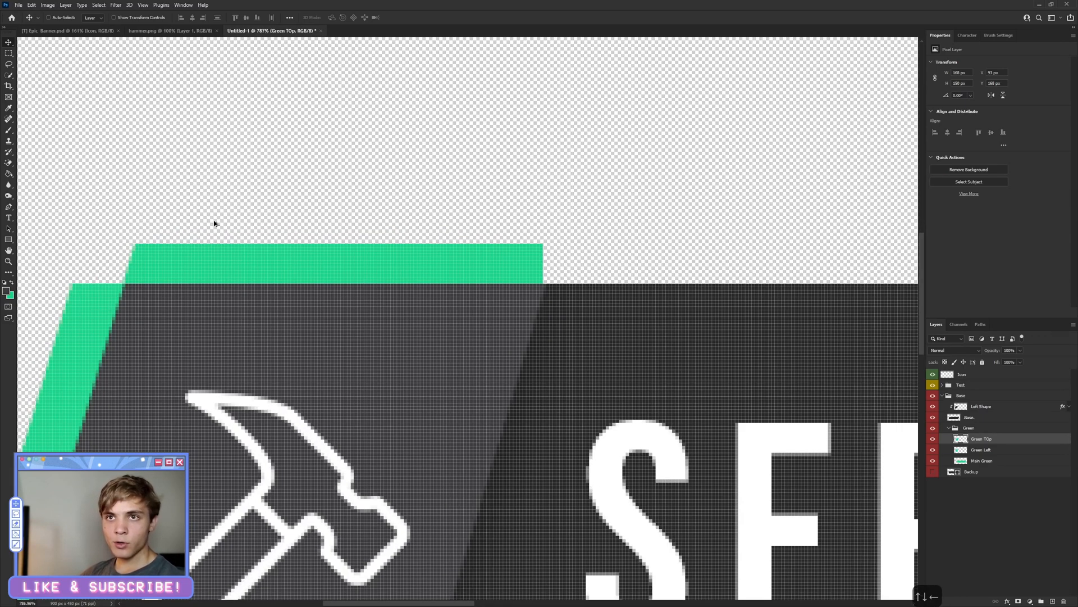
Trim Green Top with a Pen selection so it ends at a slant above the hammer tile
{"action": "scroll", "scroll_direction": "down", "scroll_amount": 3}
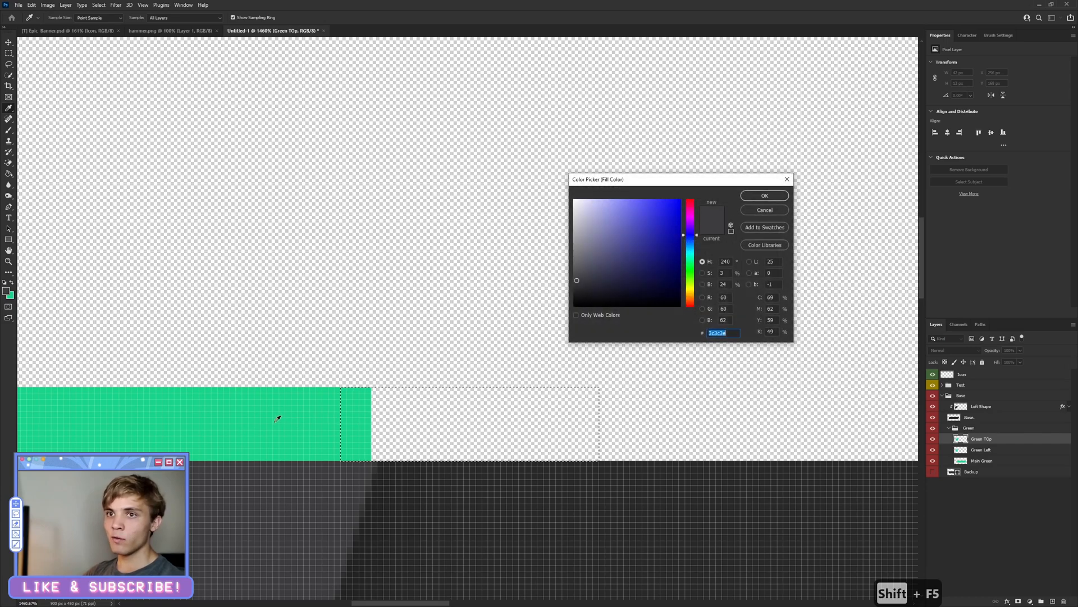
{"action": "left_click", "coordinate": [764, 195]}
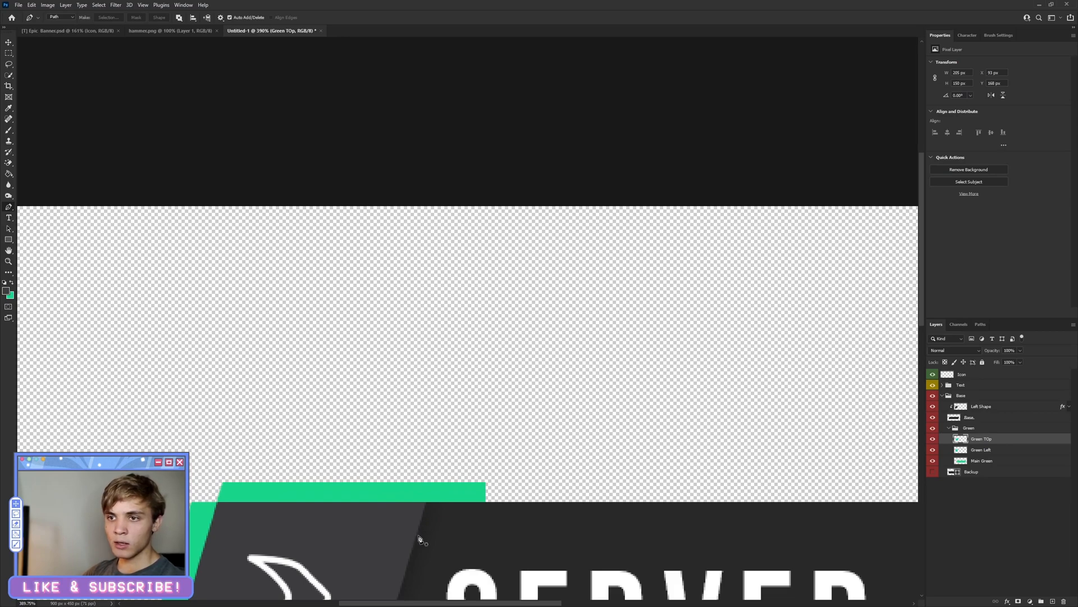
{"action": "key", "text": "ctrl+z"}
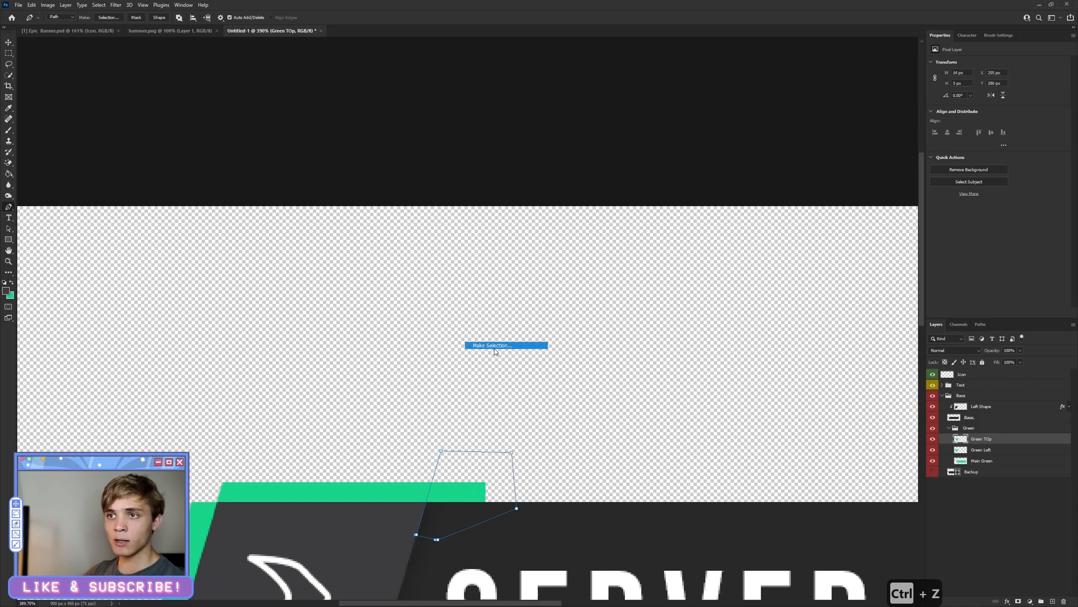
{"action": "left_click", "coordinate": [493, 344]}
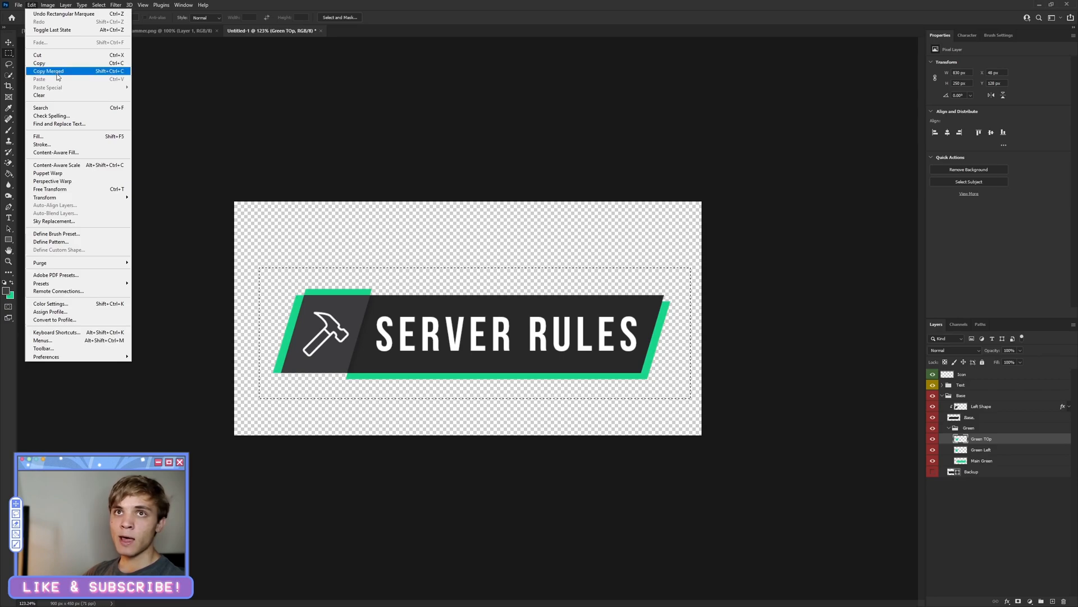
Copy the merged banner into a new document as a single layer
{"action": "left_click", "coordinate": [18, 4]}
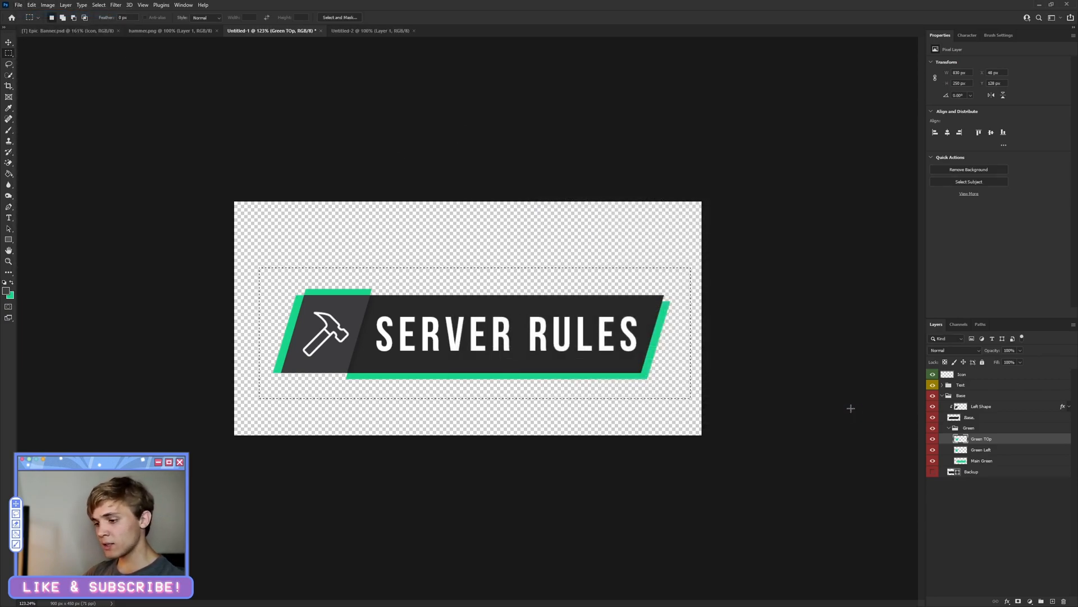
{"action": "key", "text": "ctrl+v"}
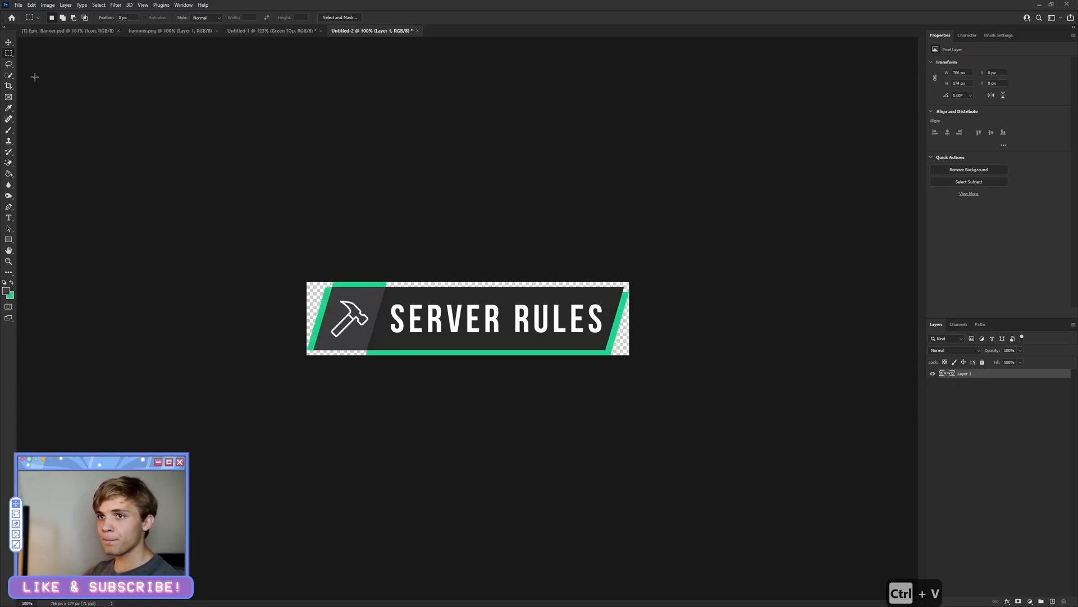
Review Save for Web settings as transparent PNG-24 for the new document
{"action": "left_click", "coordinate": [18, 4]}
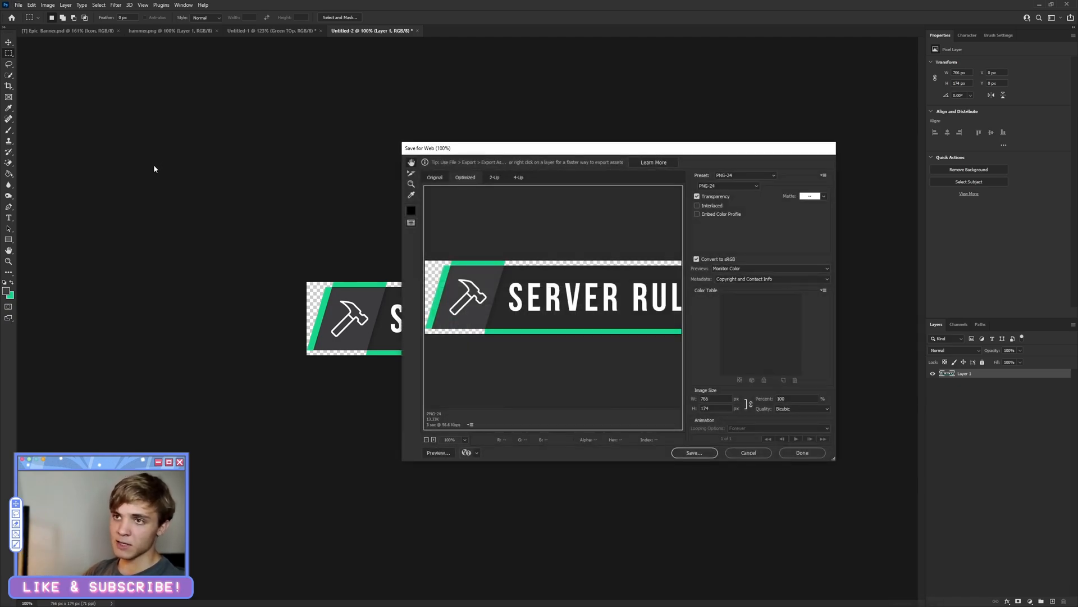
{"action": "mouse_move", "coordinate": [146, 169]}
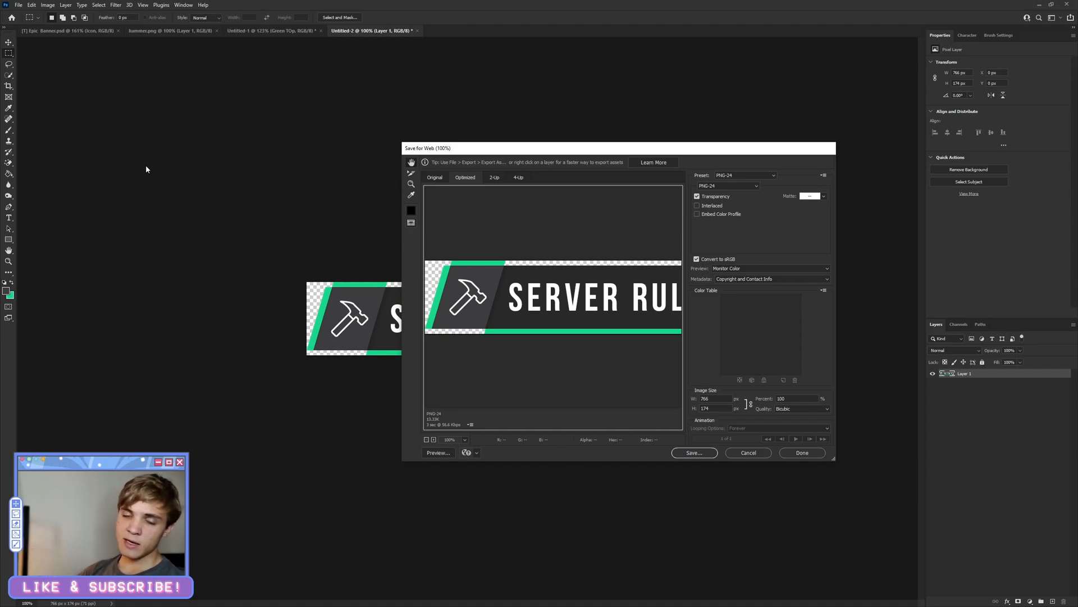
{"action": "left_click", "coordinate": [19, 4]}
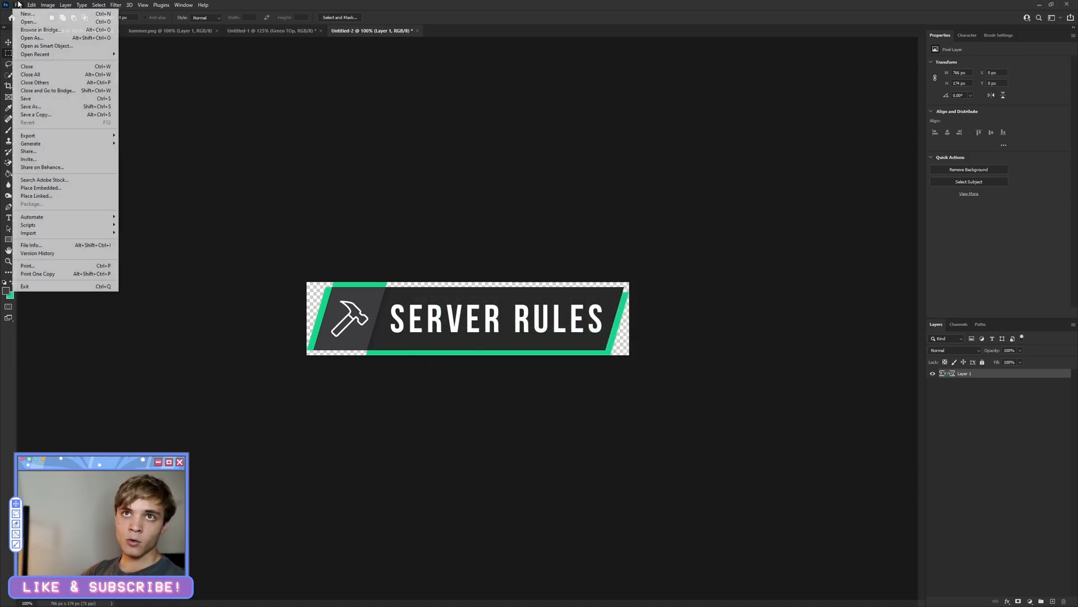